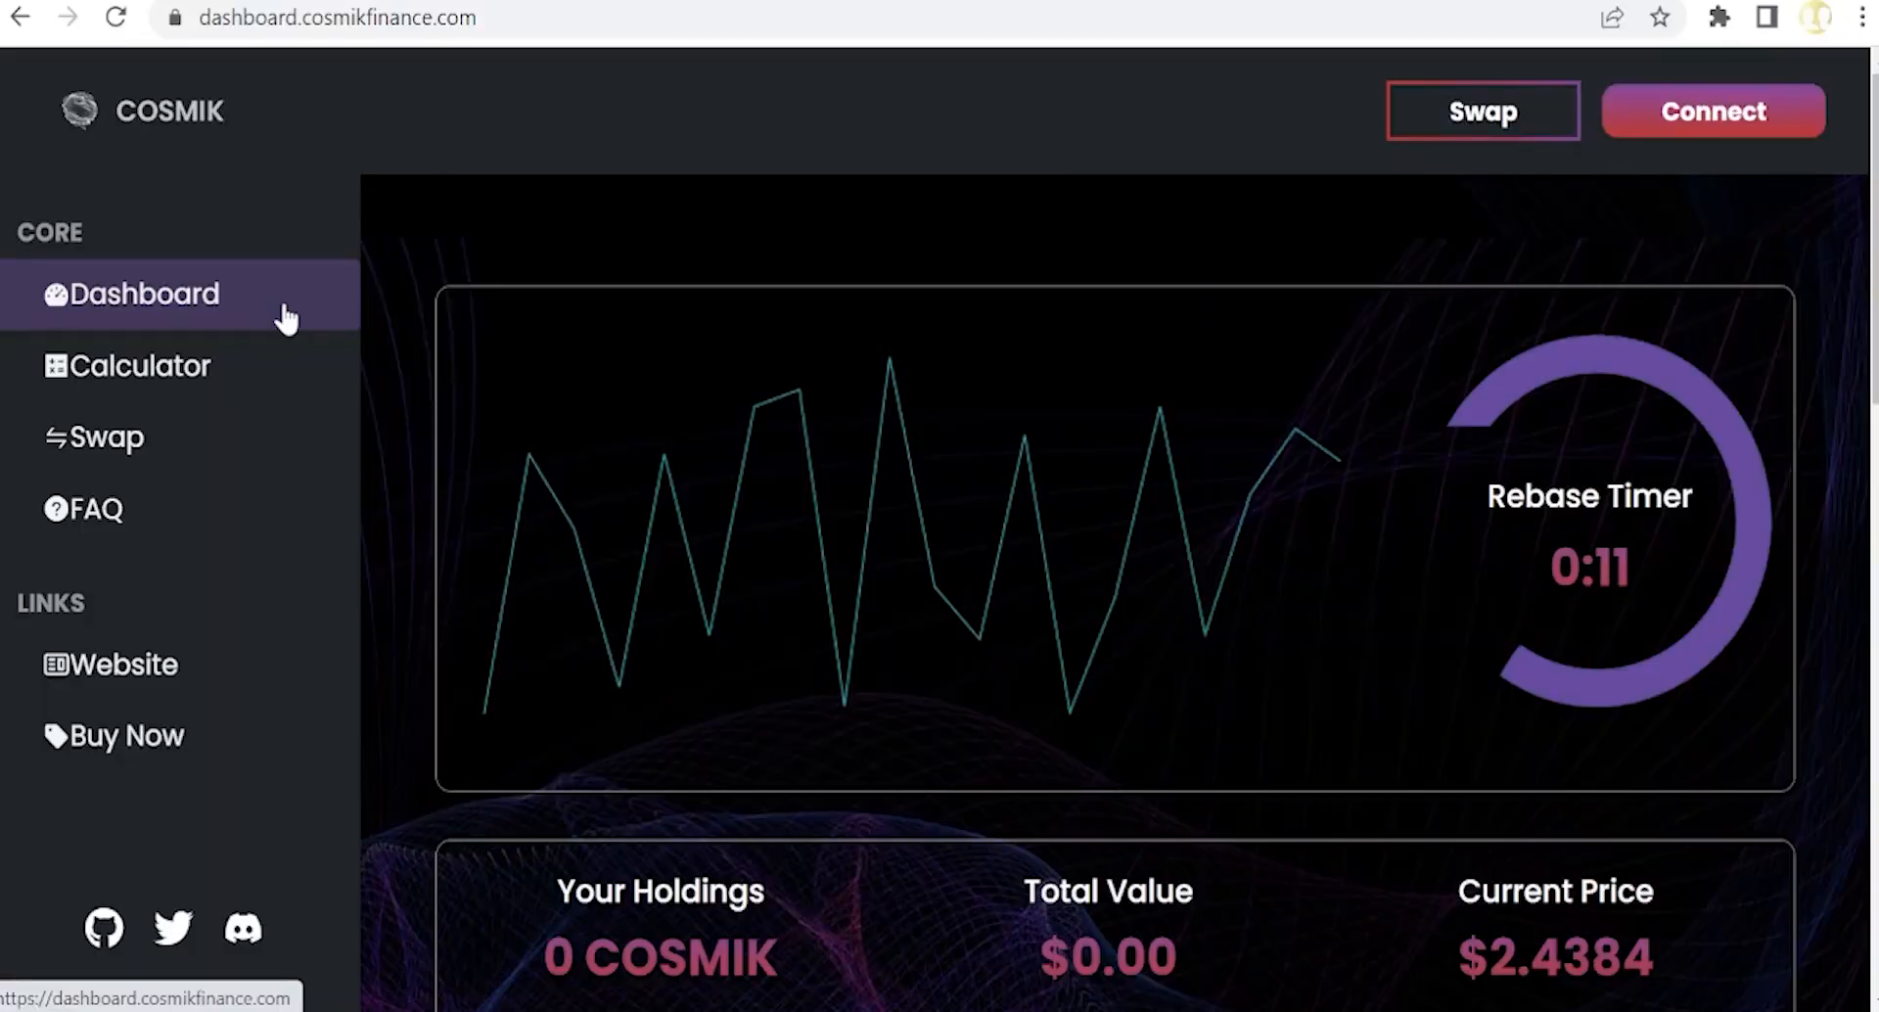
# Step: Show the Rubic swap widget quoting 1 ETH at about 14,547 RBC
pyautogui.scroll(-3)
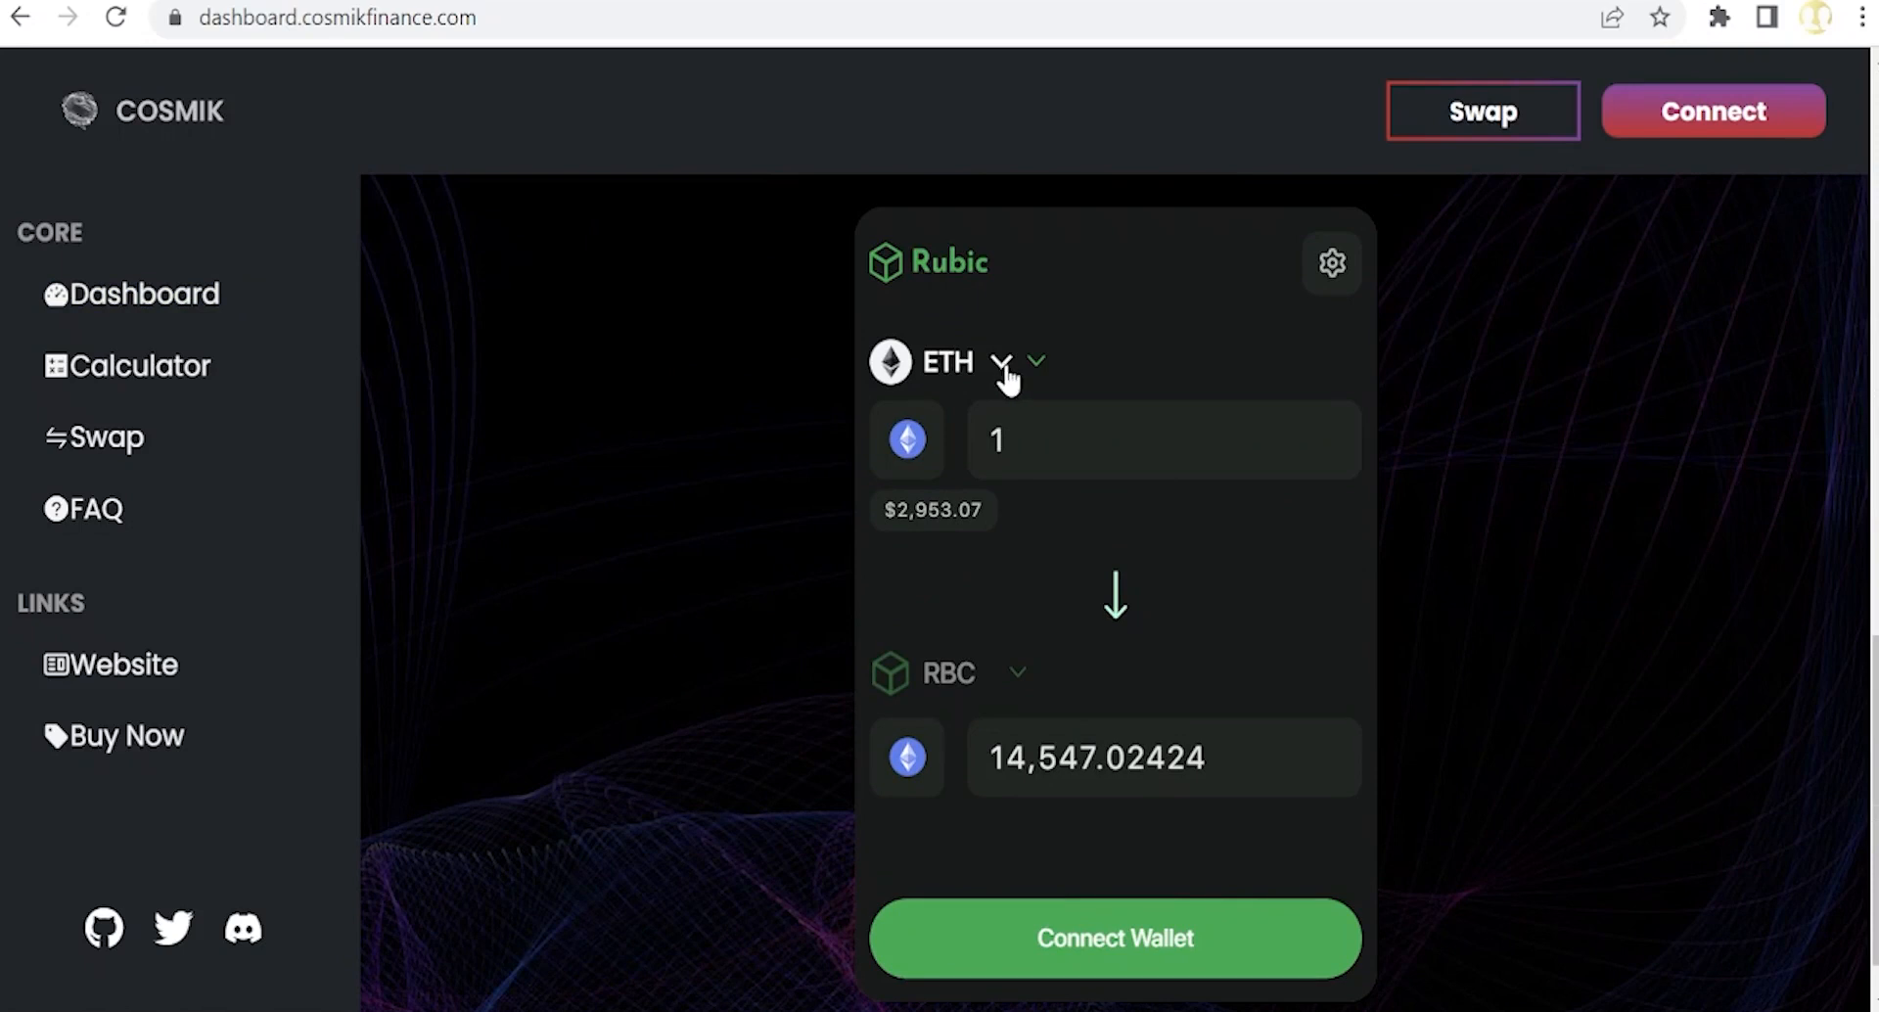
pyautogui.click(1006, 362)
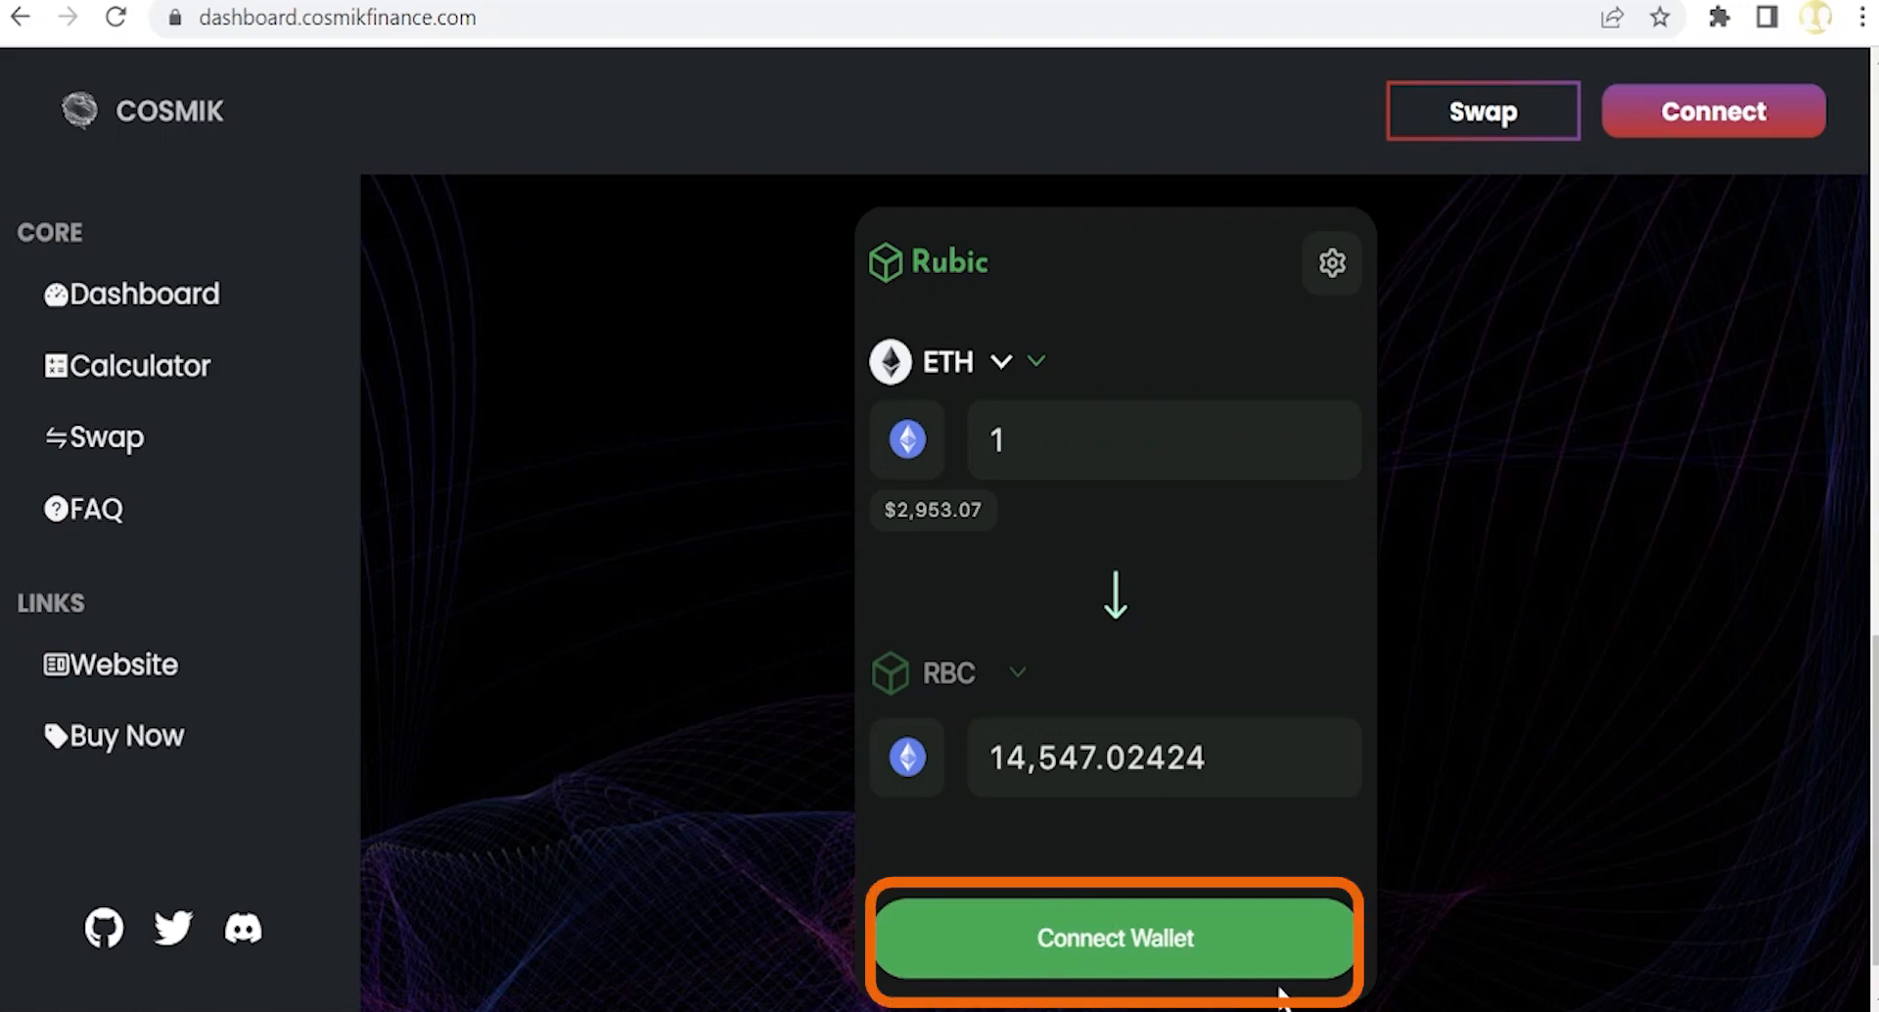
pyautogui.moveTo(1472, 994)
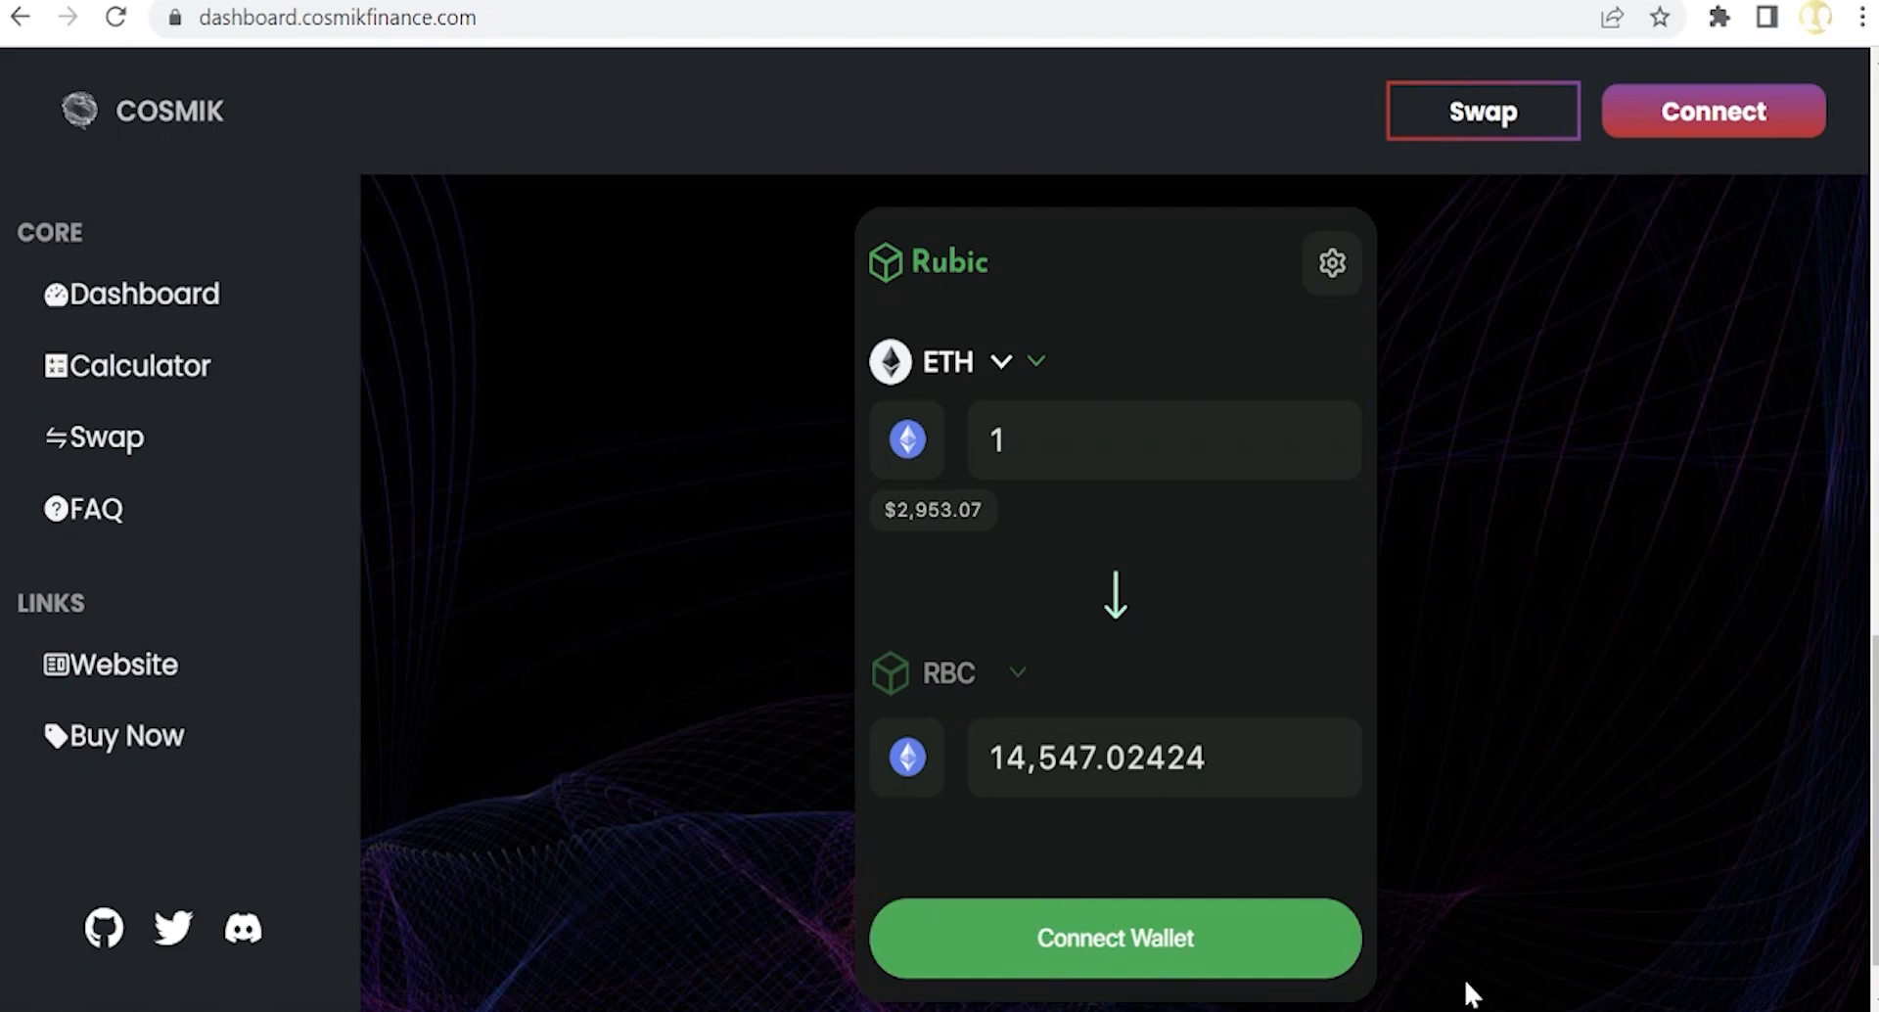
pyautogui.moveTo(659, 597)
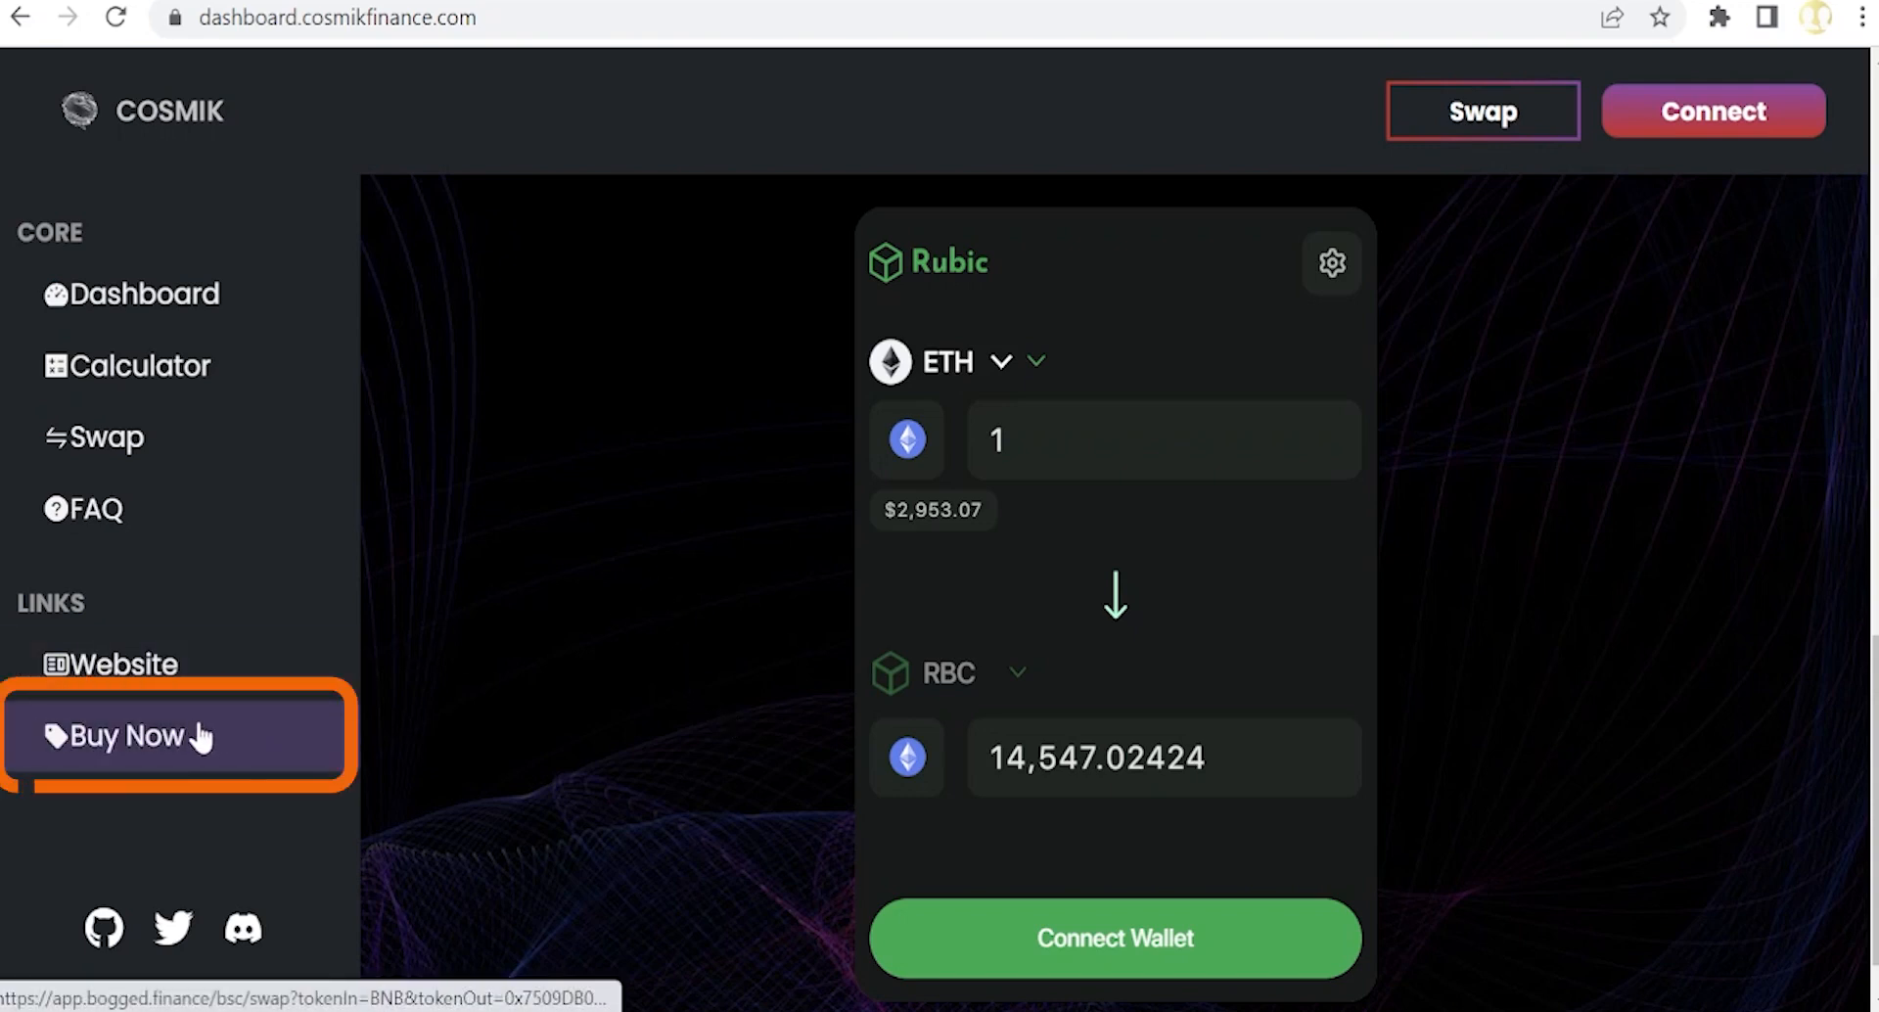
# Step: Reach BogSwap on BSC preset to swap BNB for COSMIK with AutoTax and 1% slippage
pyautogui.click(174, 734)
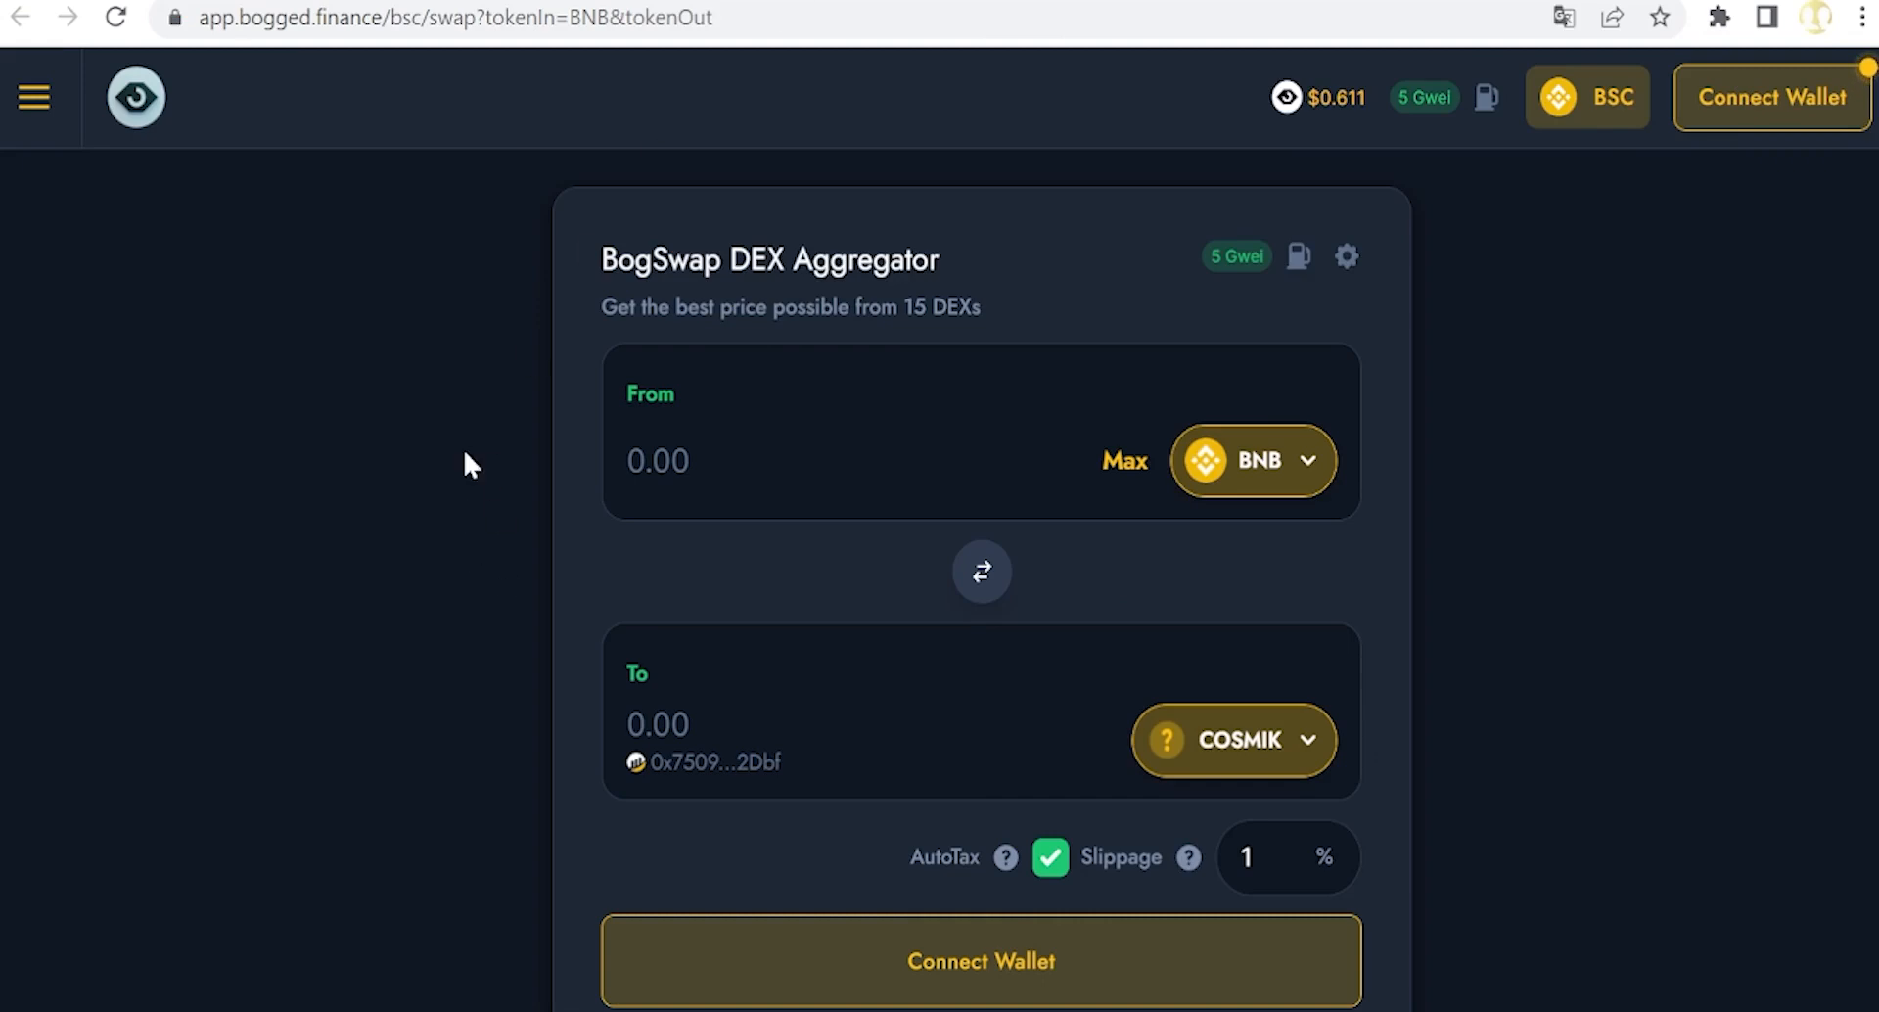
pyautogui.moveTo(479, 566)
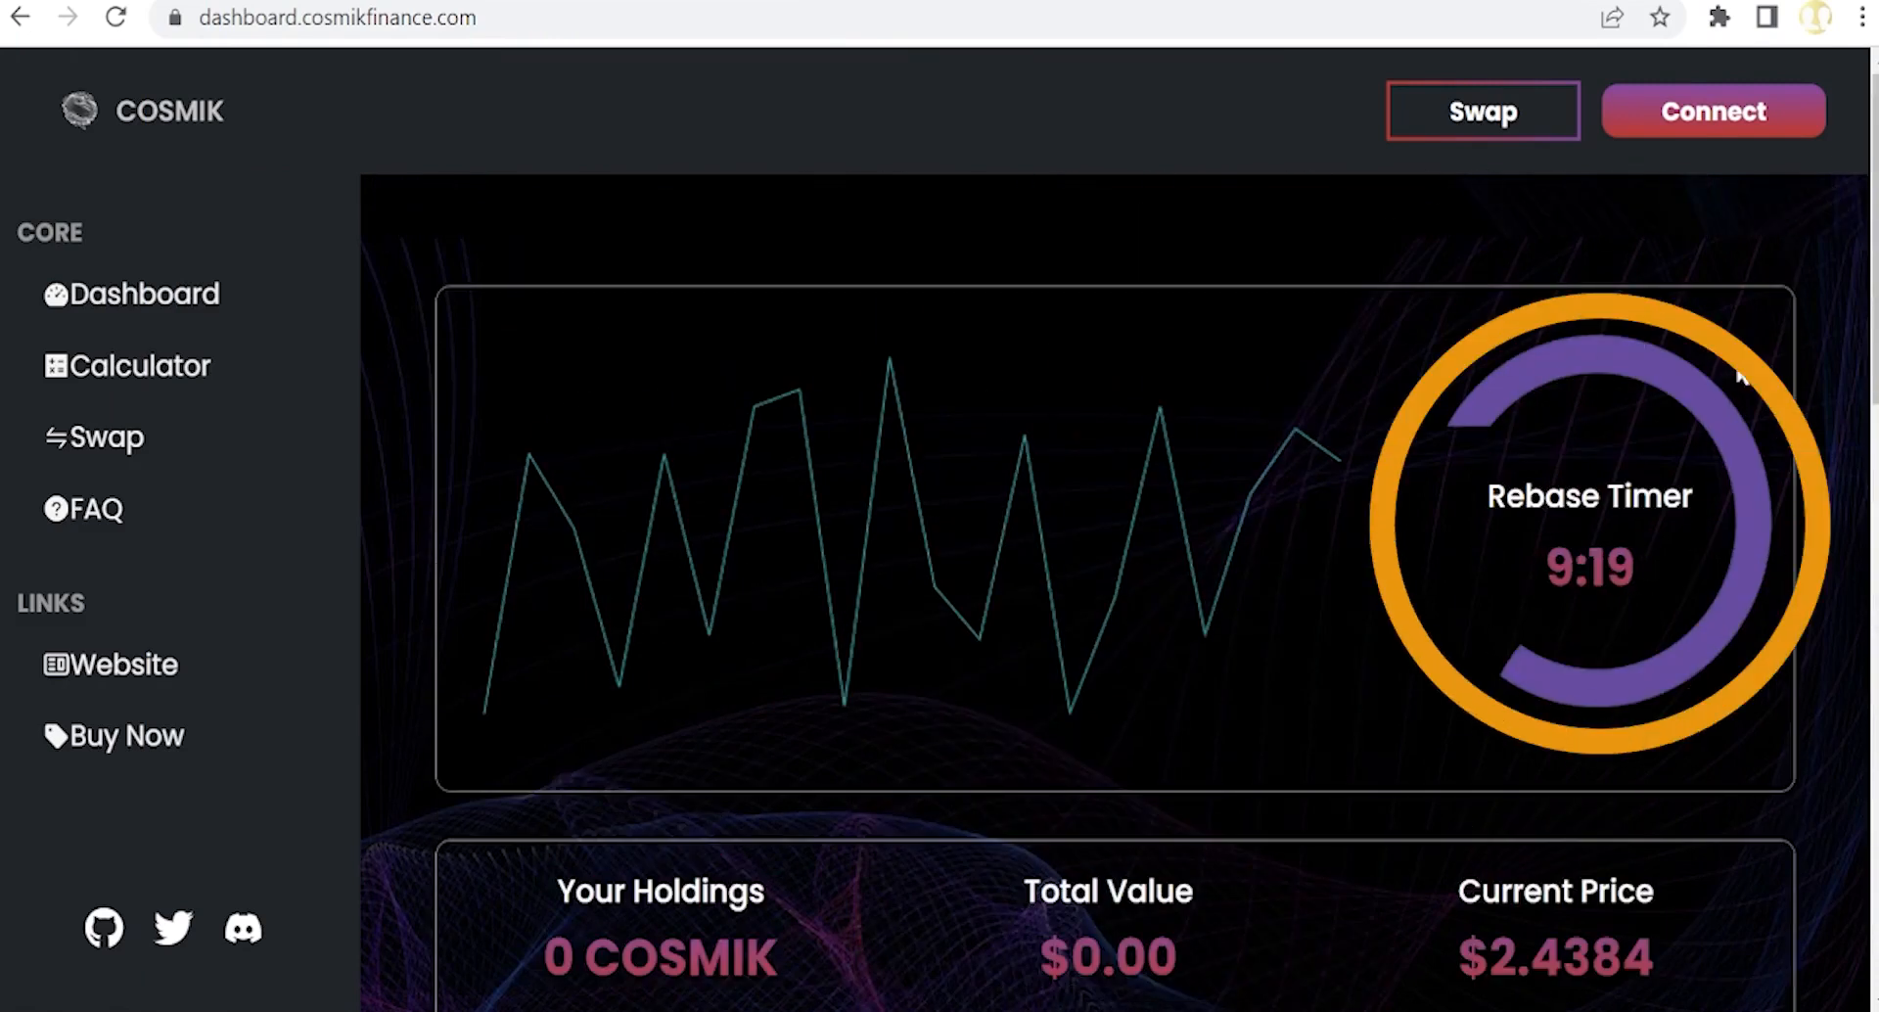
pyautogui.moveTo(1417, 603)
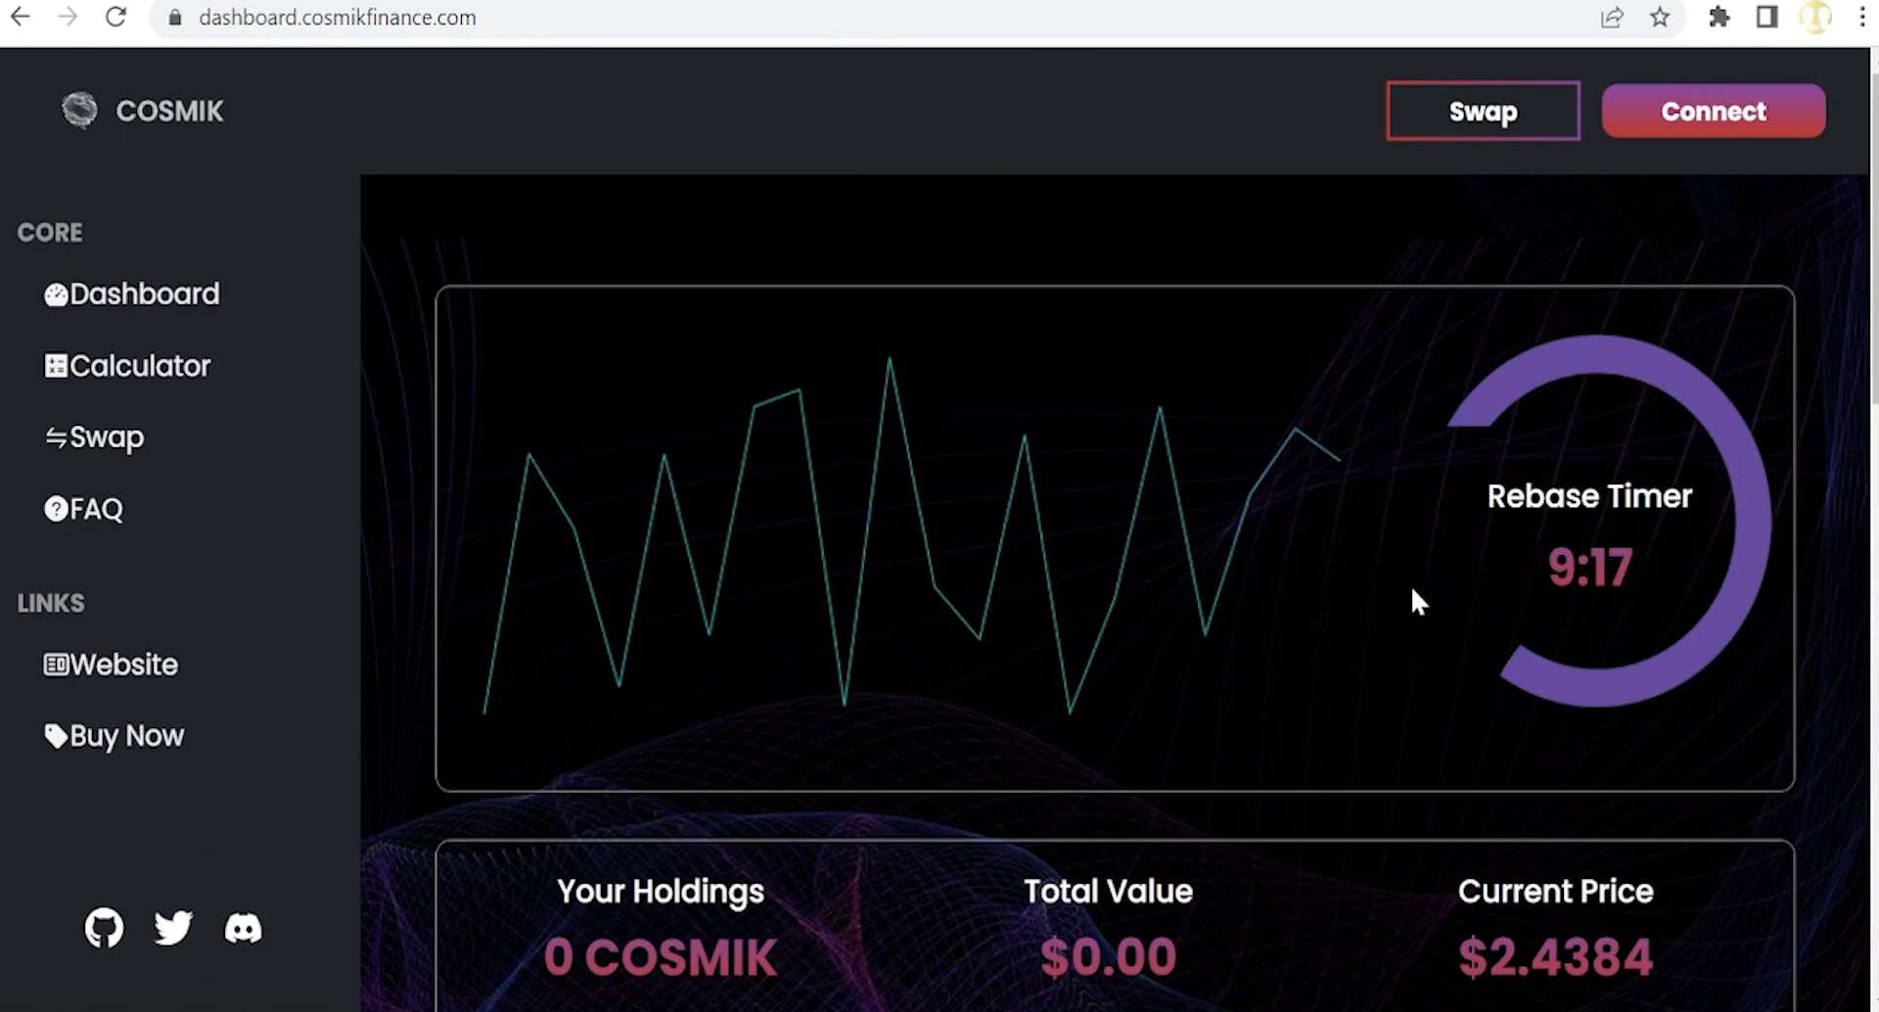
pyautogui.scroll(-3)
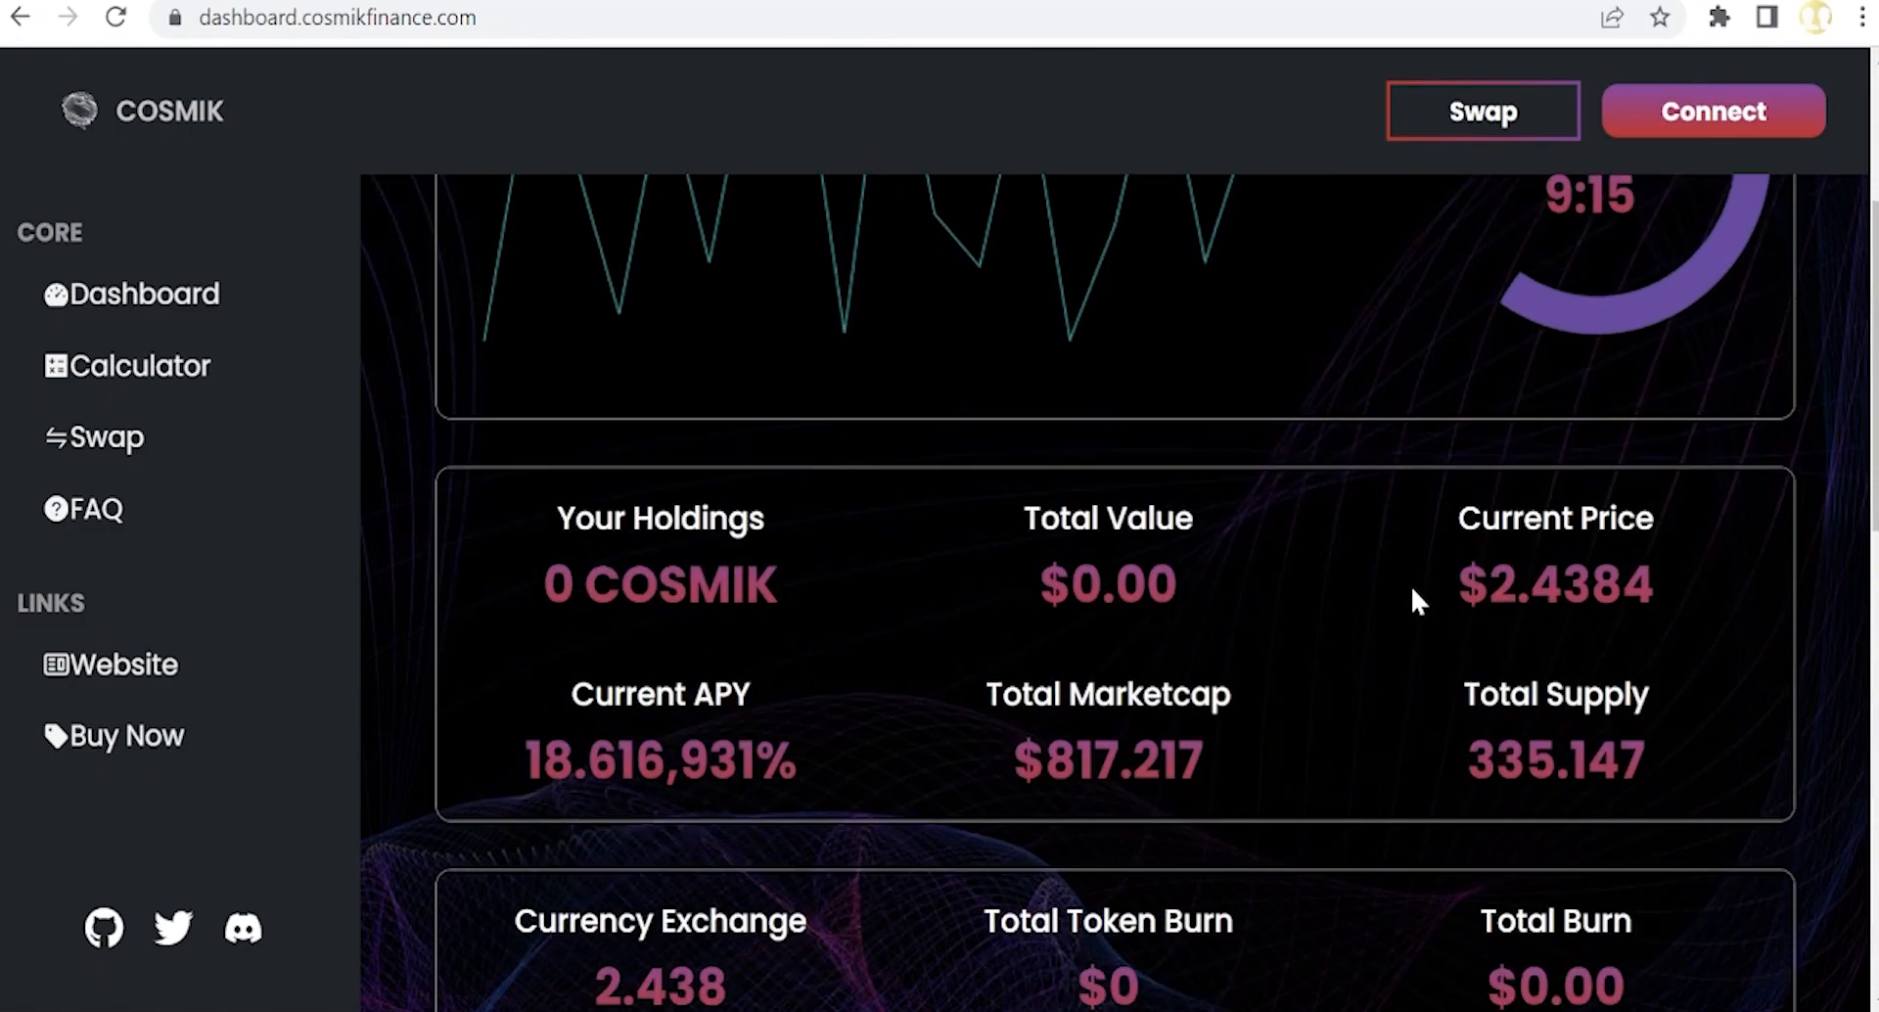
pyautogui.scroll(-3)
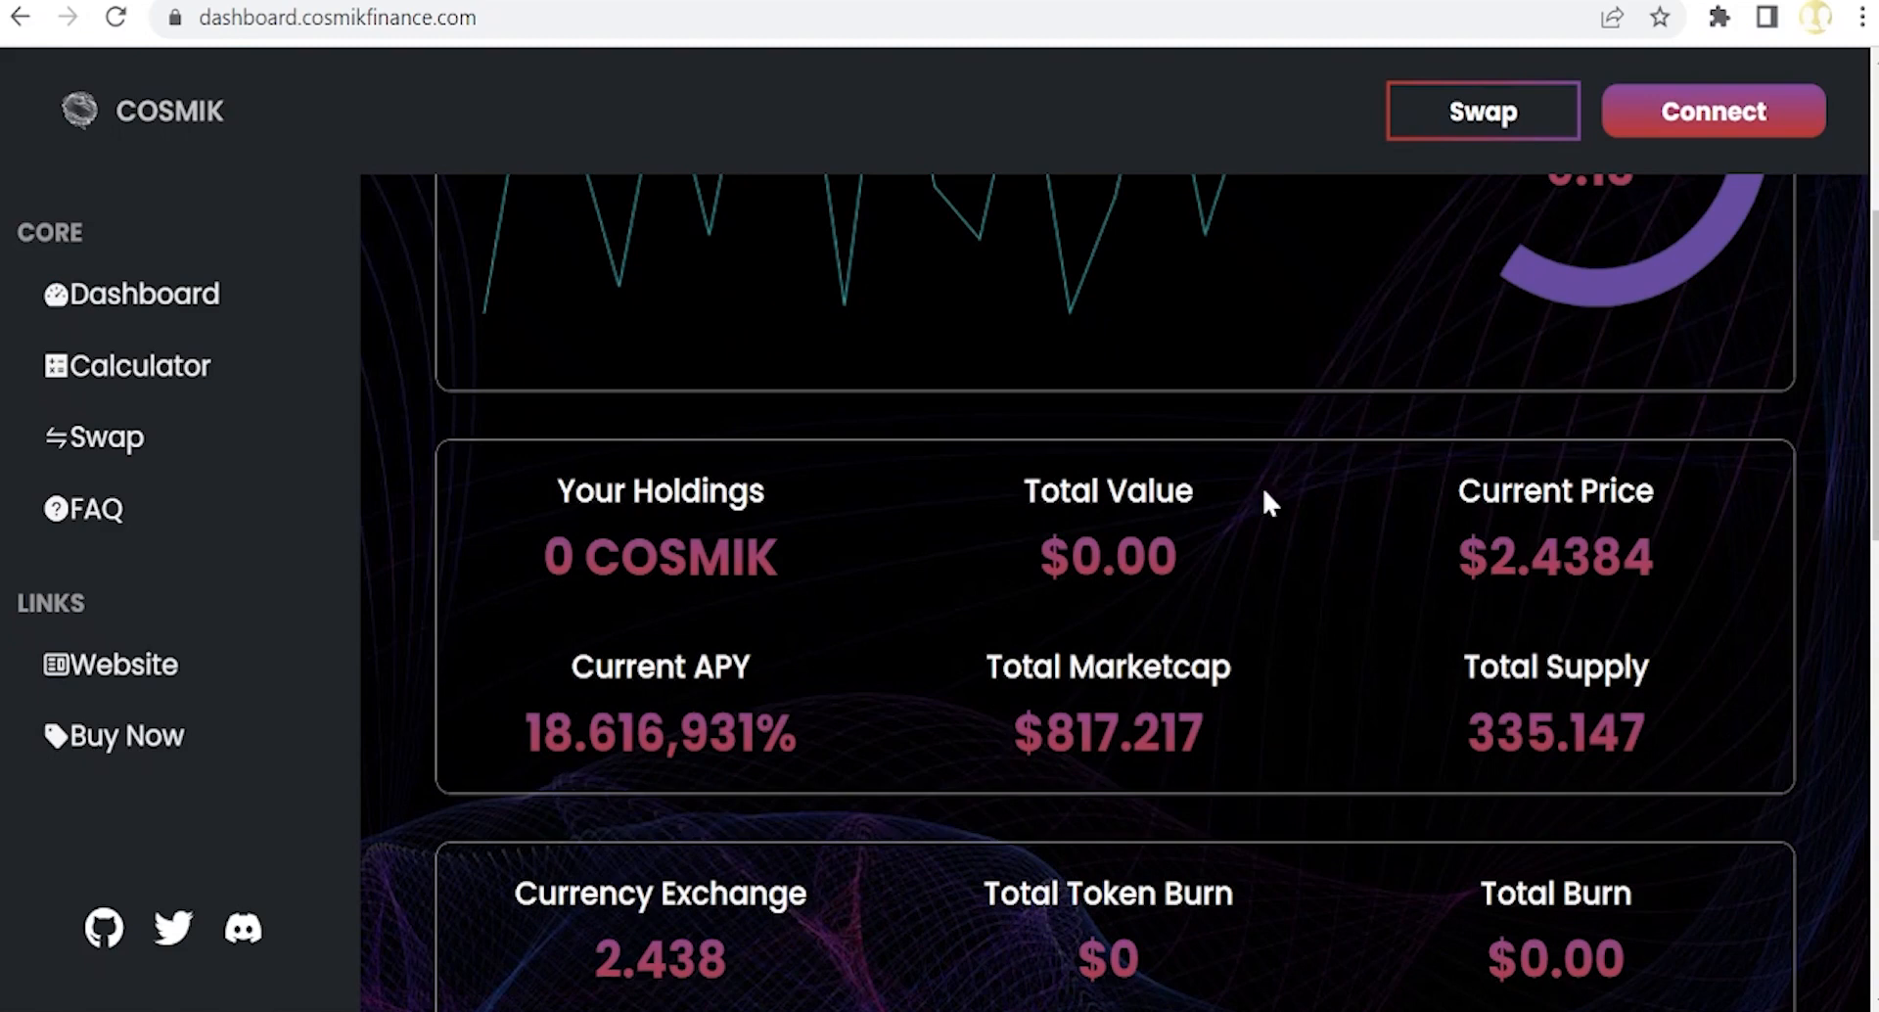
pyautogui.moveTo(713, 822)
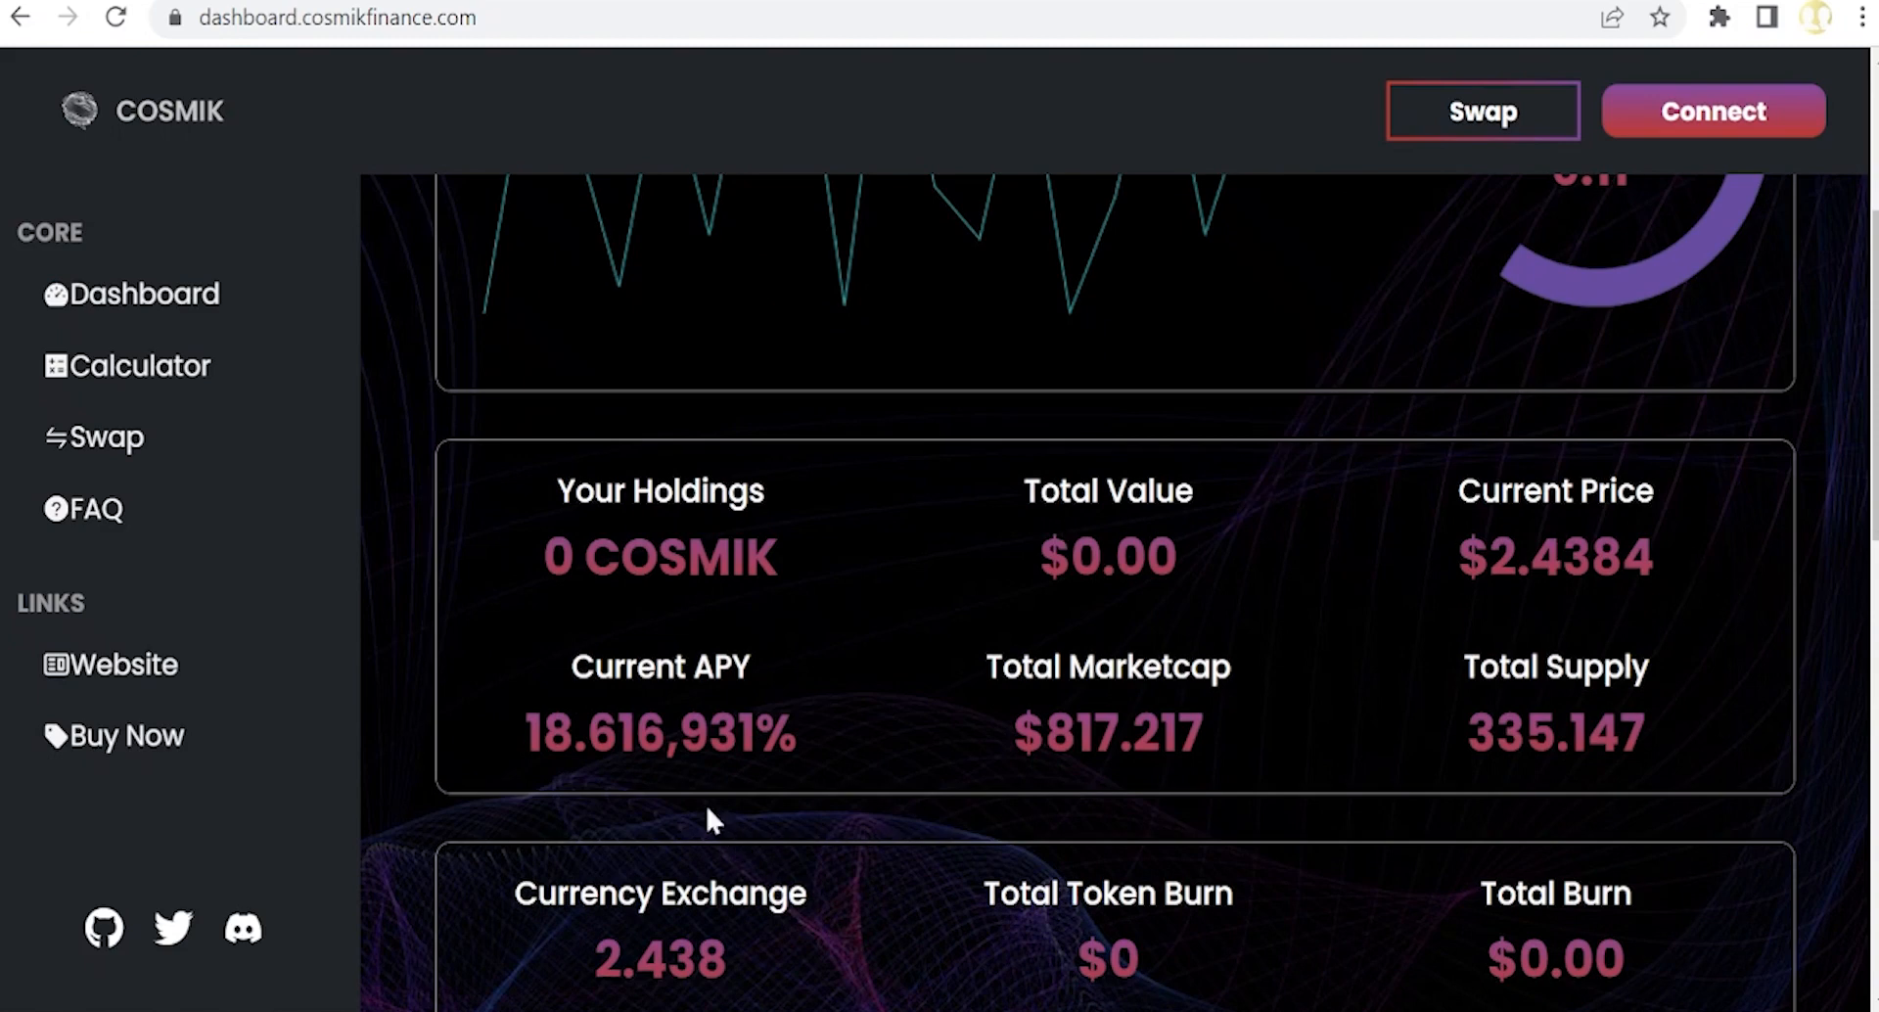
pyautogui.scroll(-3)
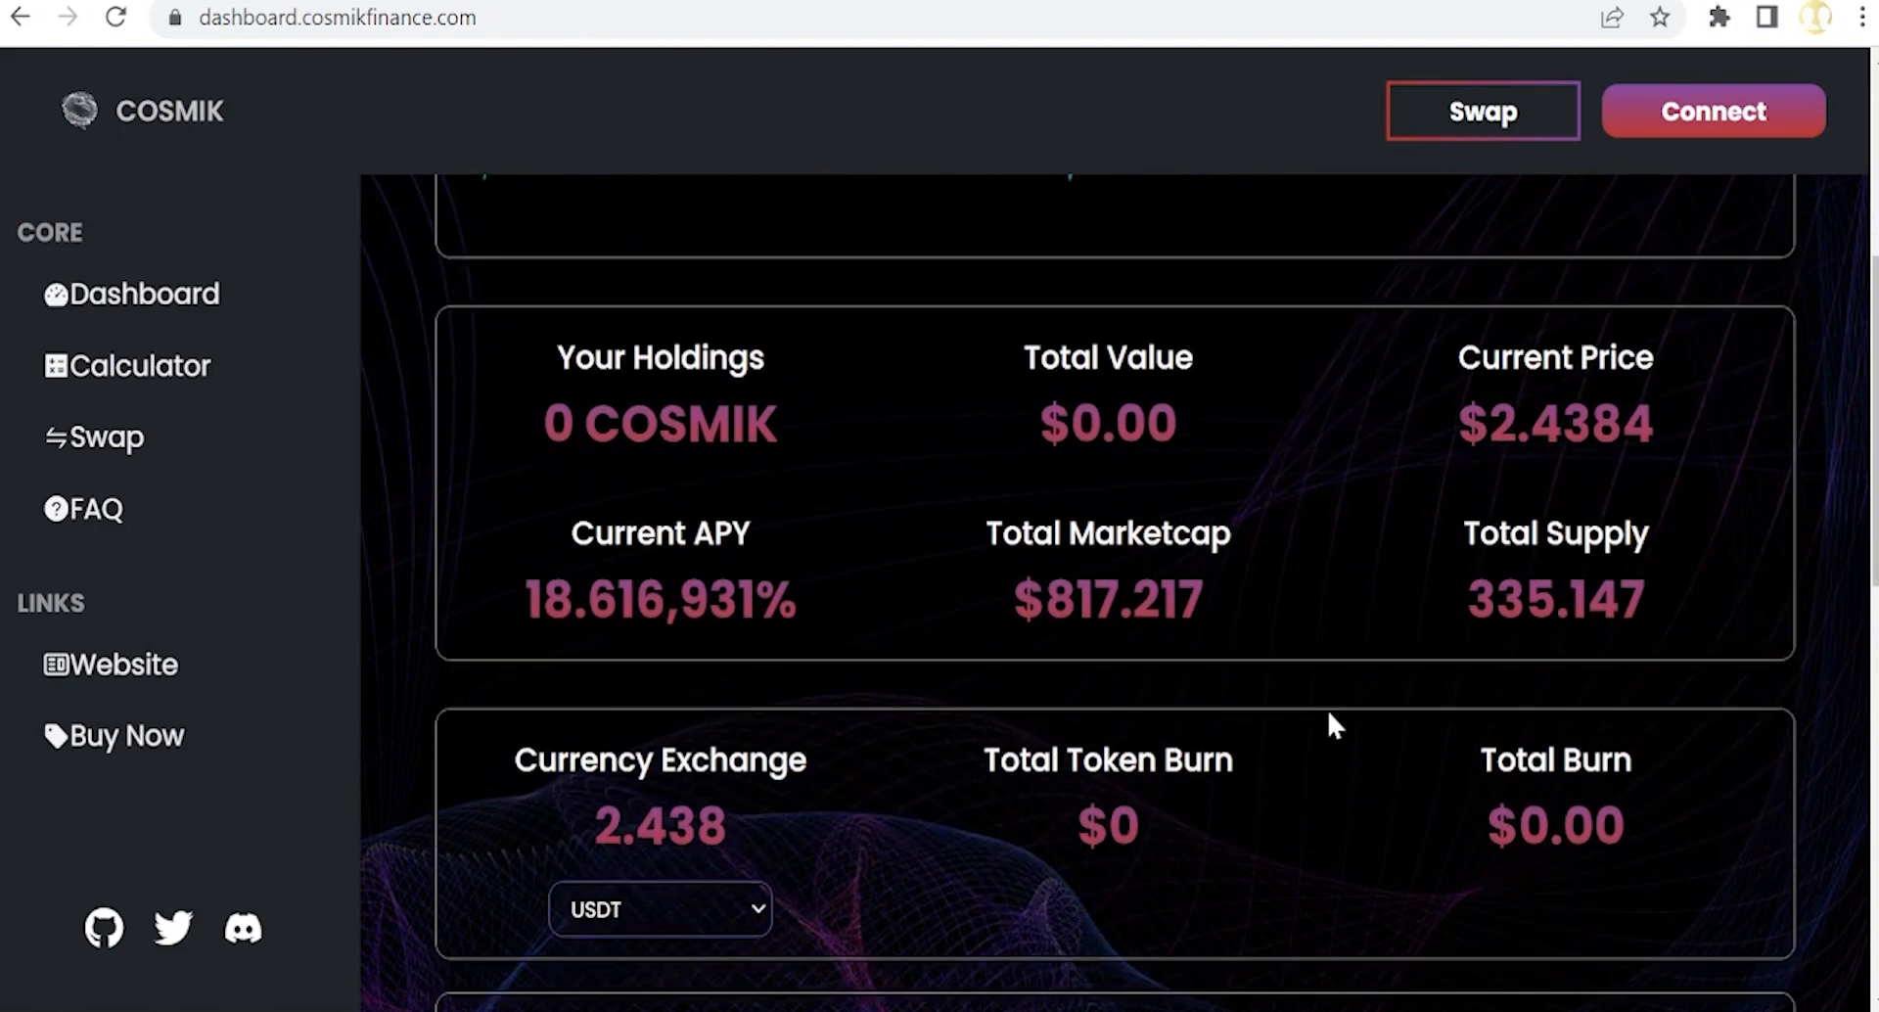
pyautogui.scroll(-3)
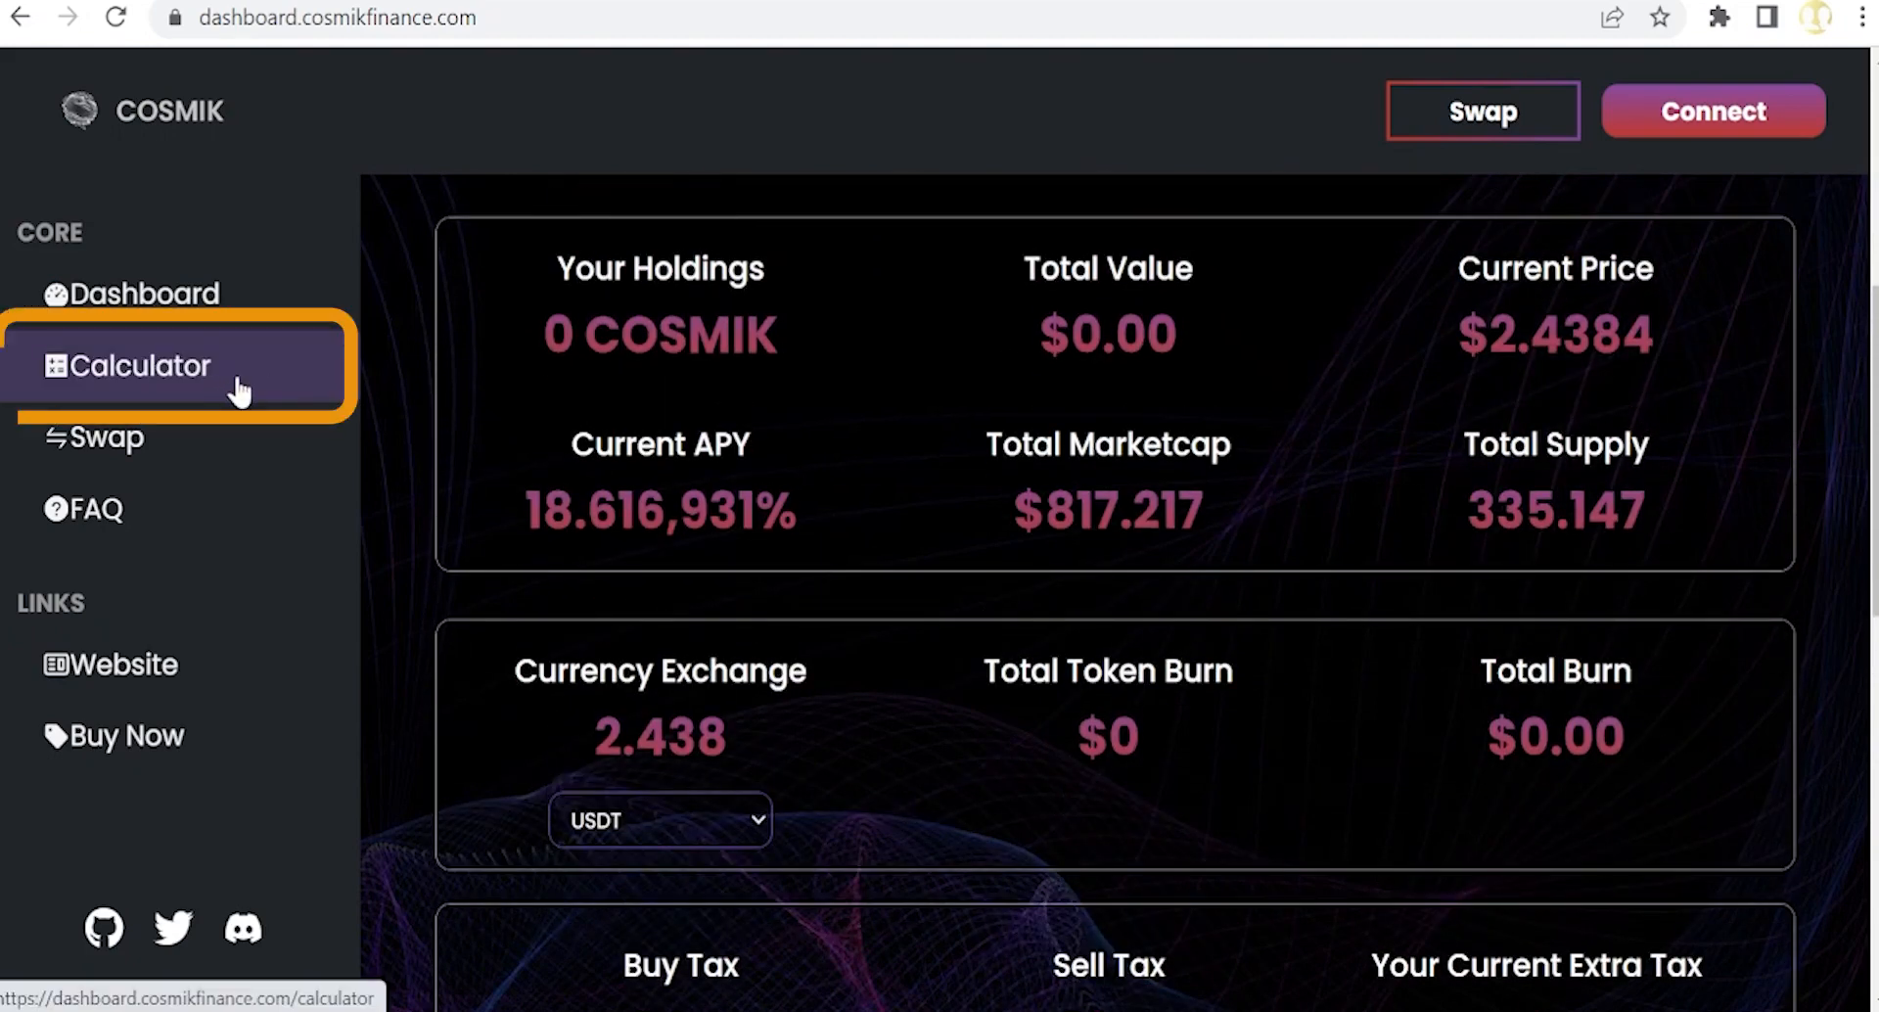
# Step: Fill the rewards calculator with 100 tokens, 20000% APY, 2.45 purchase price and 2.45 future price
pyautogui.click(143, 366)
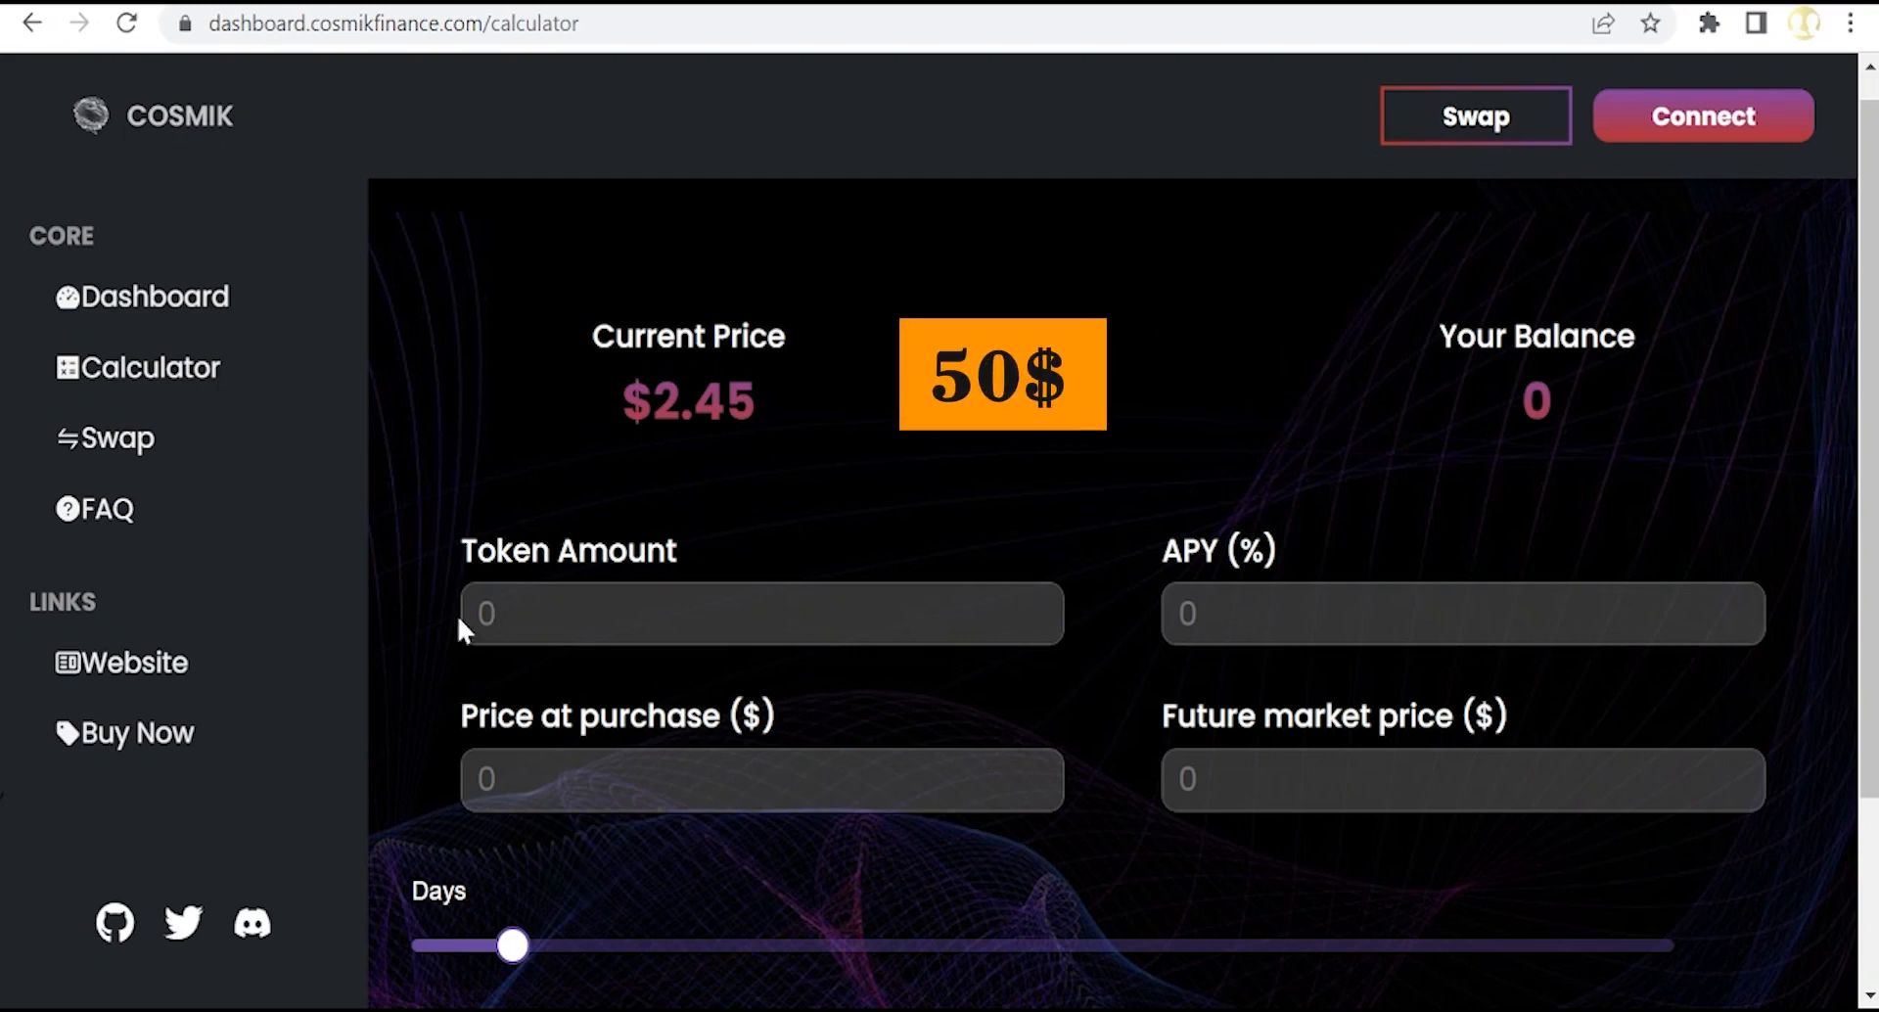
pyautogui.write('100')
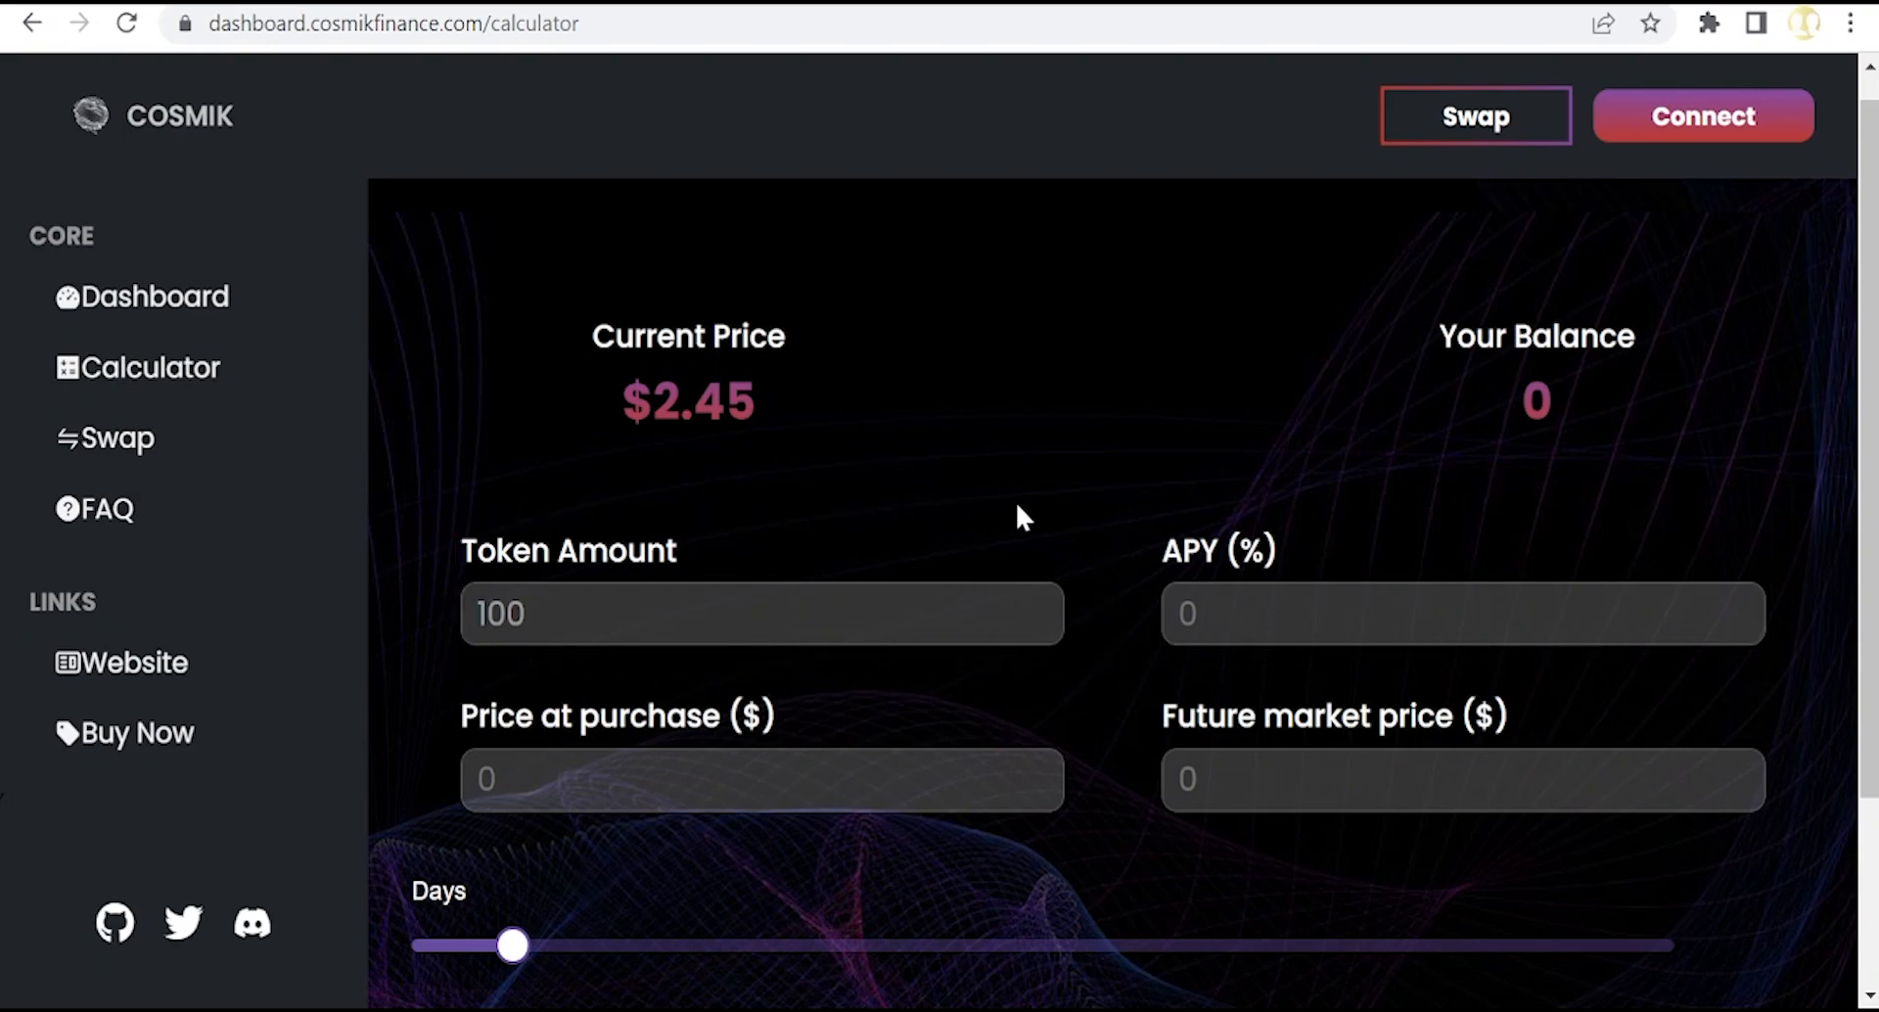
pyautogui.moveTo(1083, 503)
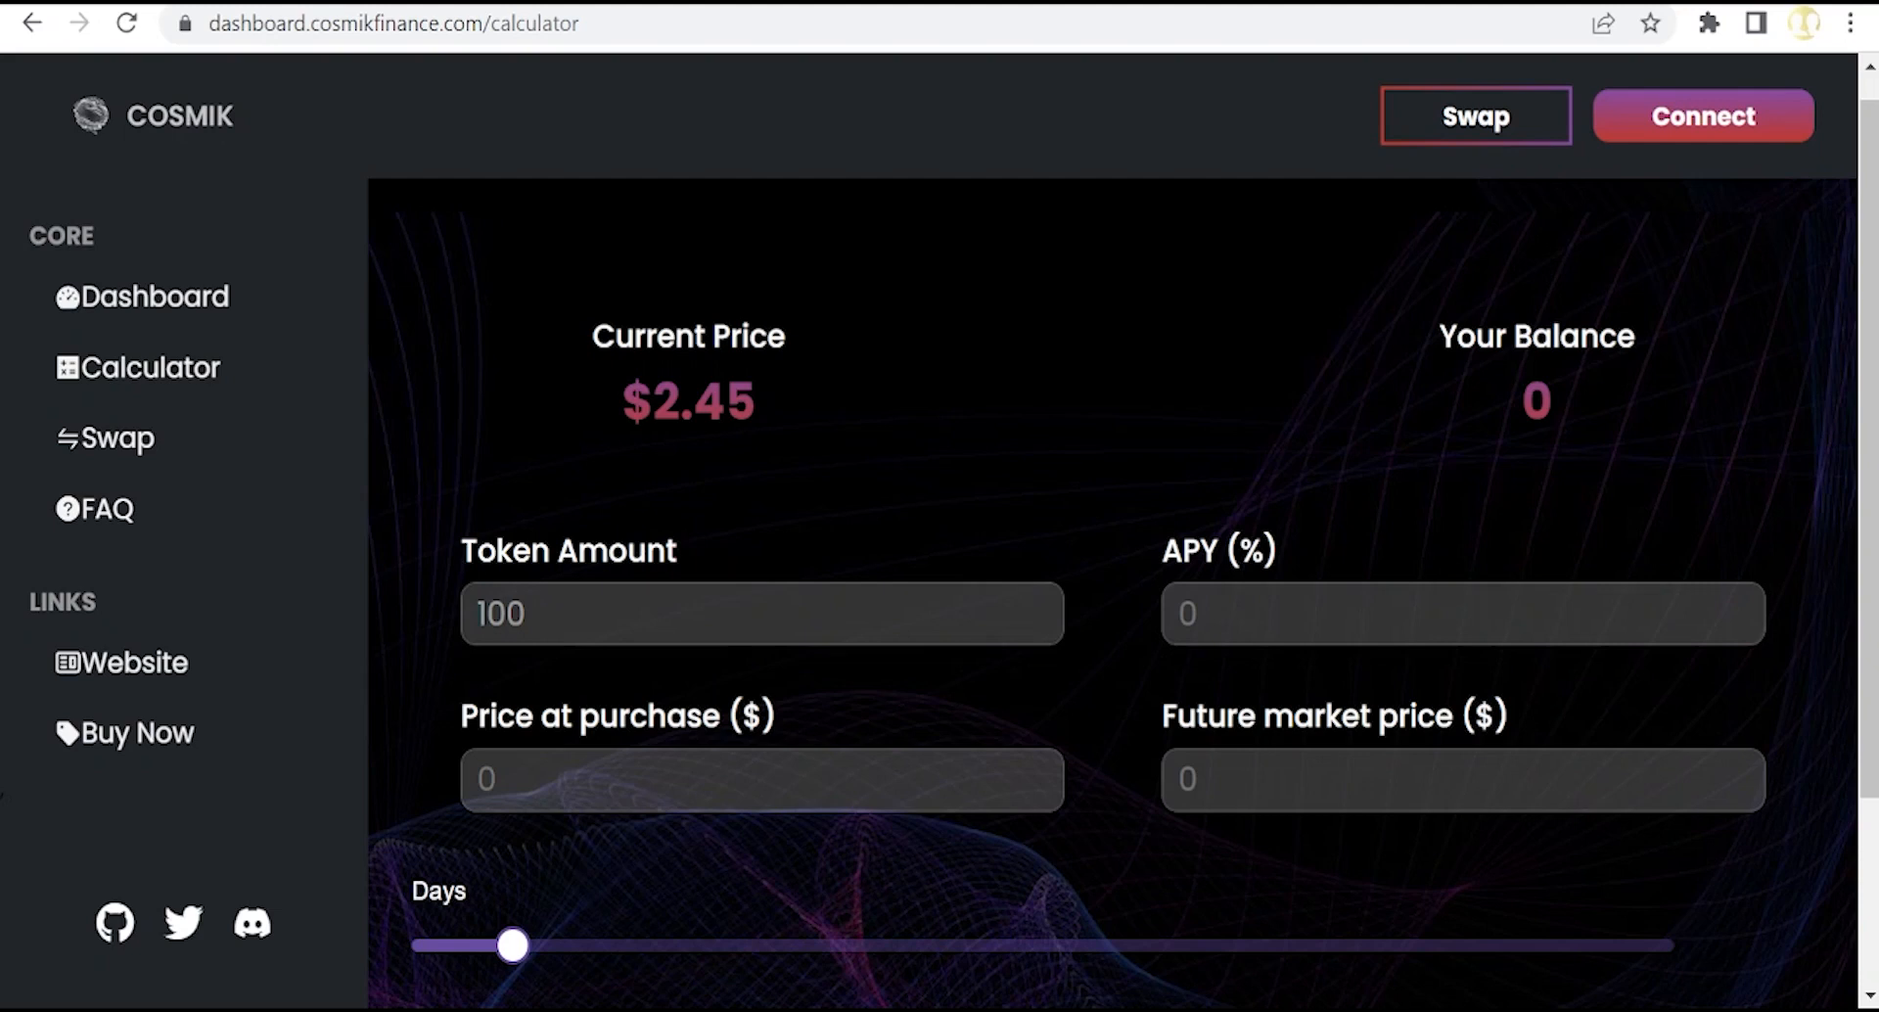
pyautogui.write('20000')
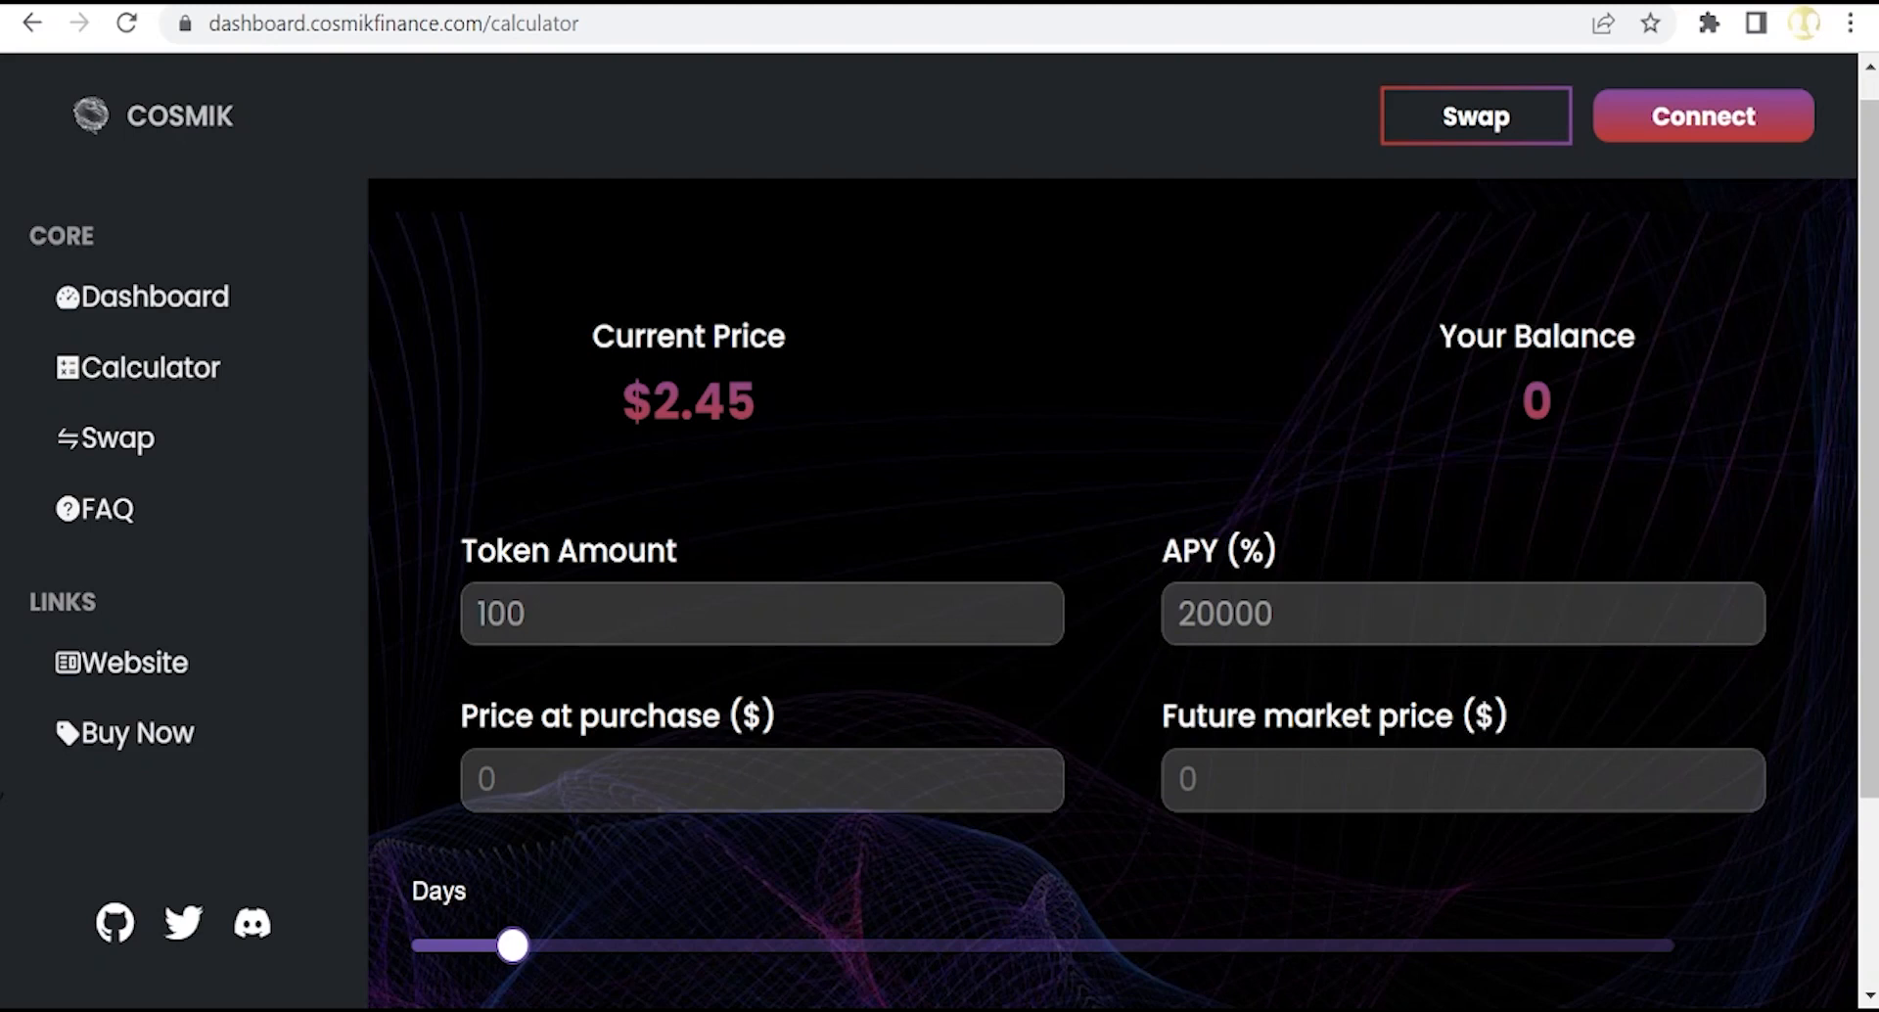
pyautogui.write('2')
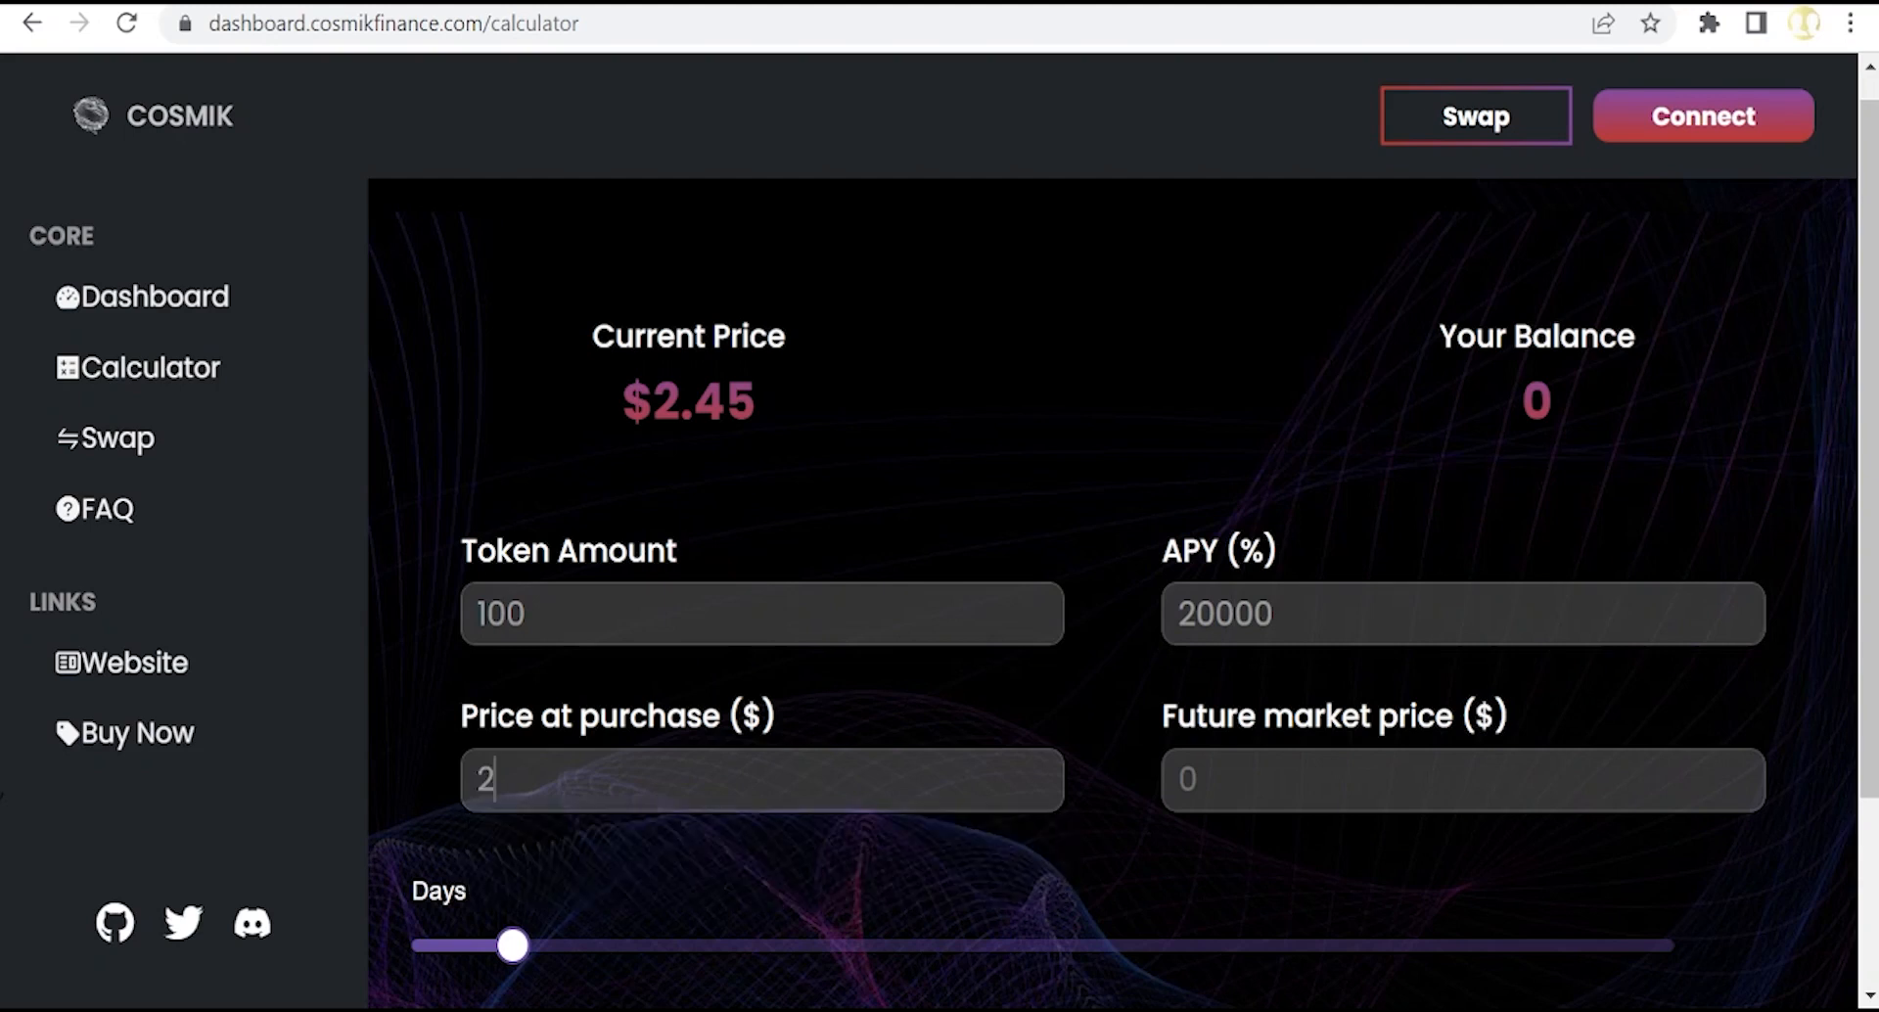
pyautogui.write('.45')
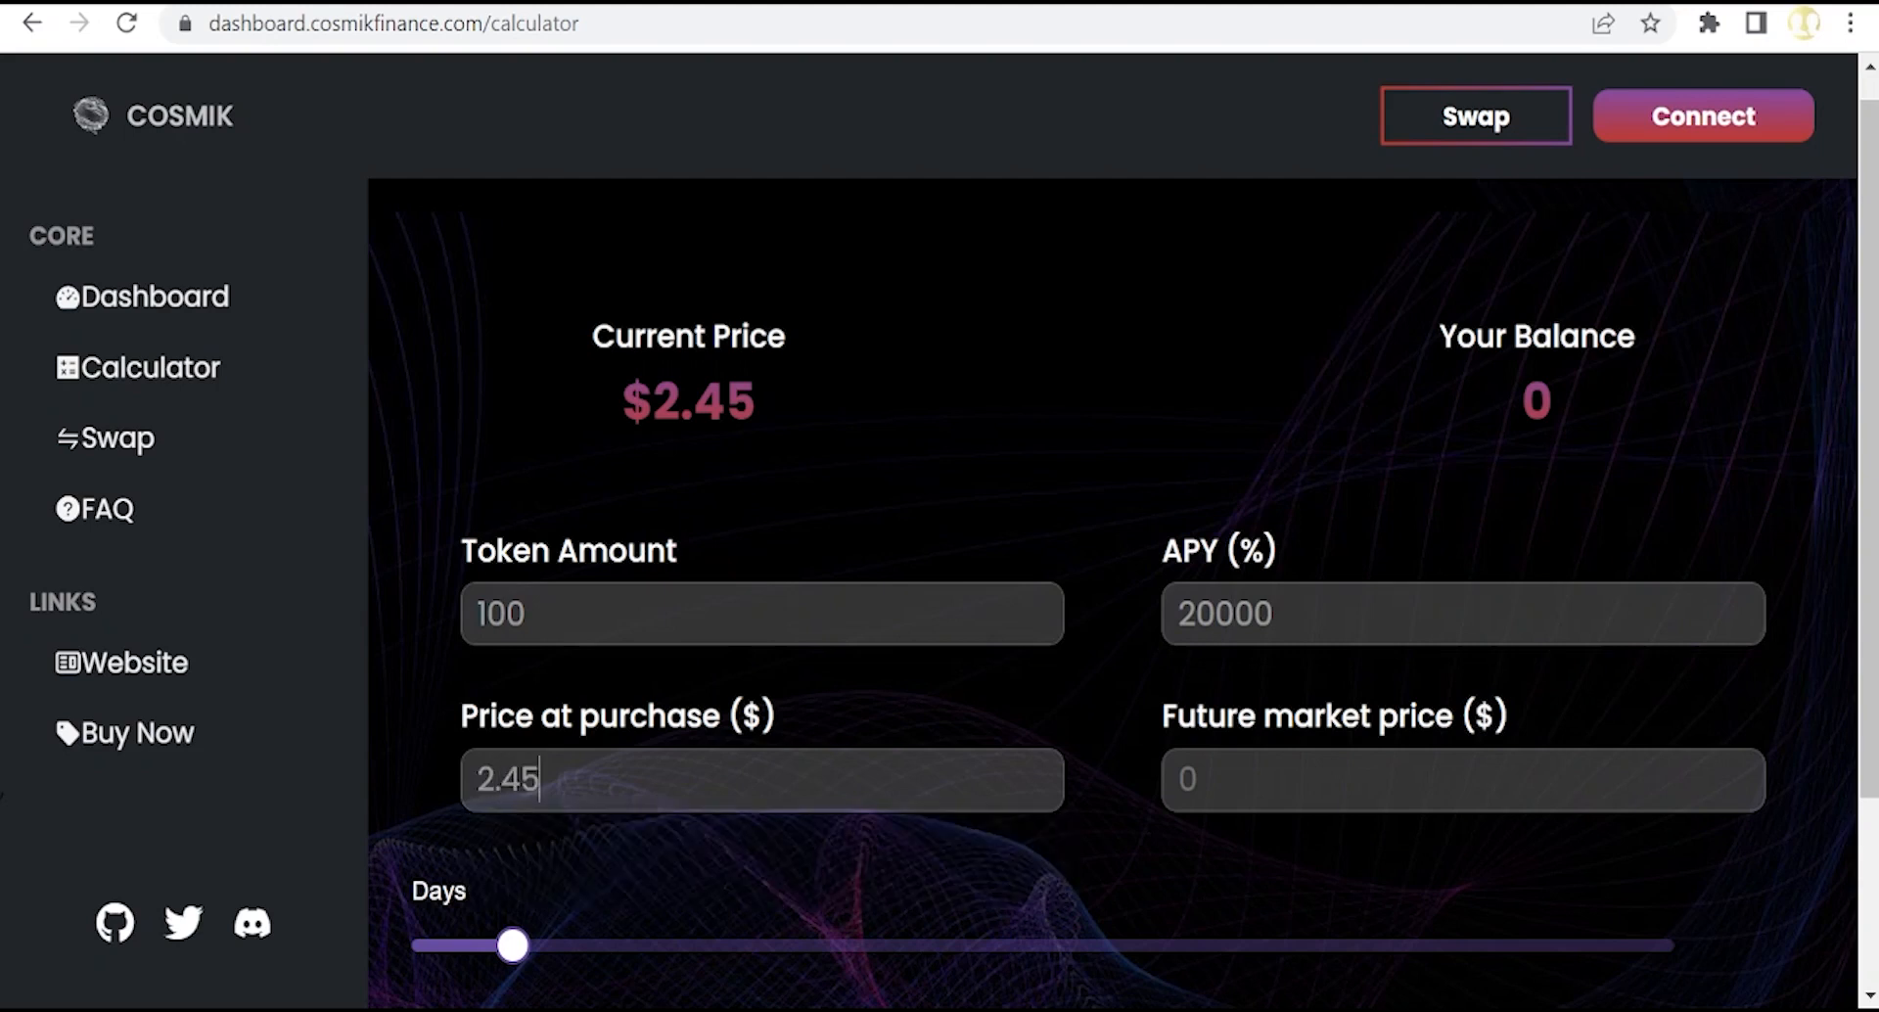
pyautogui.write('2')
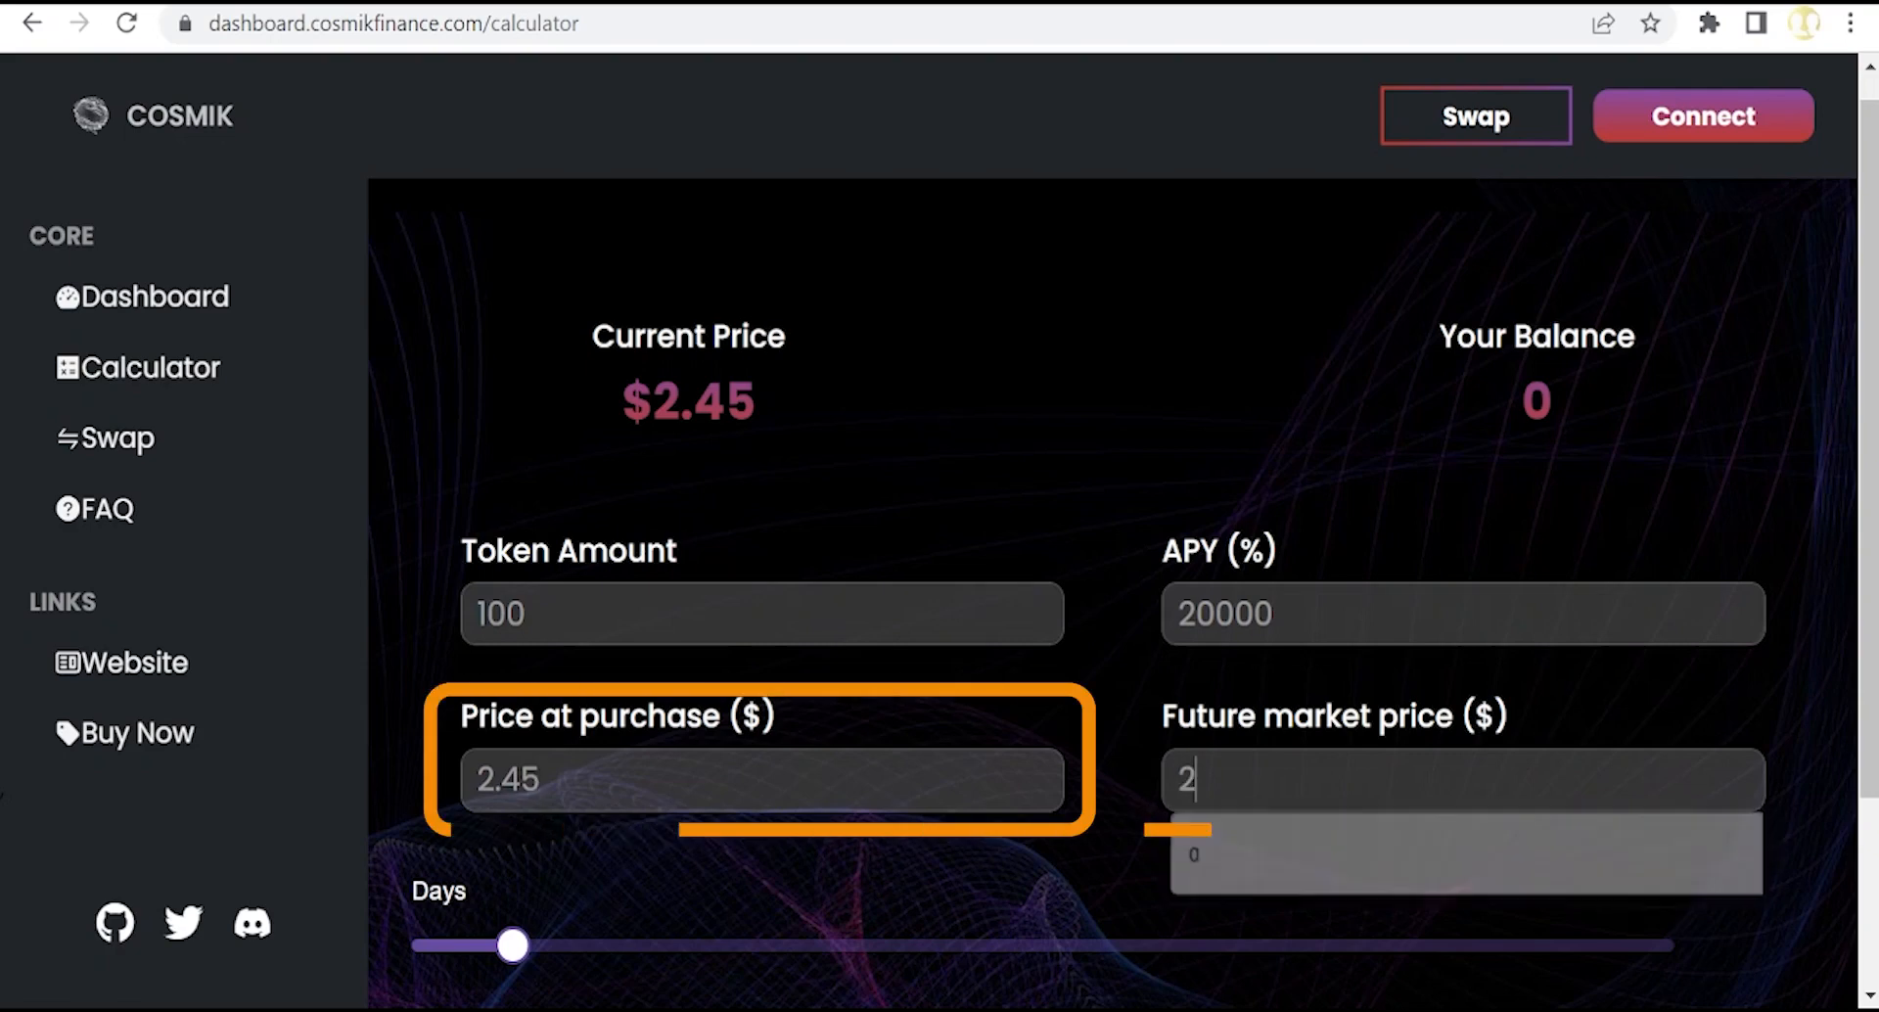
pyautogui.write('.45')
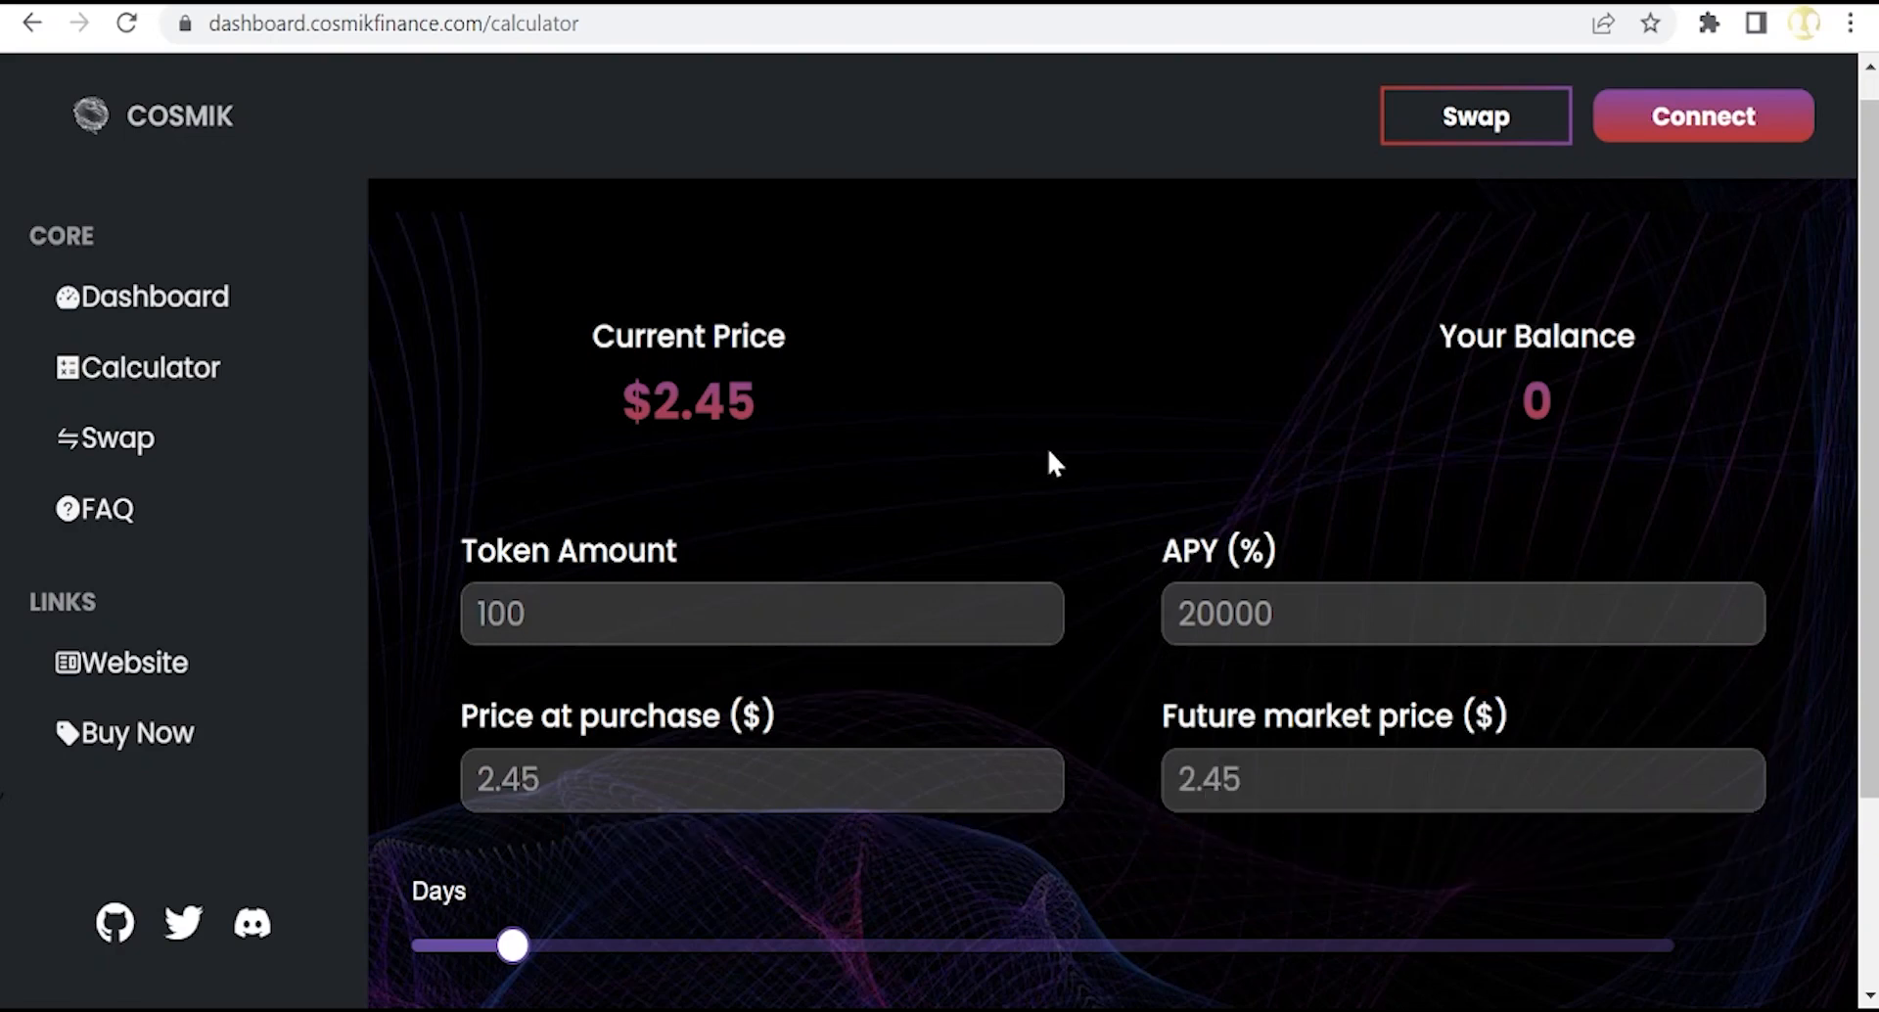
# Step: Push the Days slider to its maximum, projecting 25,896.678 tokens and a $63,691.861 return
pyautogui.scroll(-3)
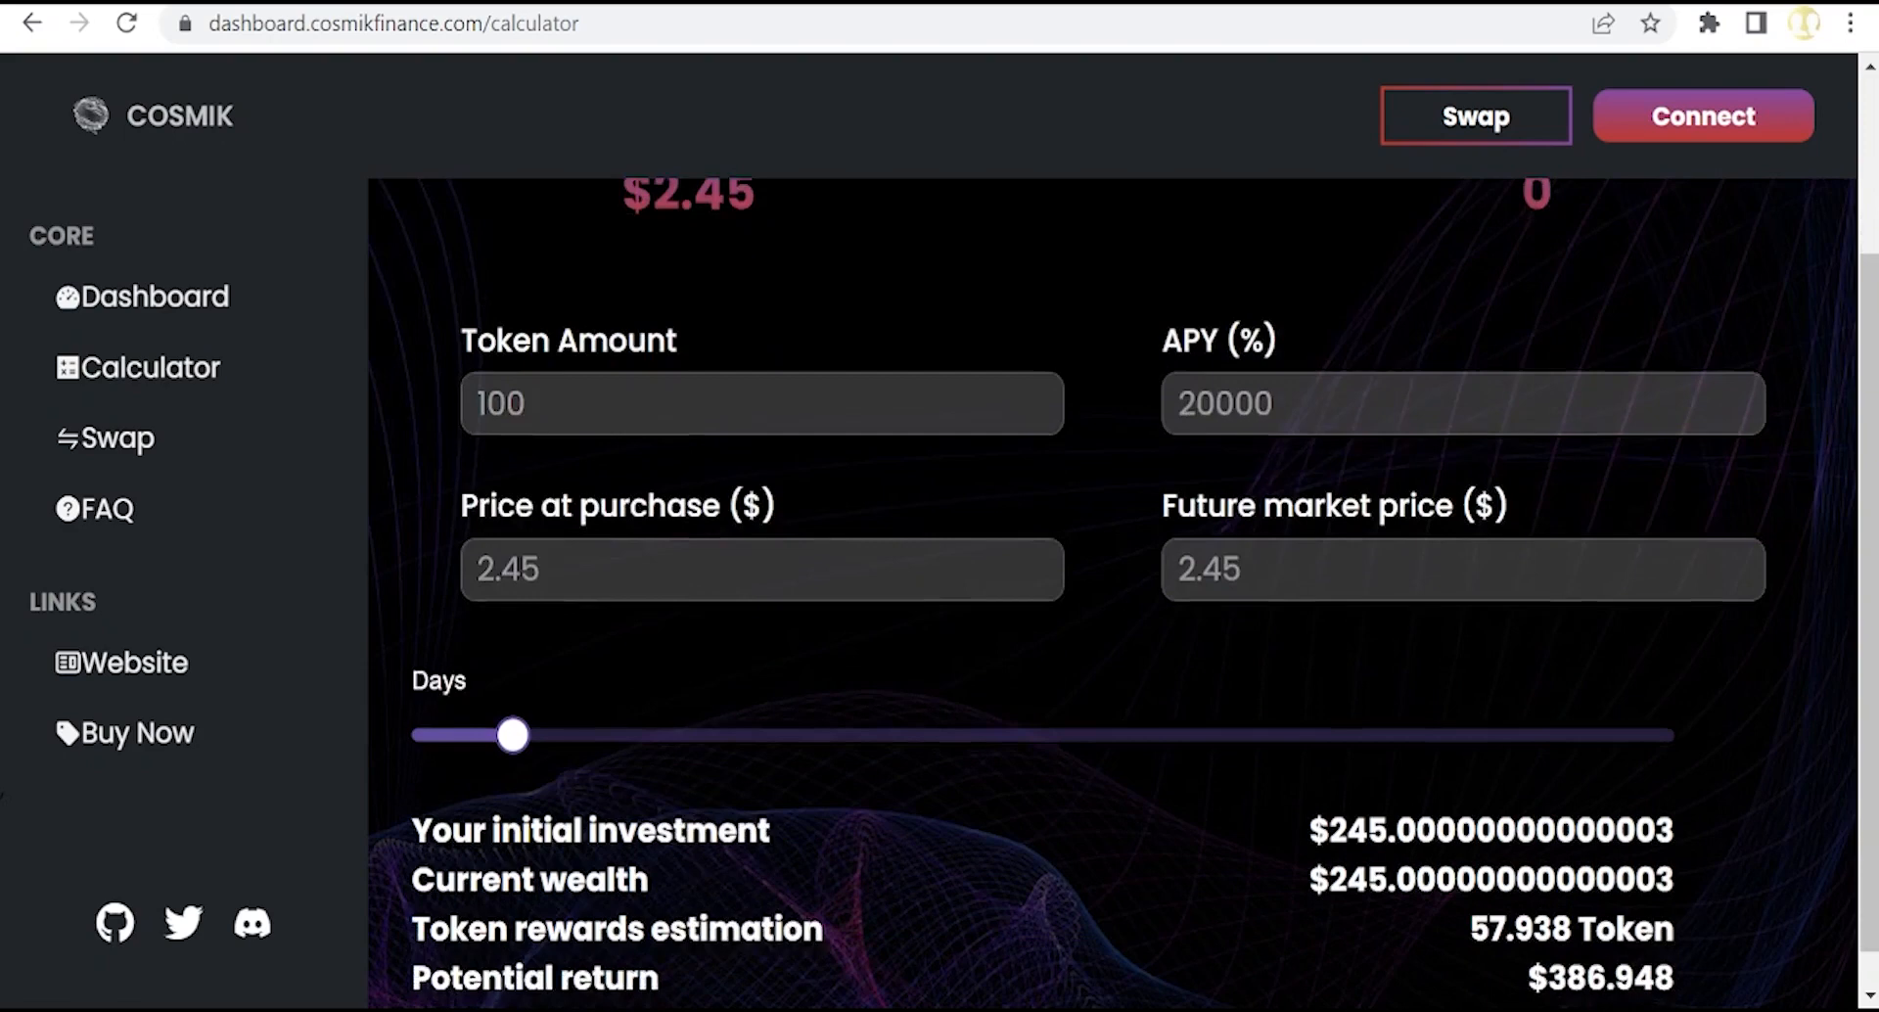
pyautogui.scroll(-3)
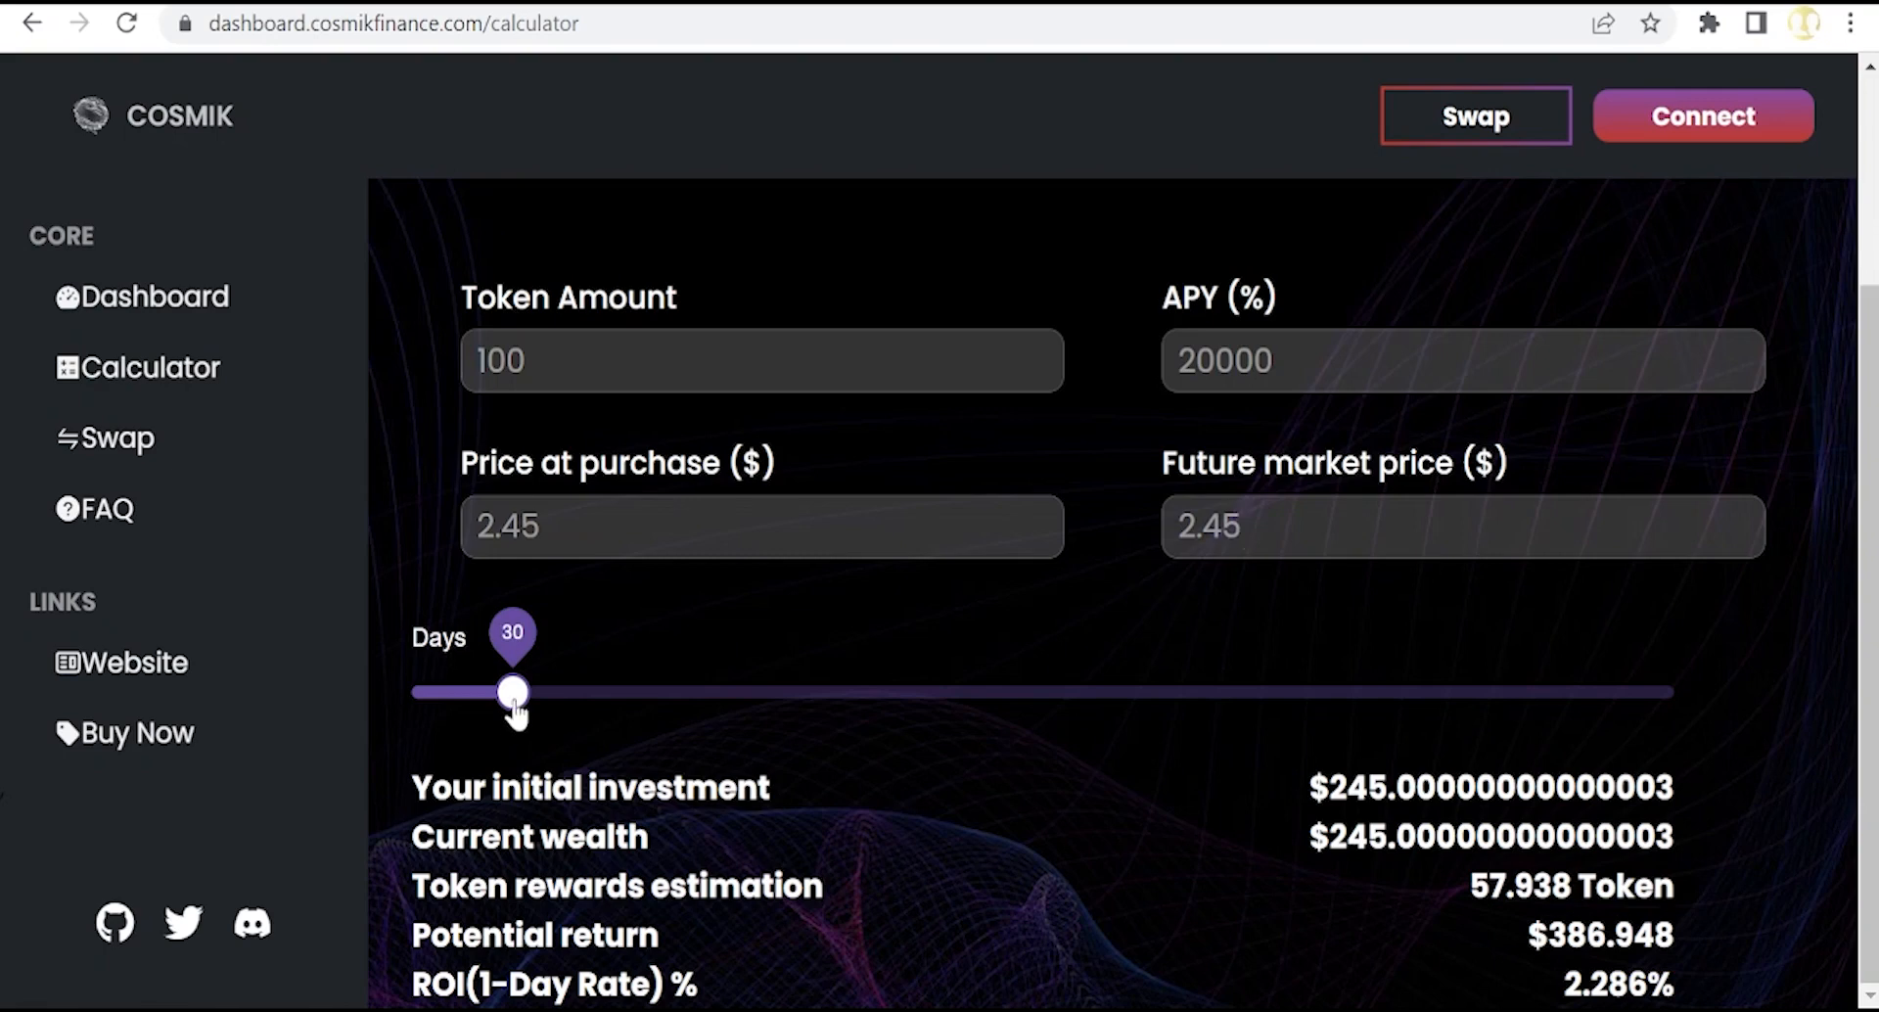
pyautogui.moveTo(511, 691); pyautogui.dragTo(527, 691)
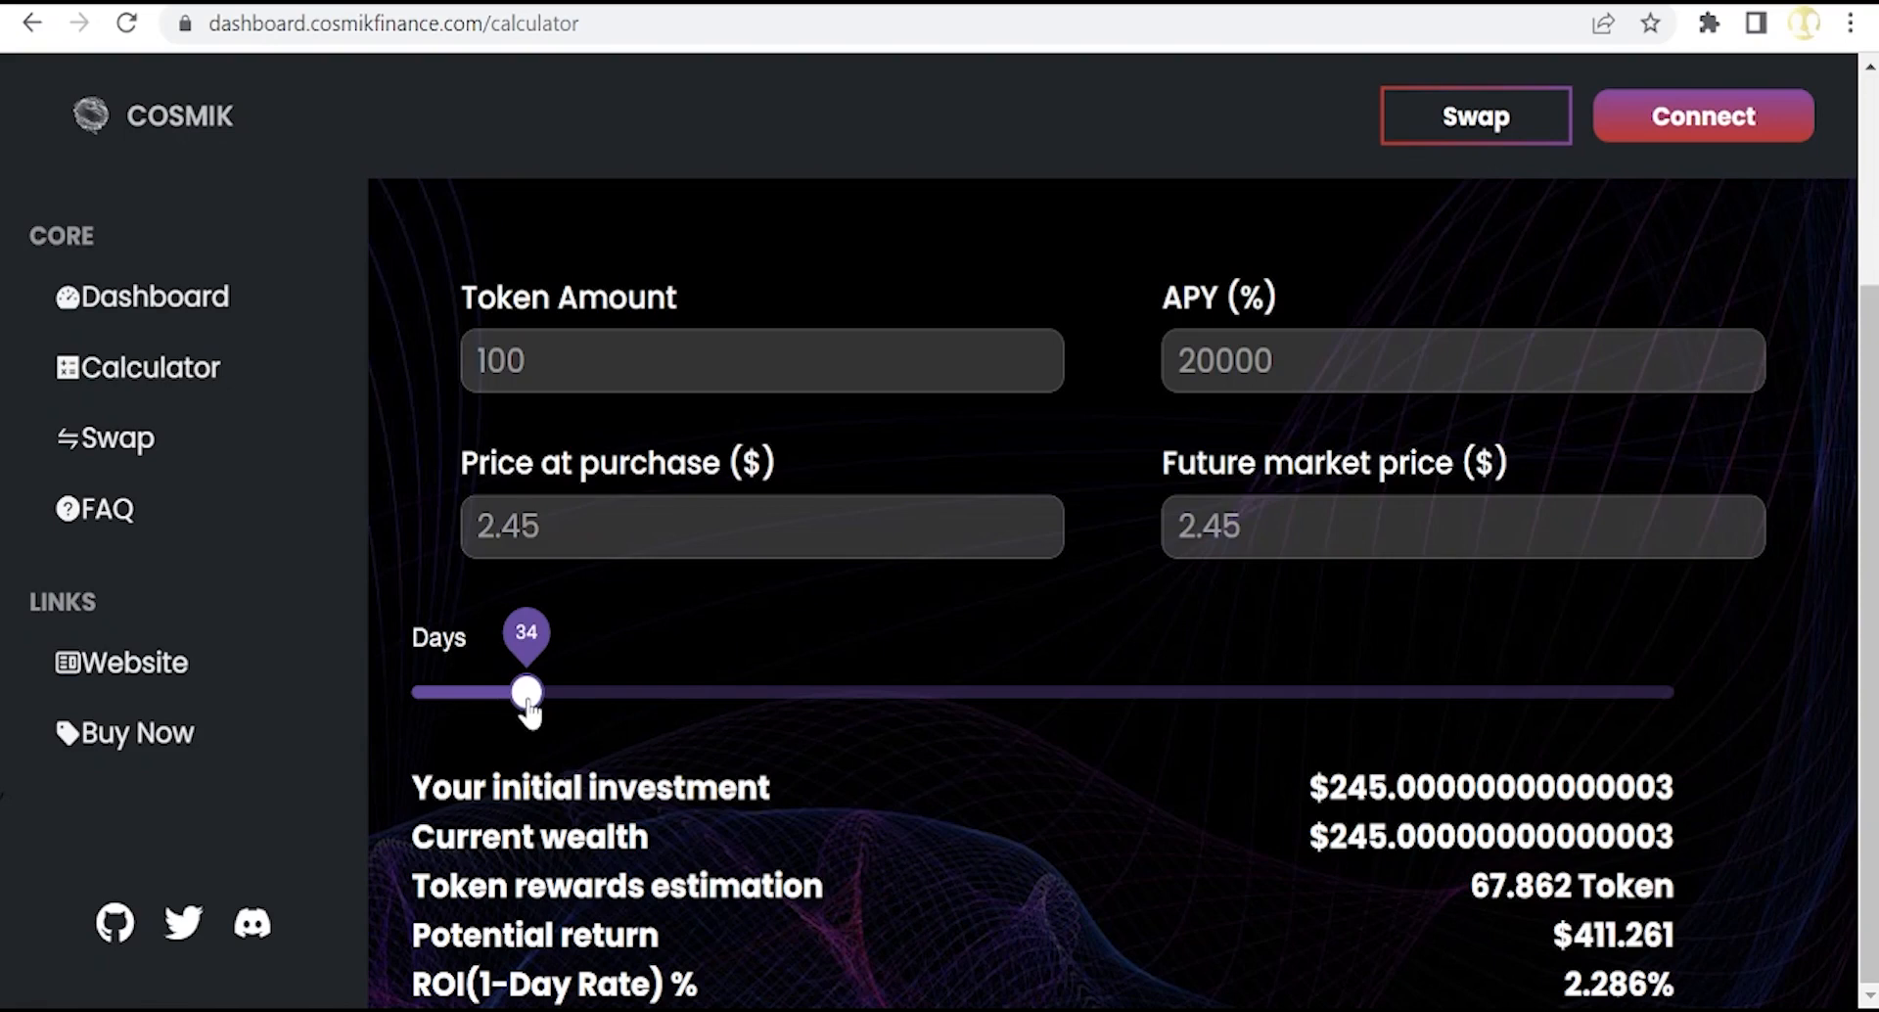
pyautogui.moveTo(527, 691); pyautogui.dragTo(977, 691)
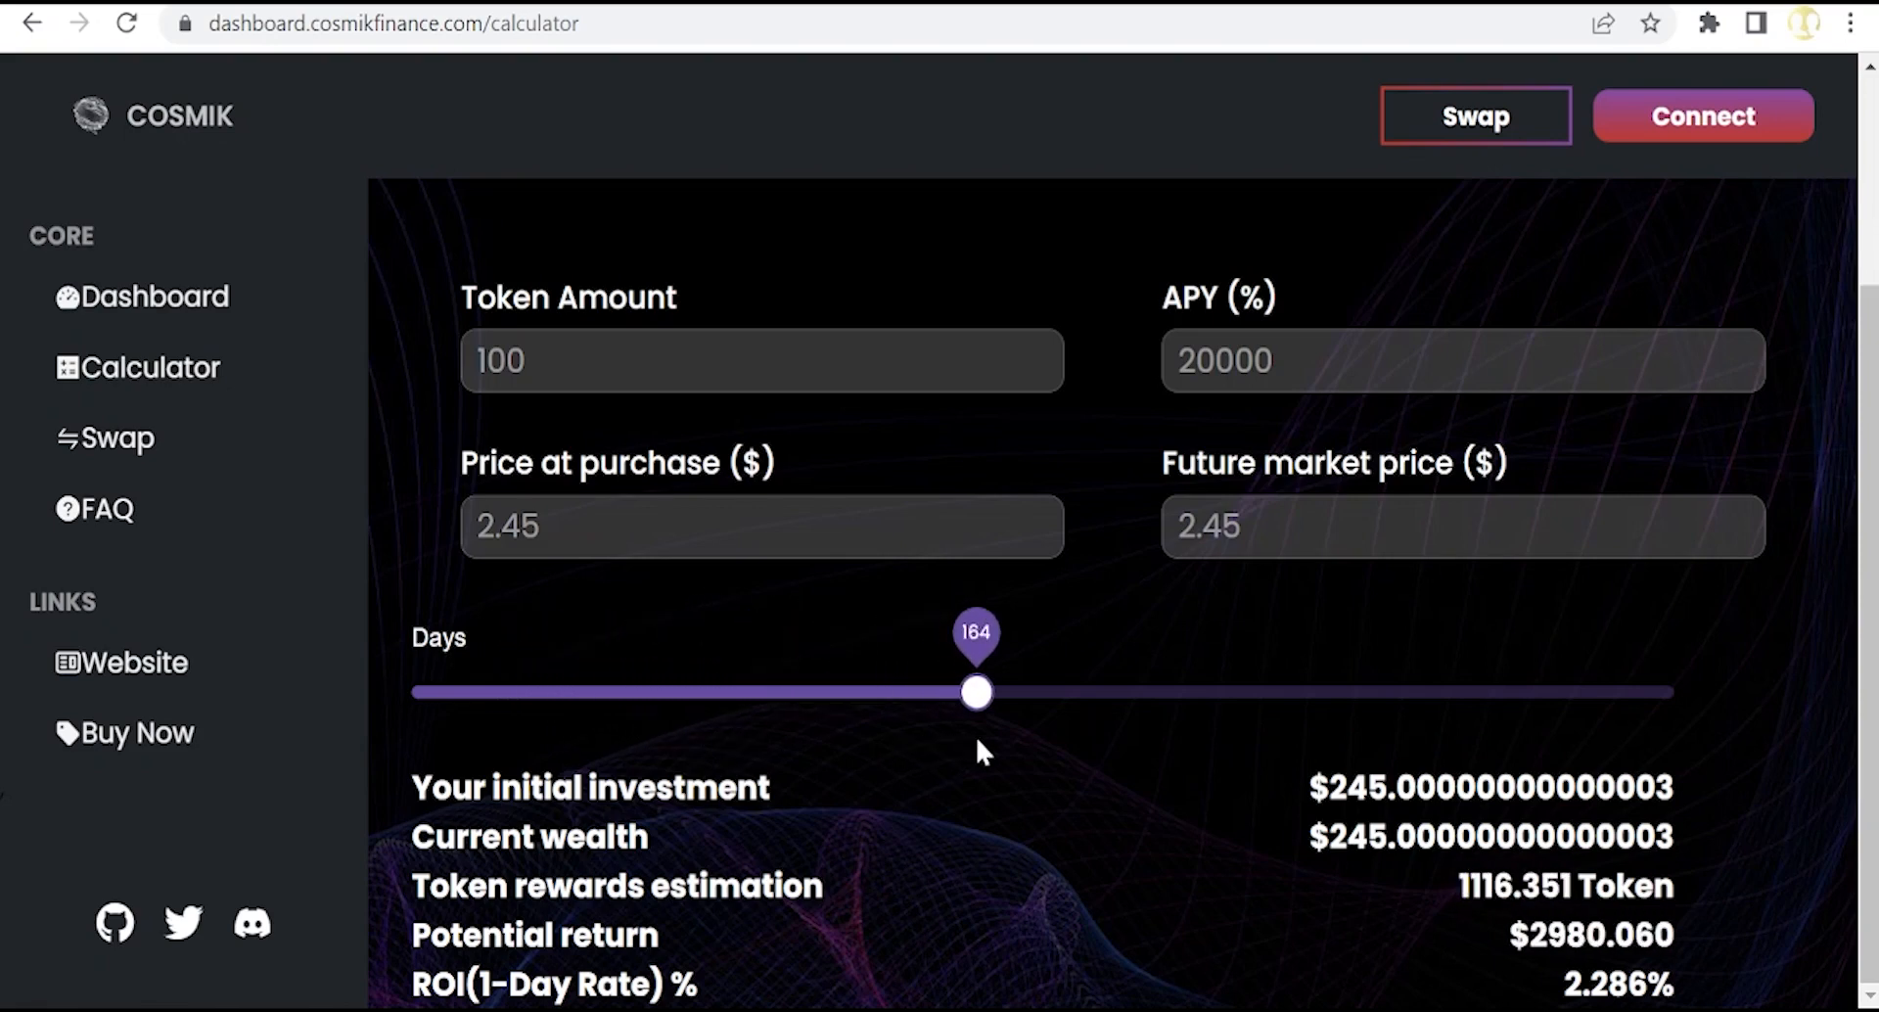
pyautogui.moveTo(977, 691); pyautogui.dragTo(1046, 691)
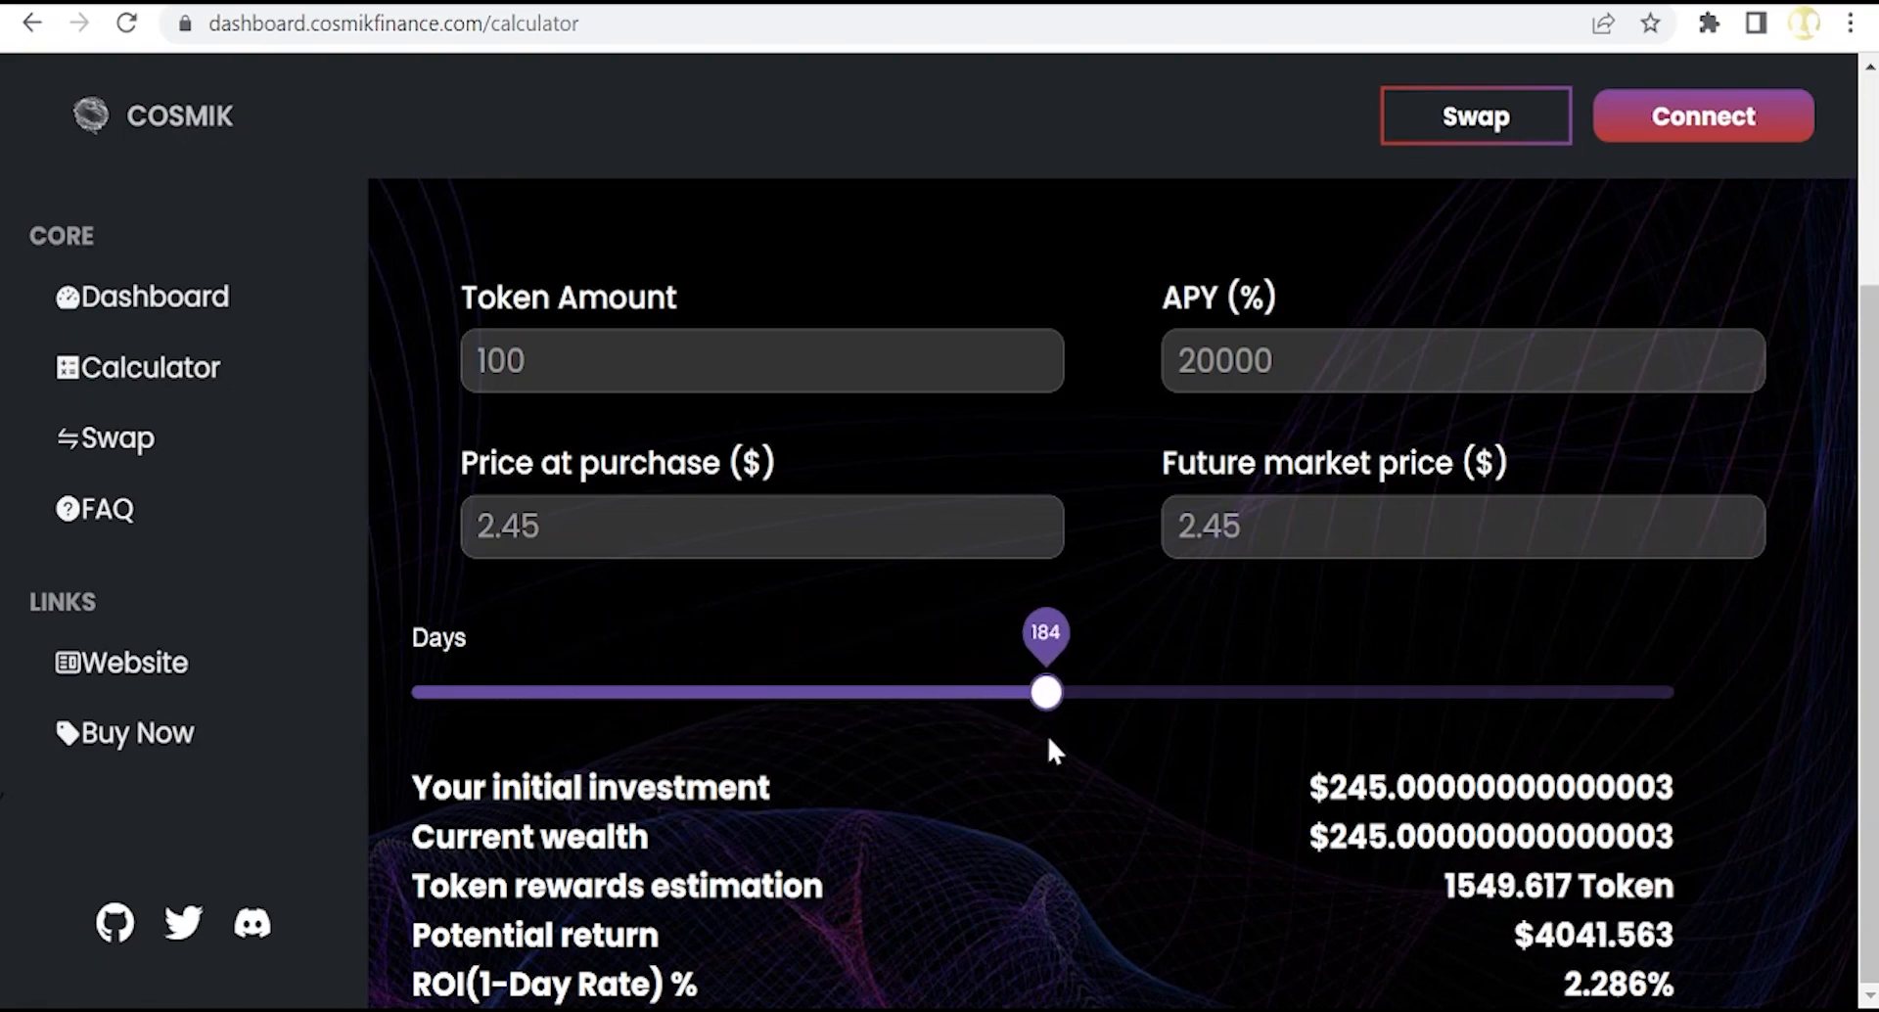
pyautogui.moveTo(1046, 691); pyautogui.dragTo(1034, 691)
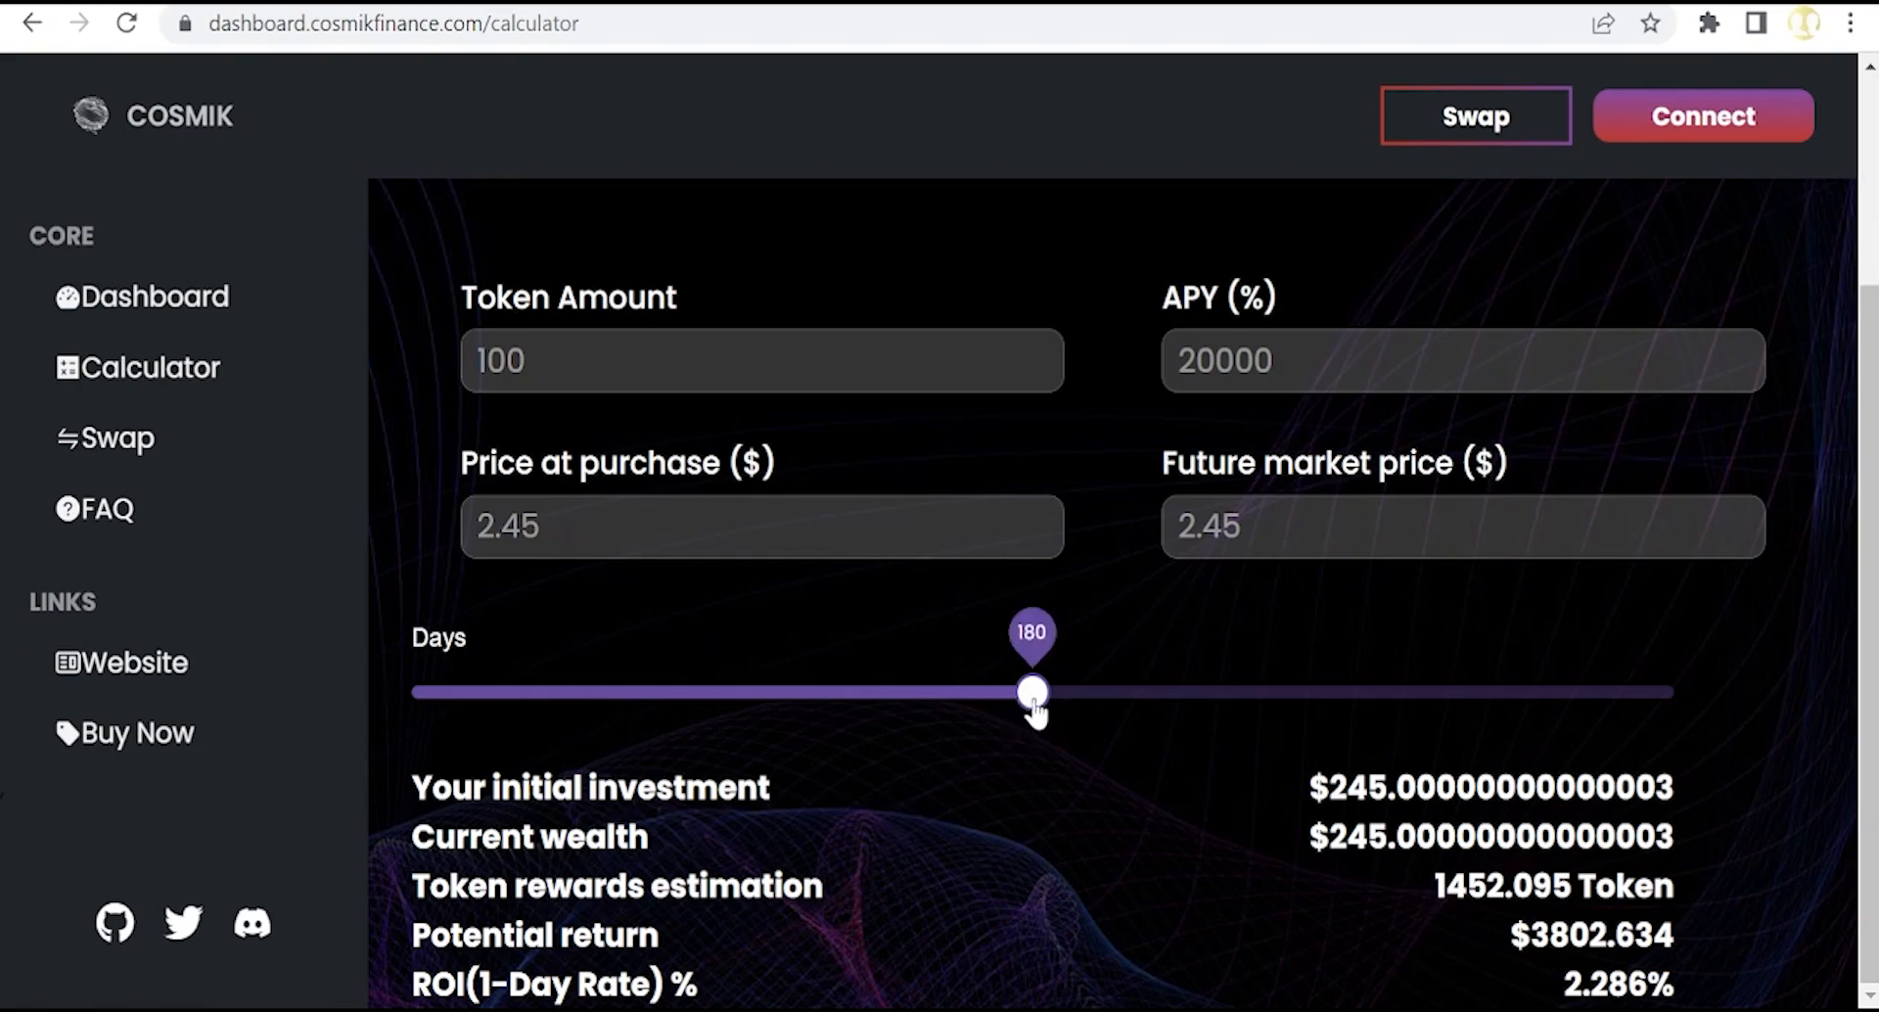
pyautogui.moveTo(1032, 691); pyautogui.dragTo(1136, 691)
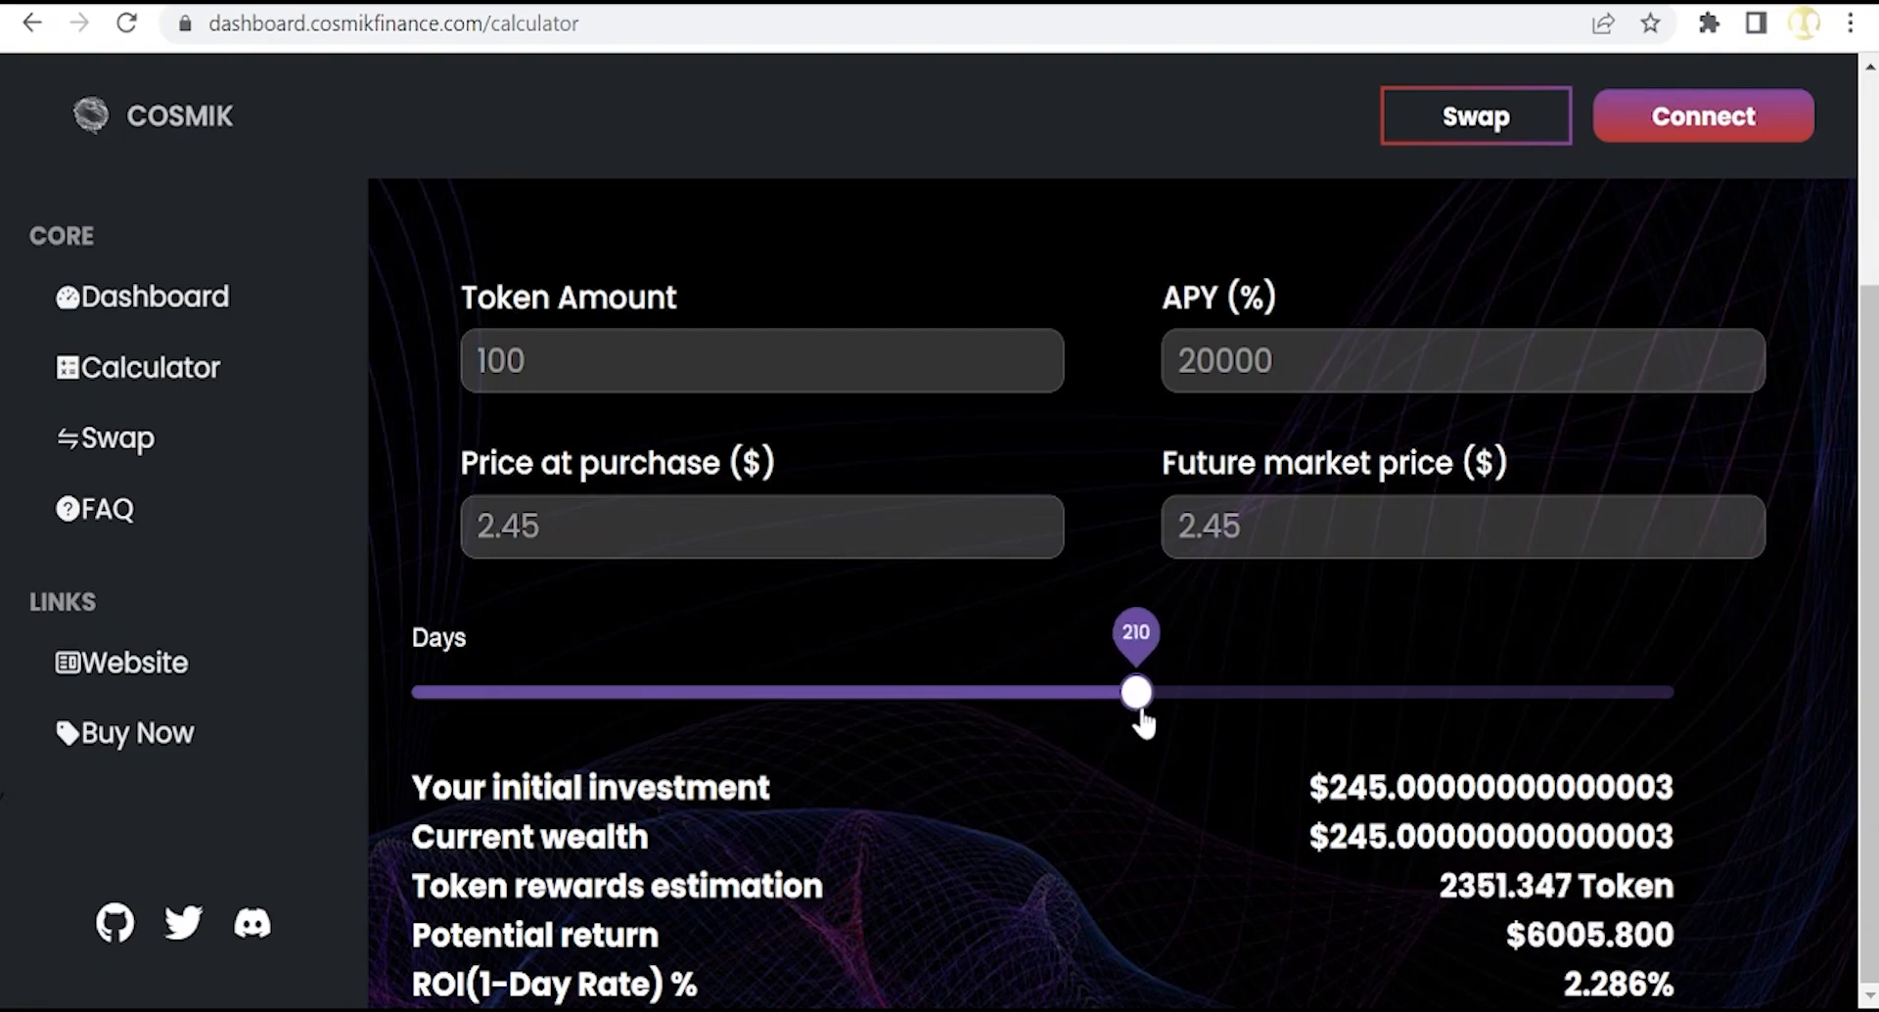
pyautogui.moveTo(1135, 691); pyautogui.dragTo(1221, 691)
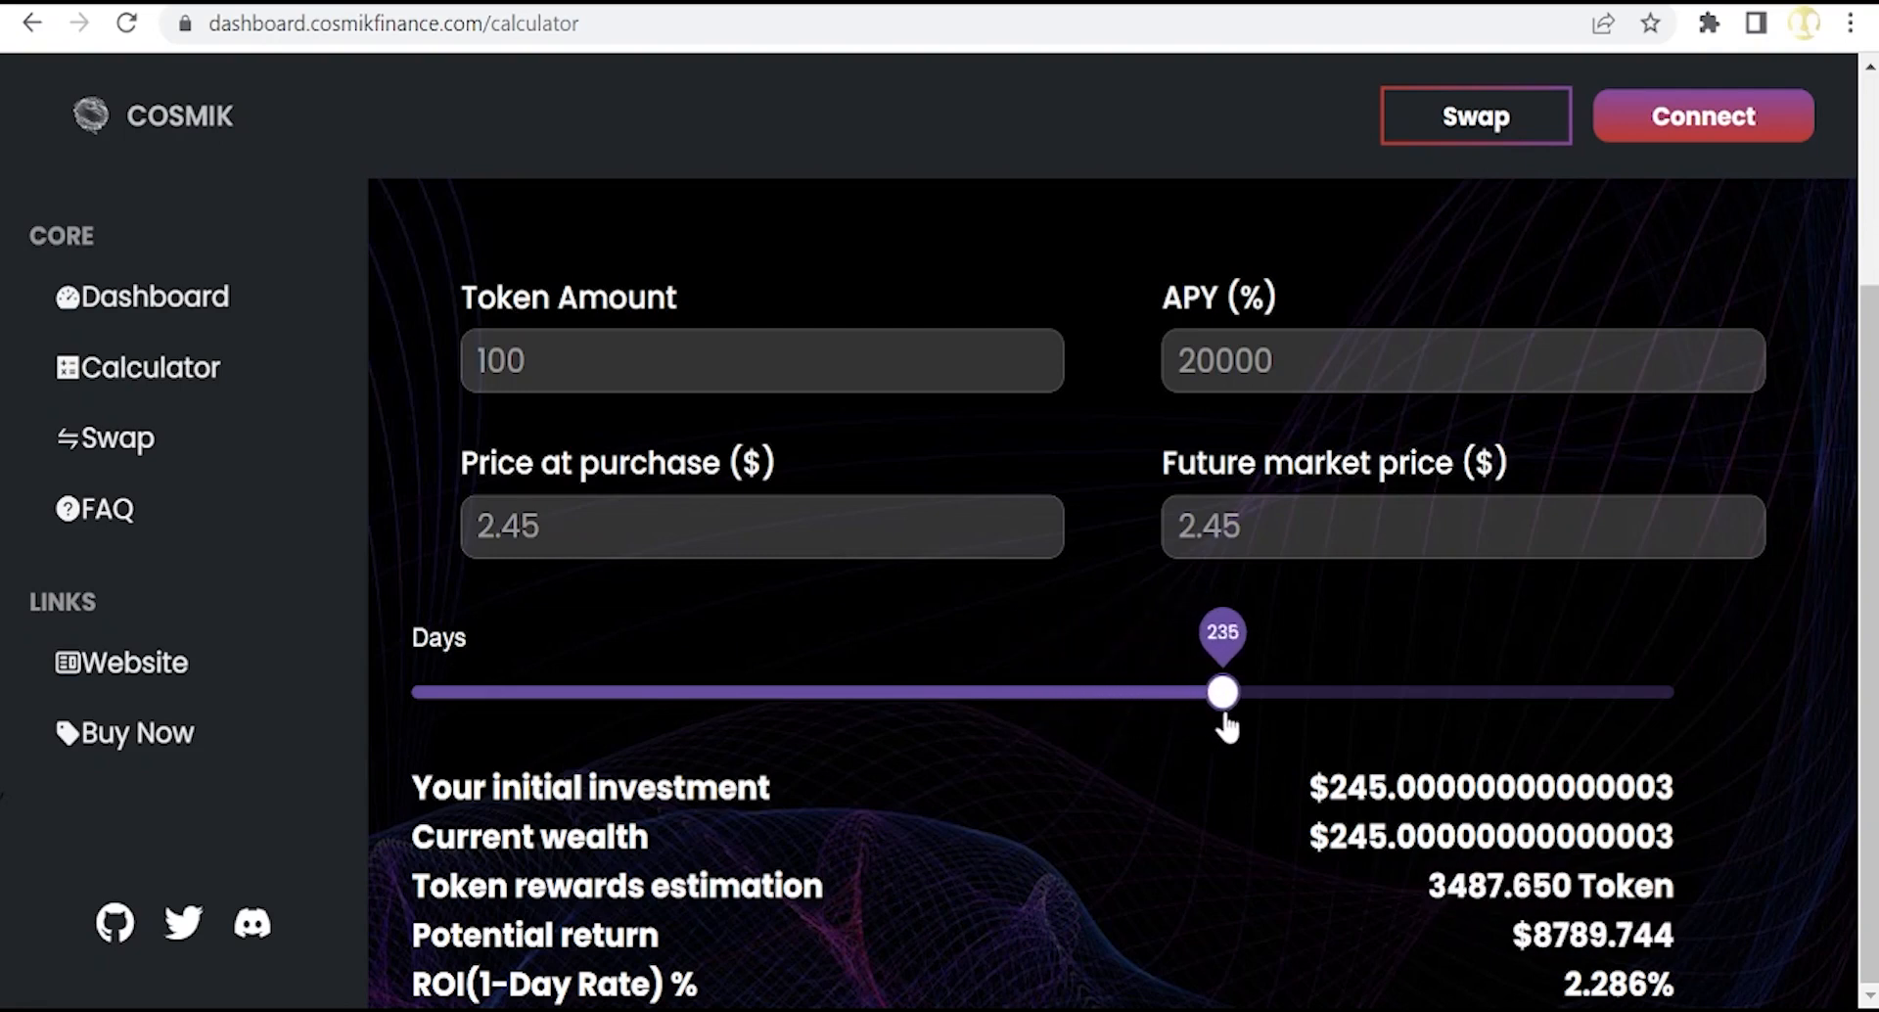
pyautogui.moveTo(1222, 691); pyautogui.dragTo(1259, 691)
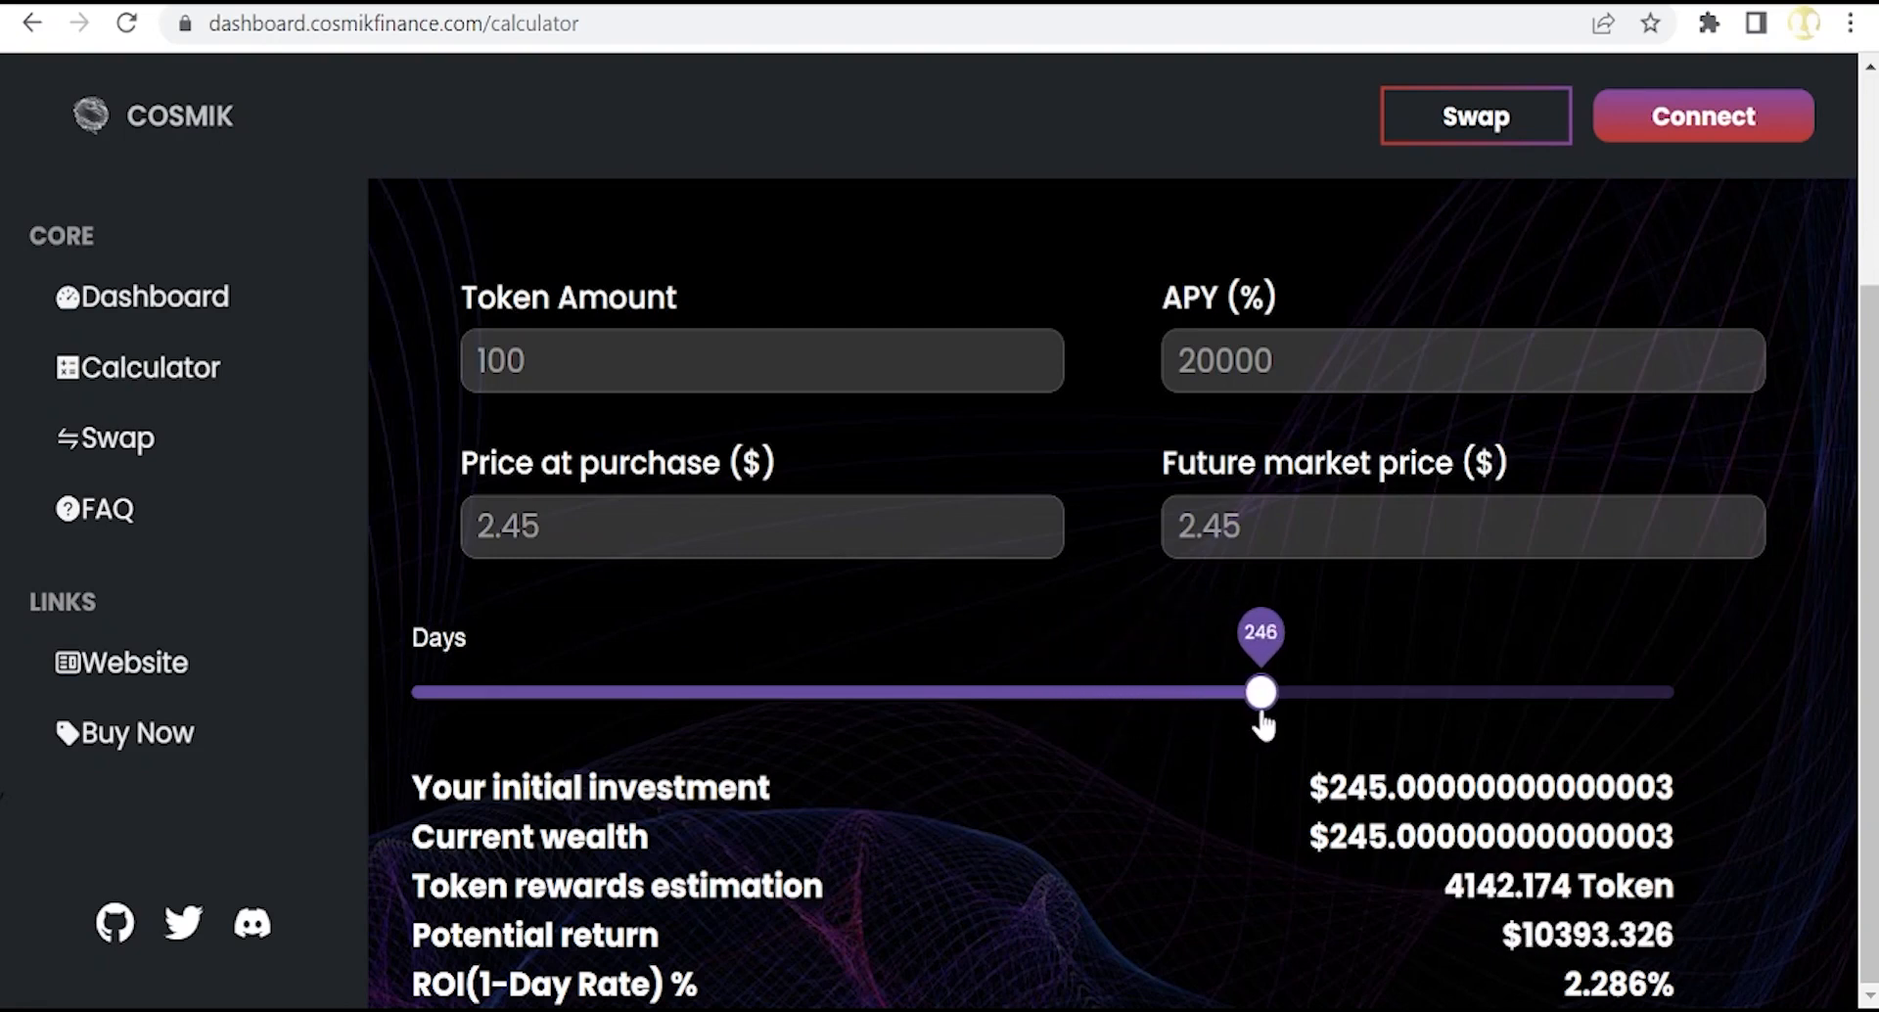
pyautogui.moveTo(1260, 691); pyautogui.dragTo(1310, 691)
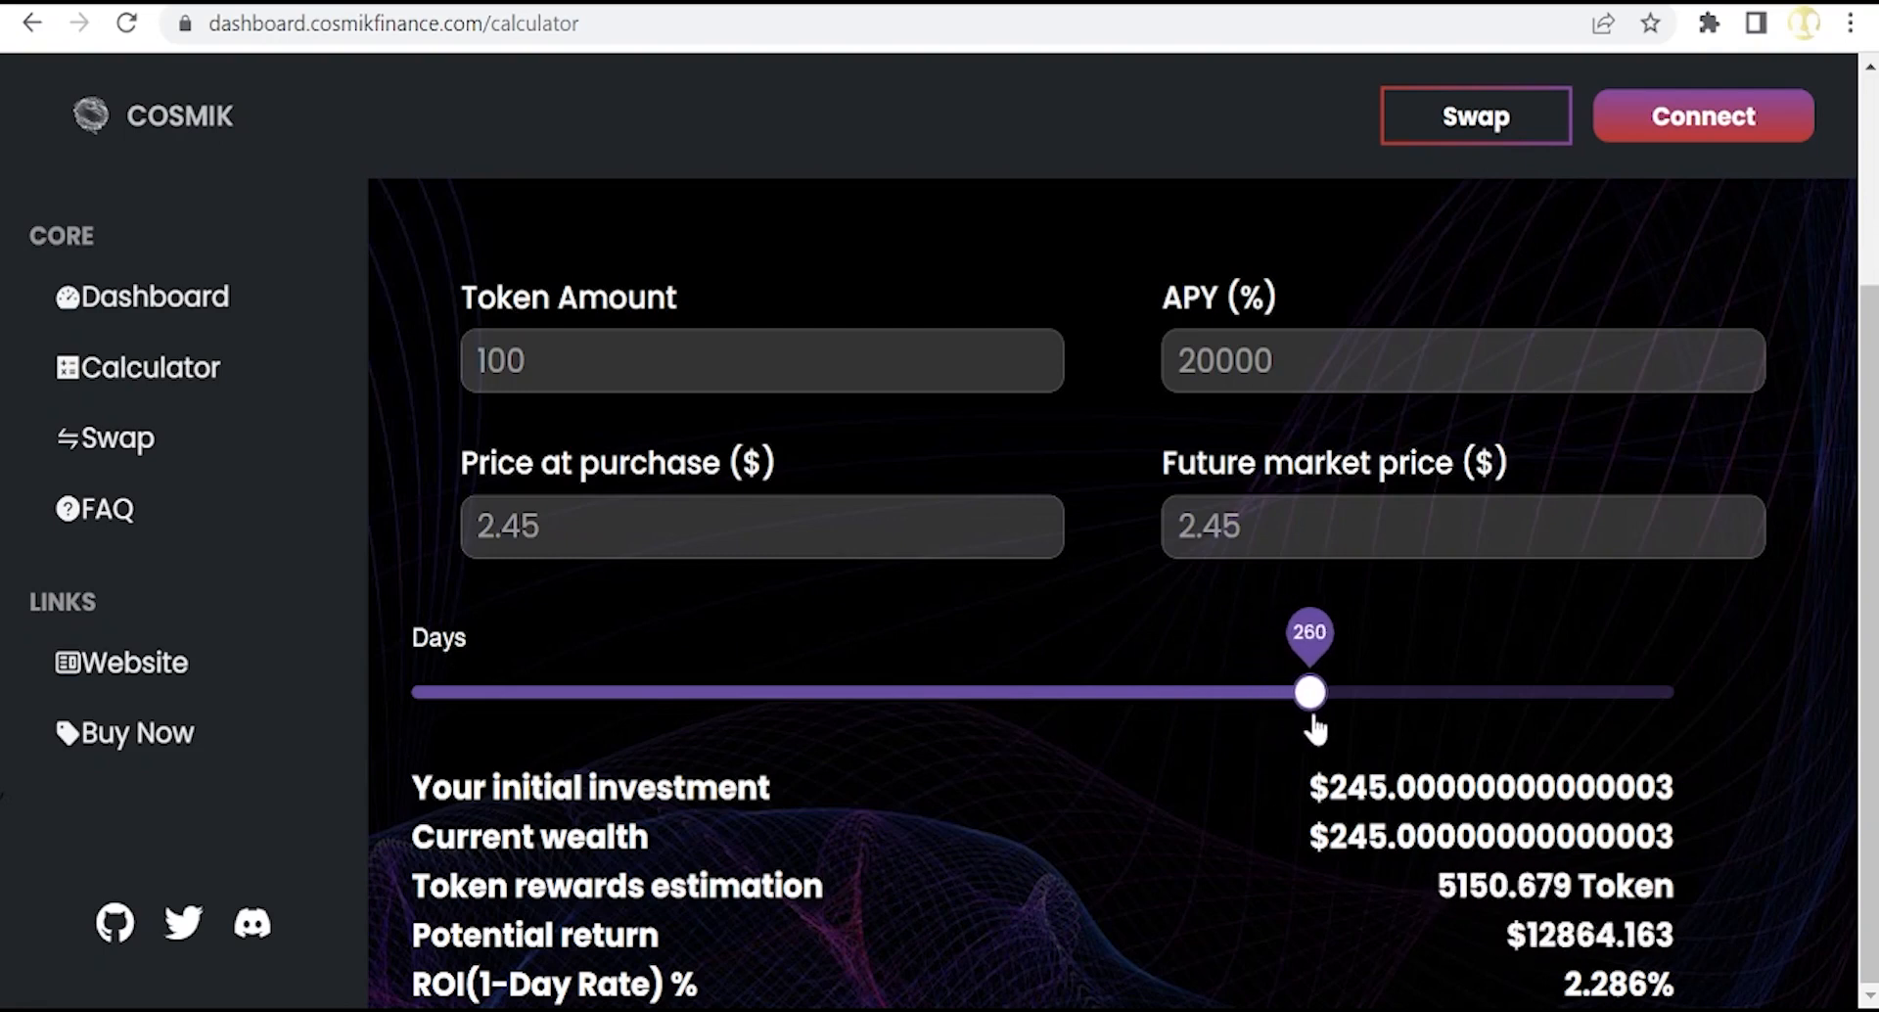
pyautogui.moveTo(1309, 691); pyautogui.dragTo(1673, 691)
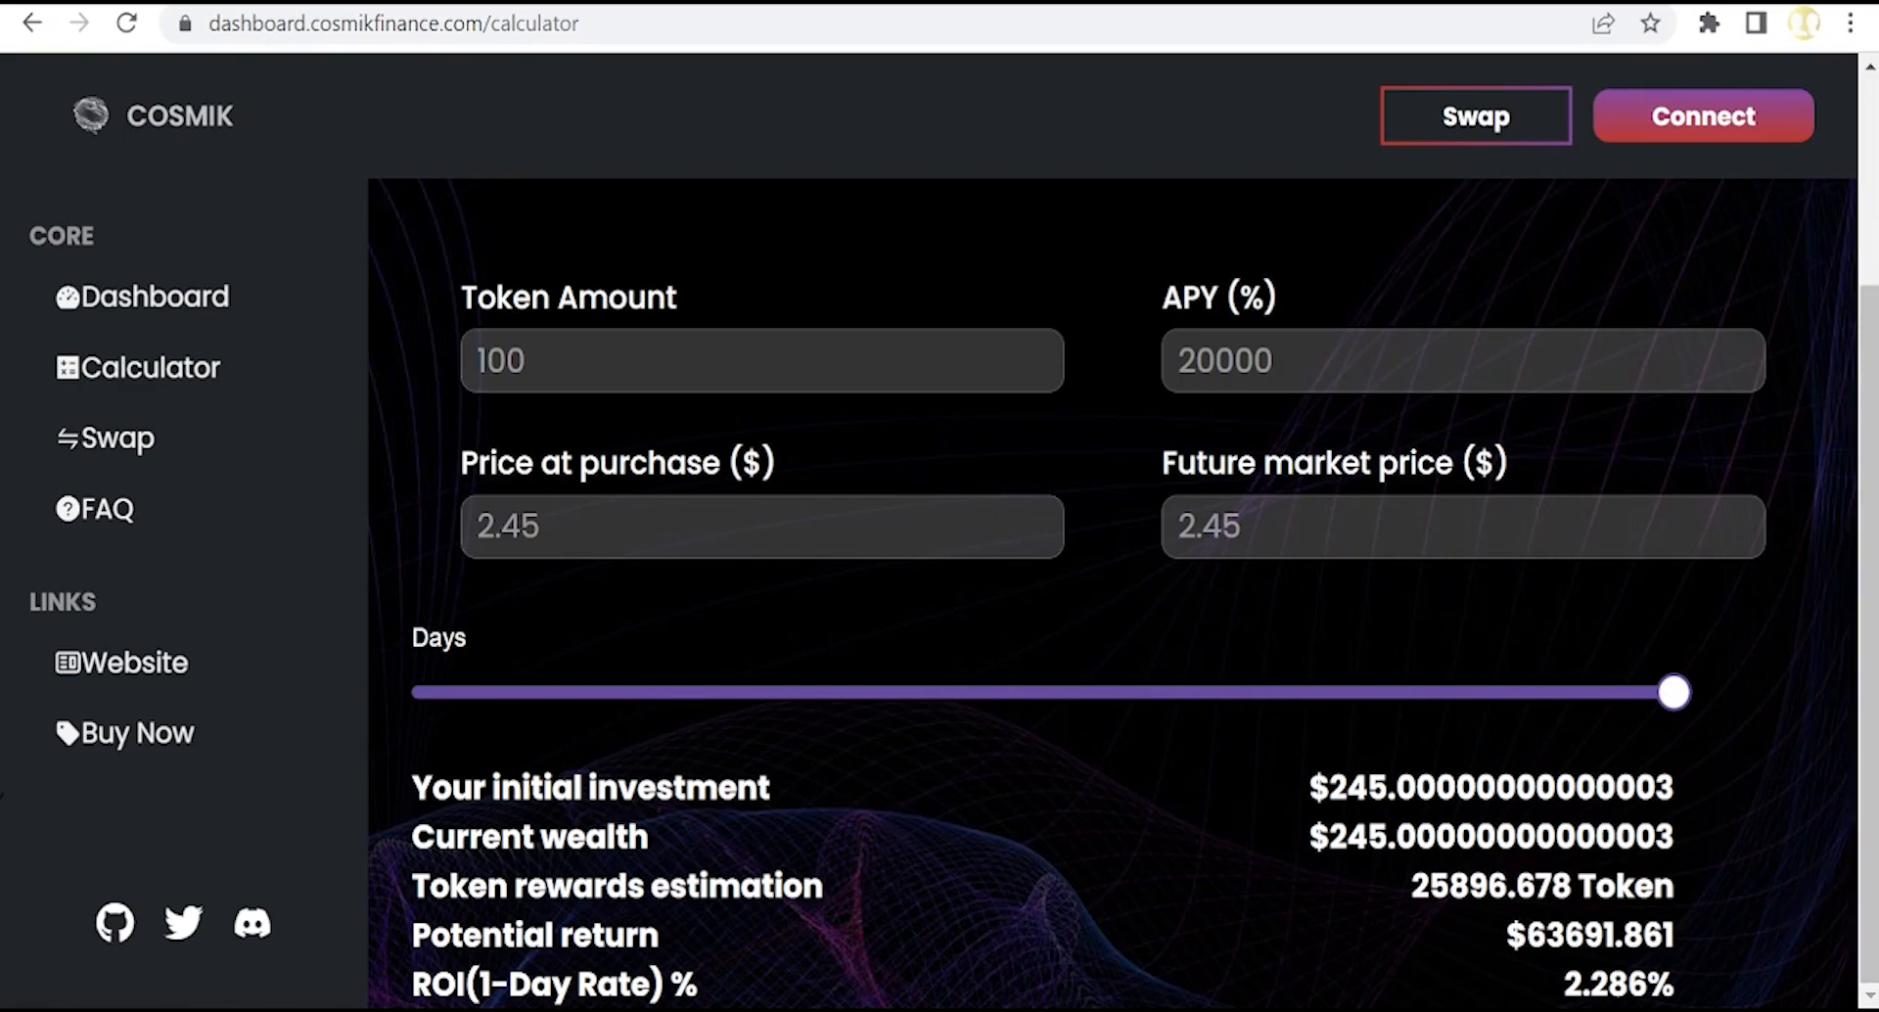
pyautogui.moveTo(760, 992)
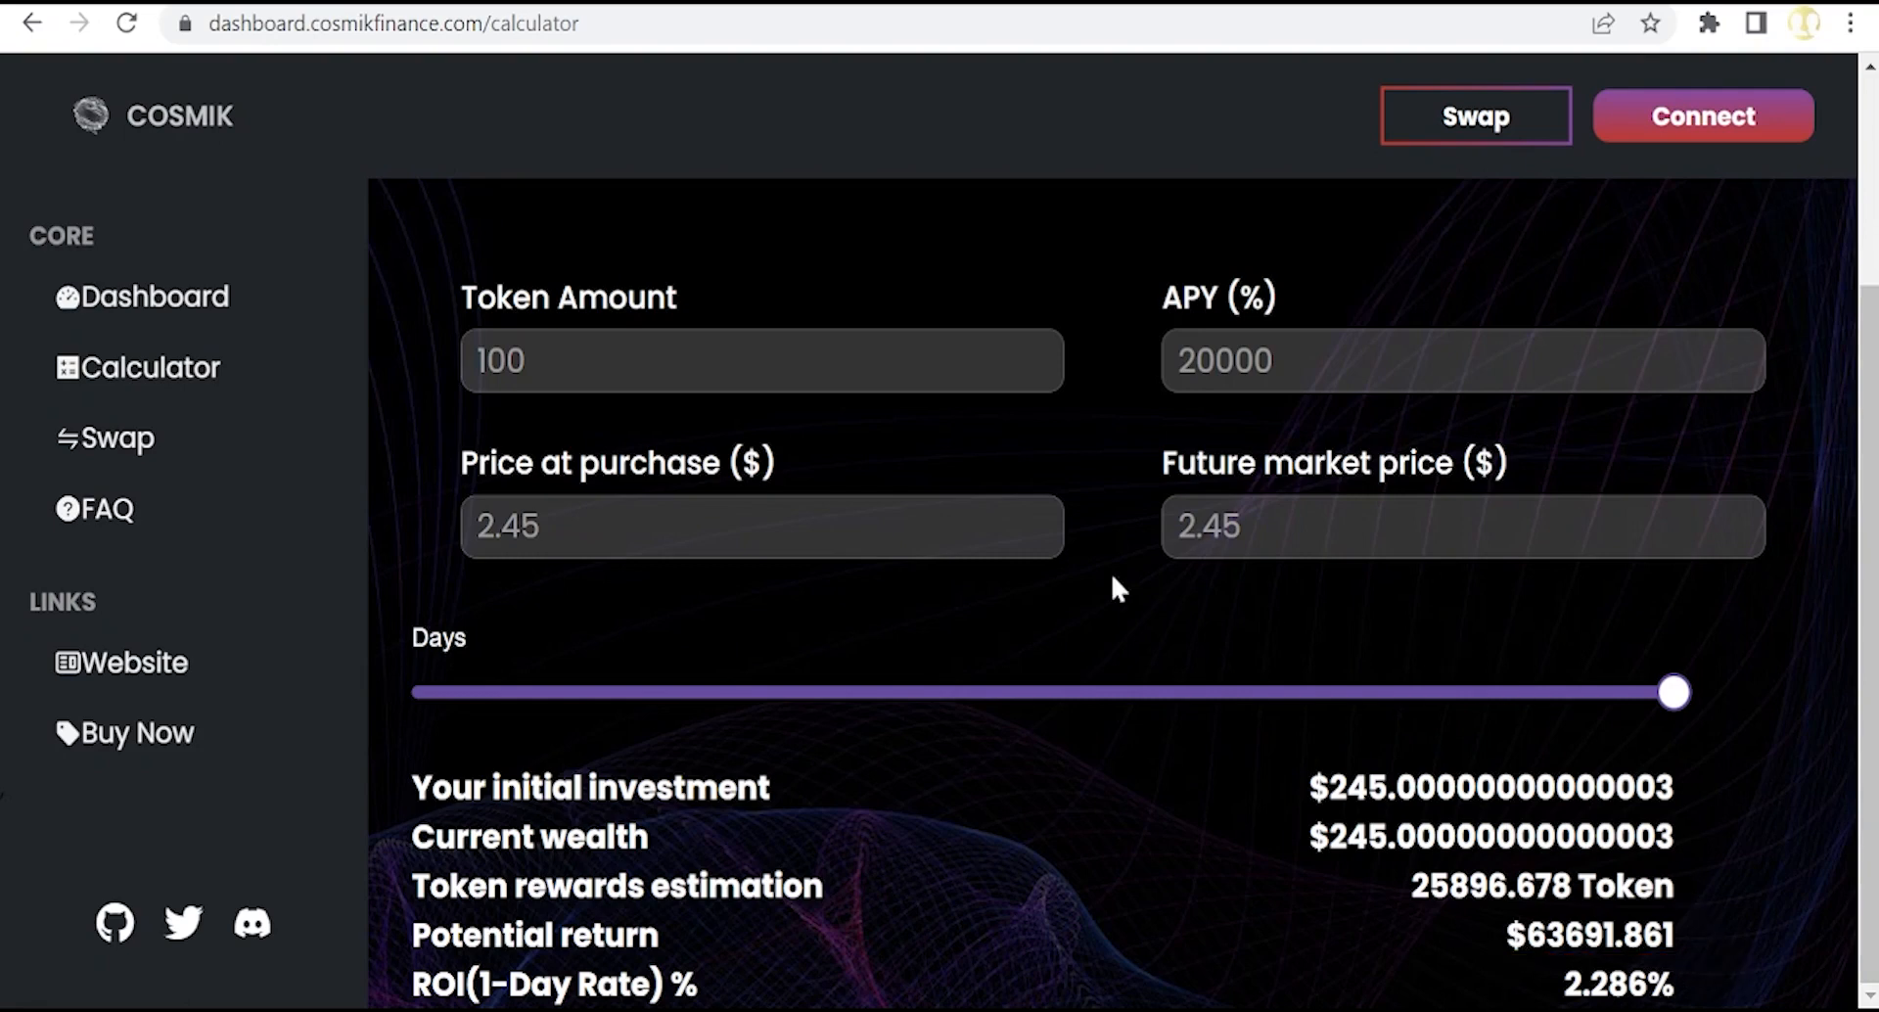
pyautogui.moveTo(330, 150)
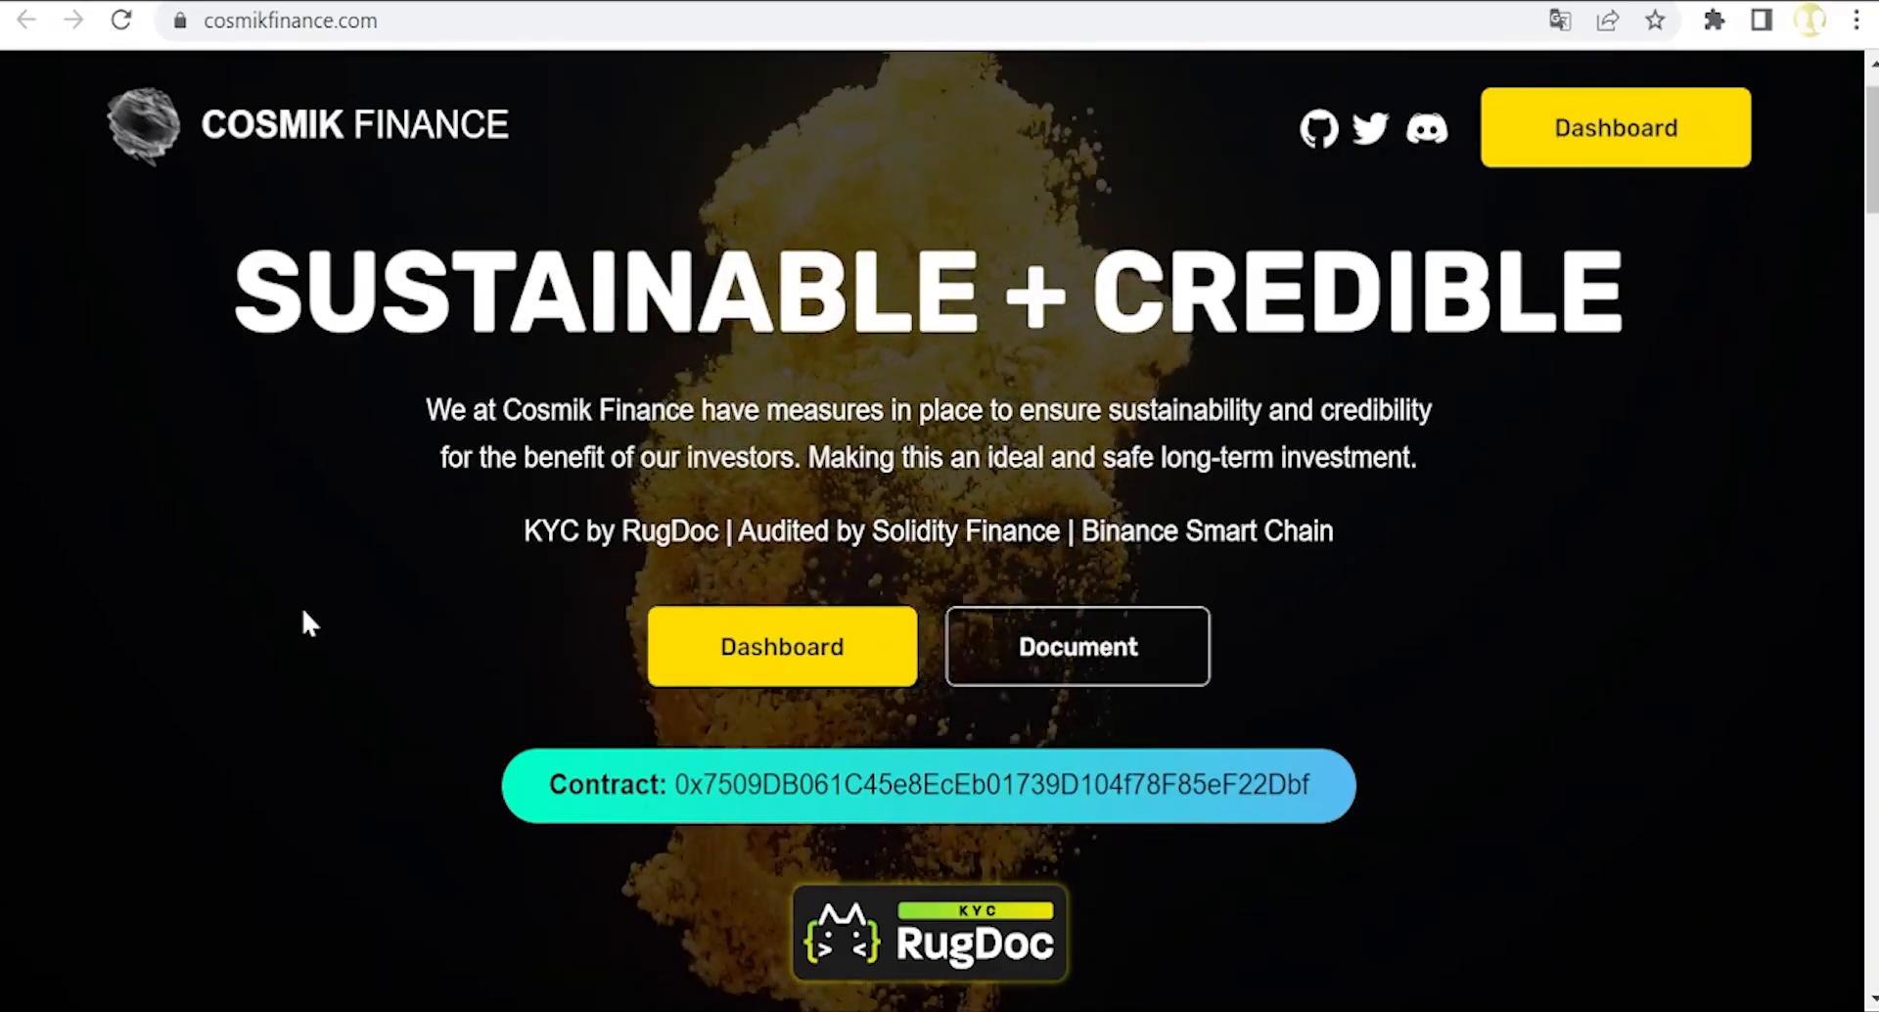
# Step: Scroll the homepage down to the Cosmik Auto-Staking Protocol section
pyautogui.scroll(-3)
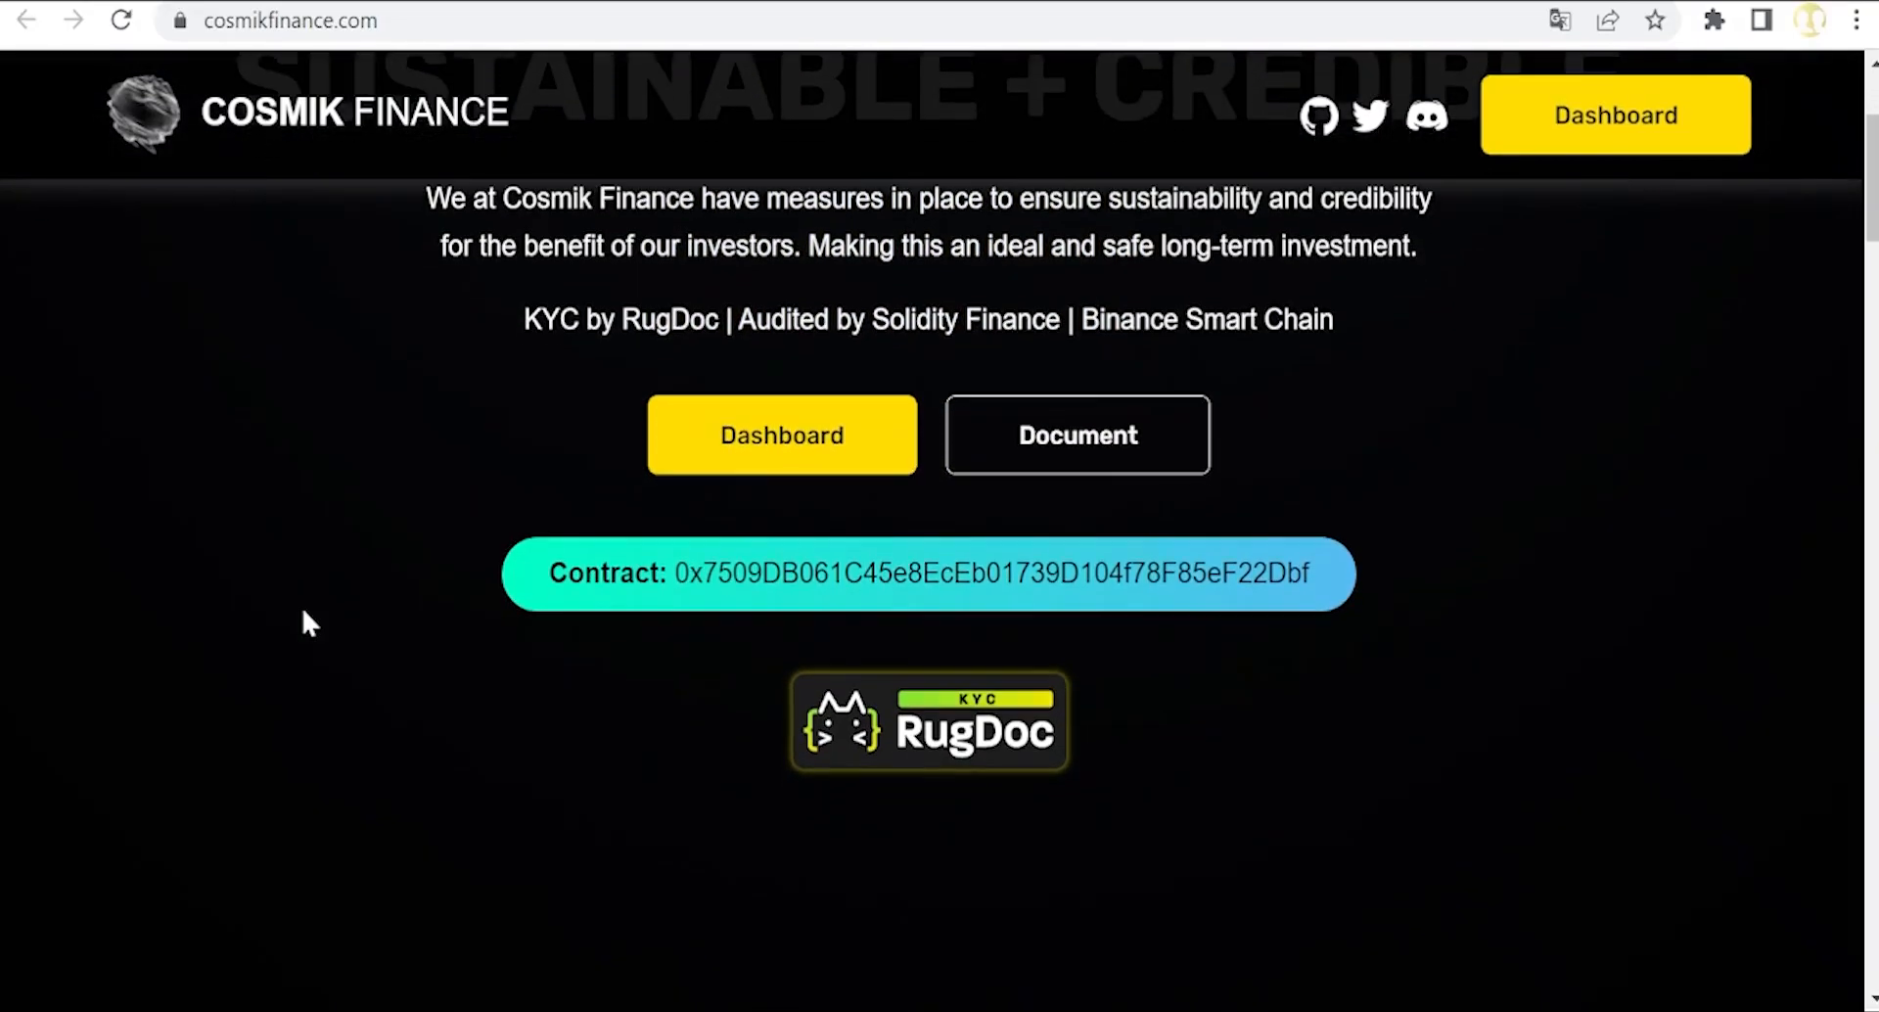
pyautogui.scroll(-3)
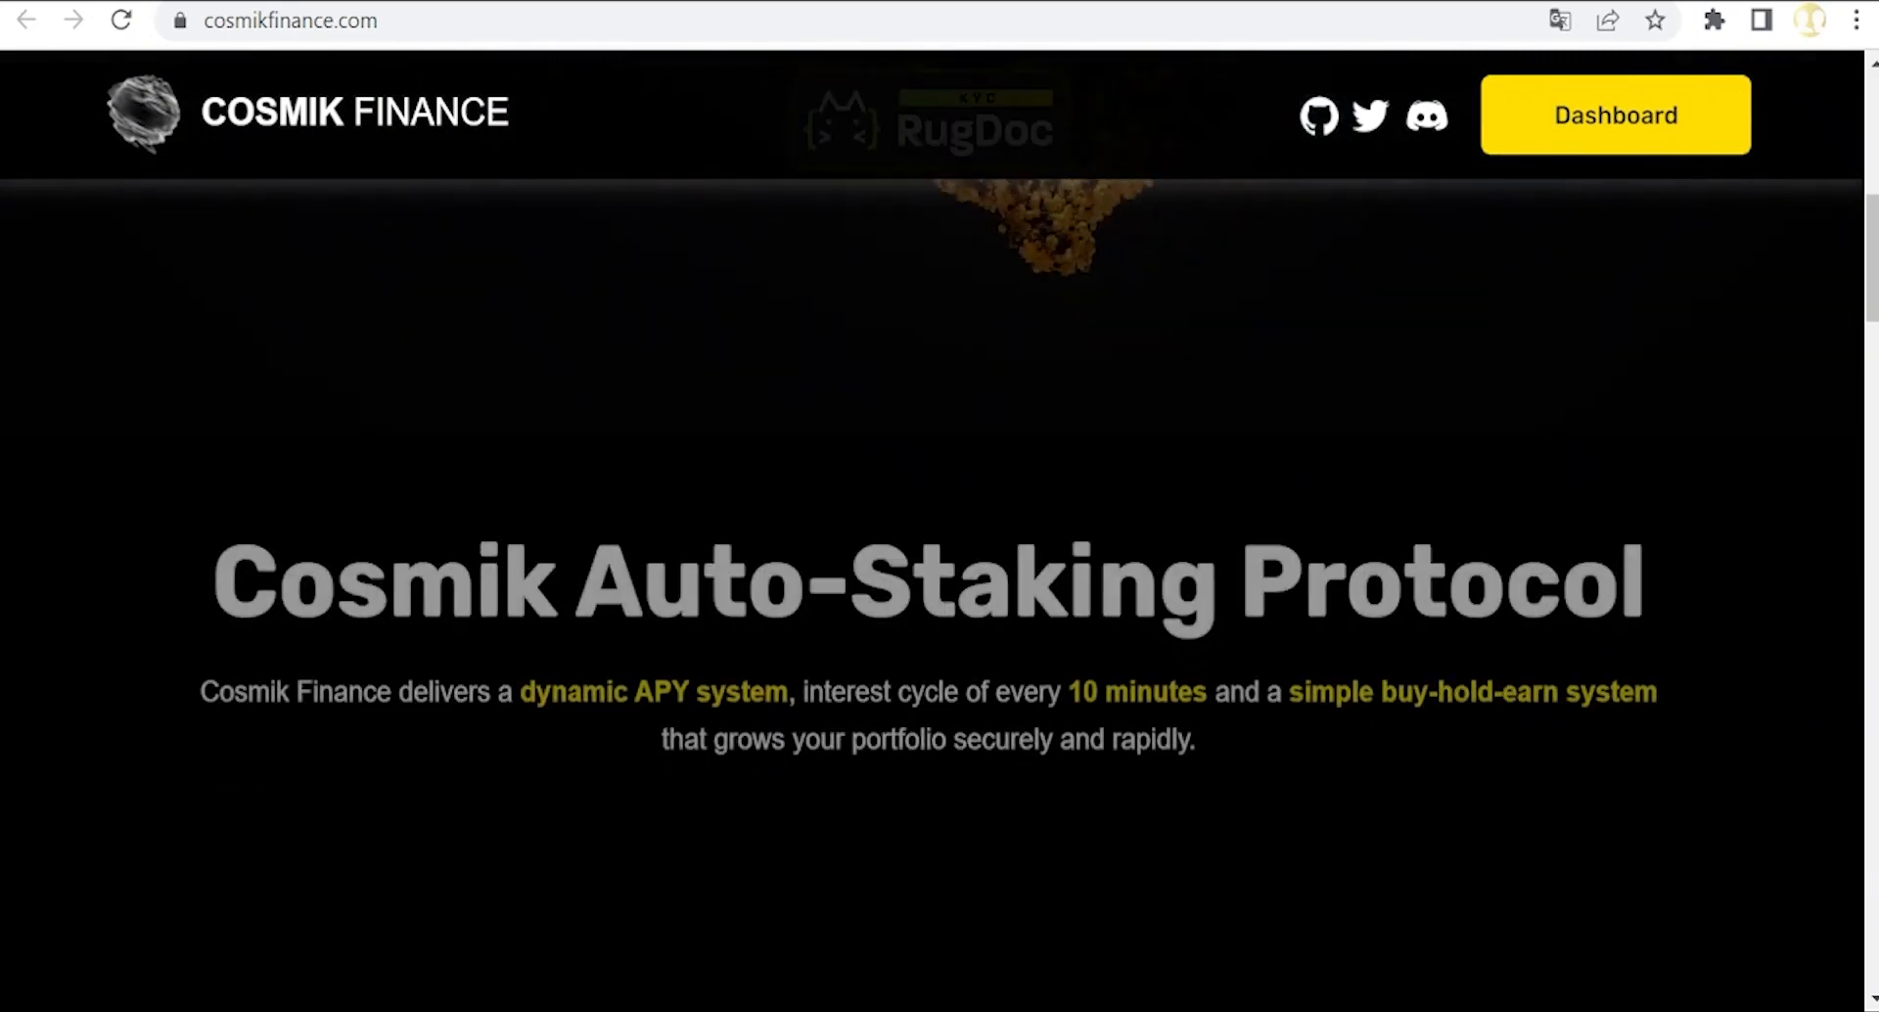
pyautogui.scroll(-3)
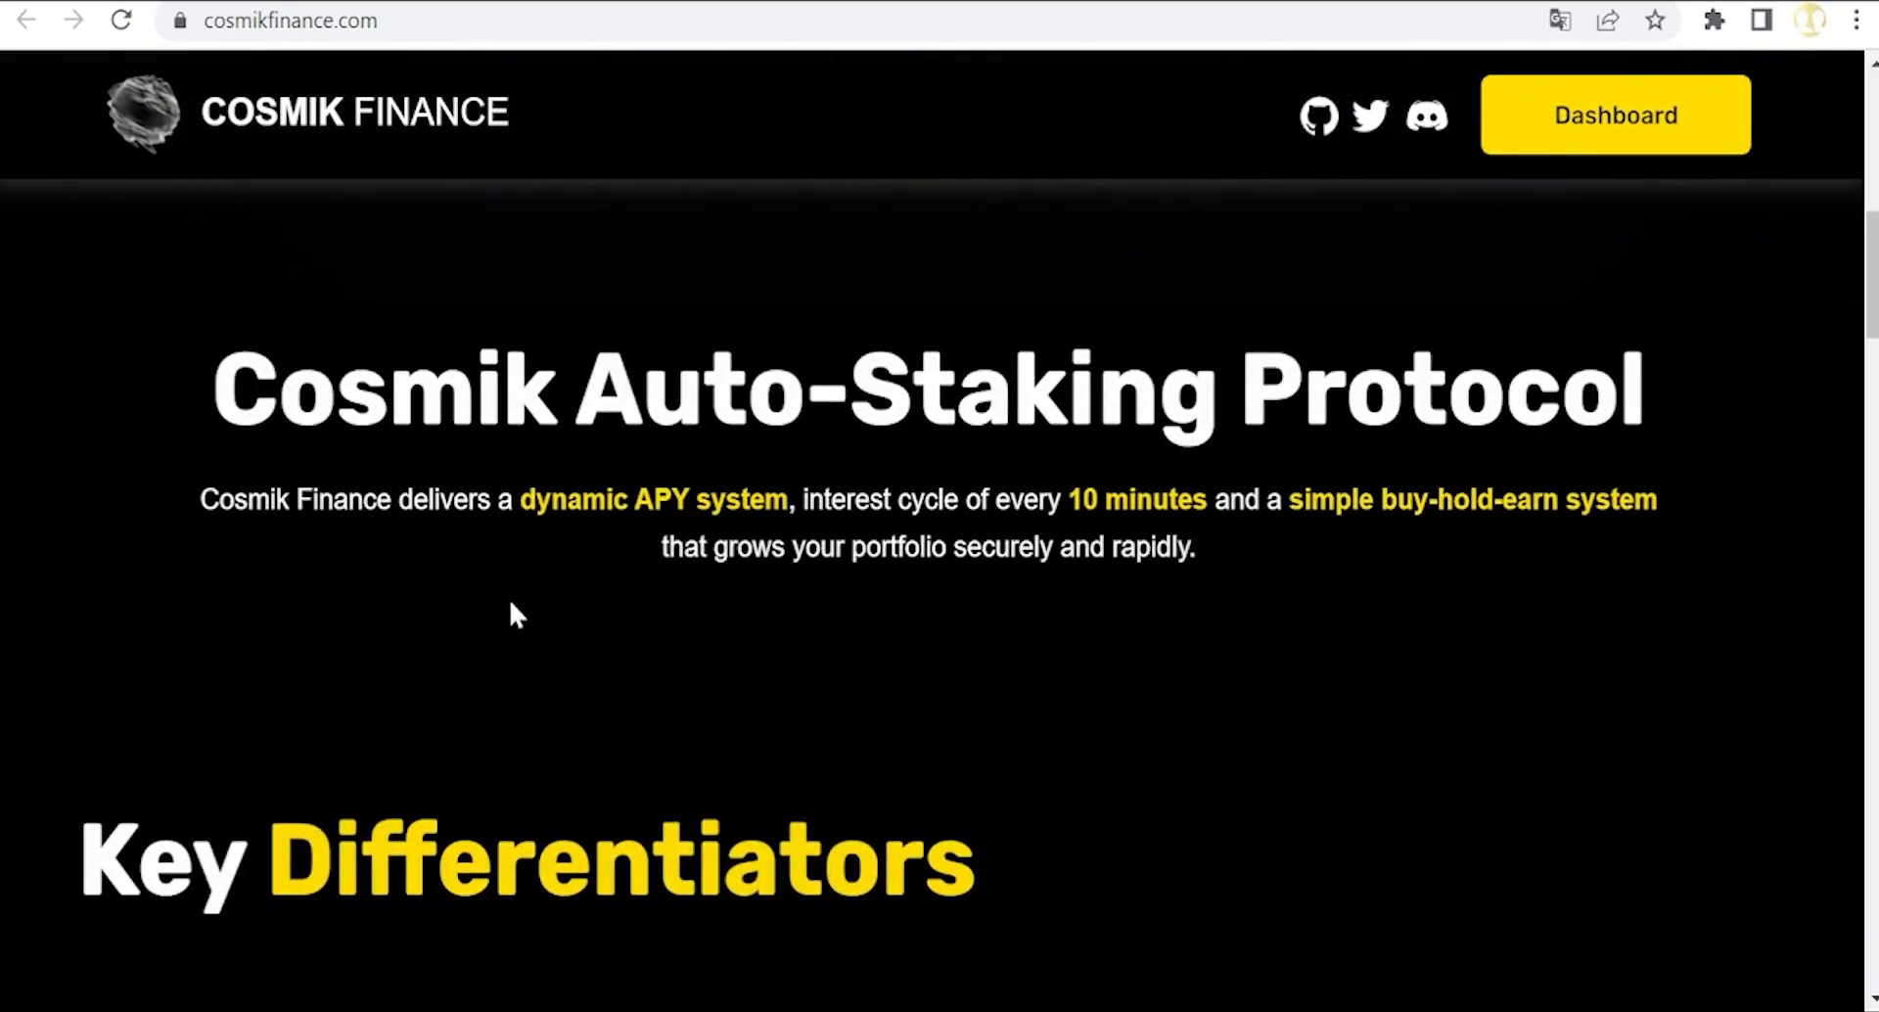
pyautogui.moveTo(564, 629)
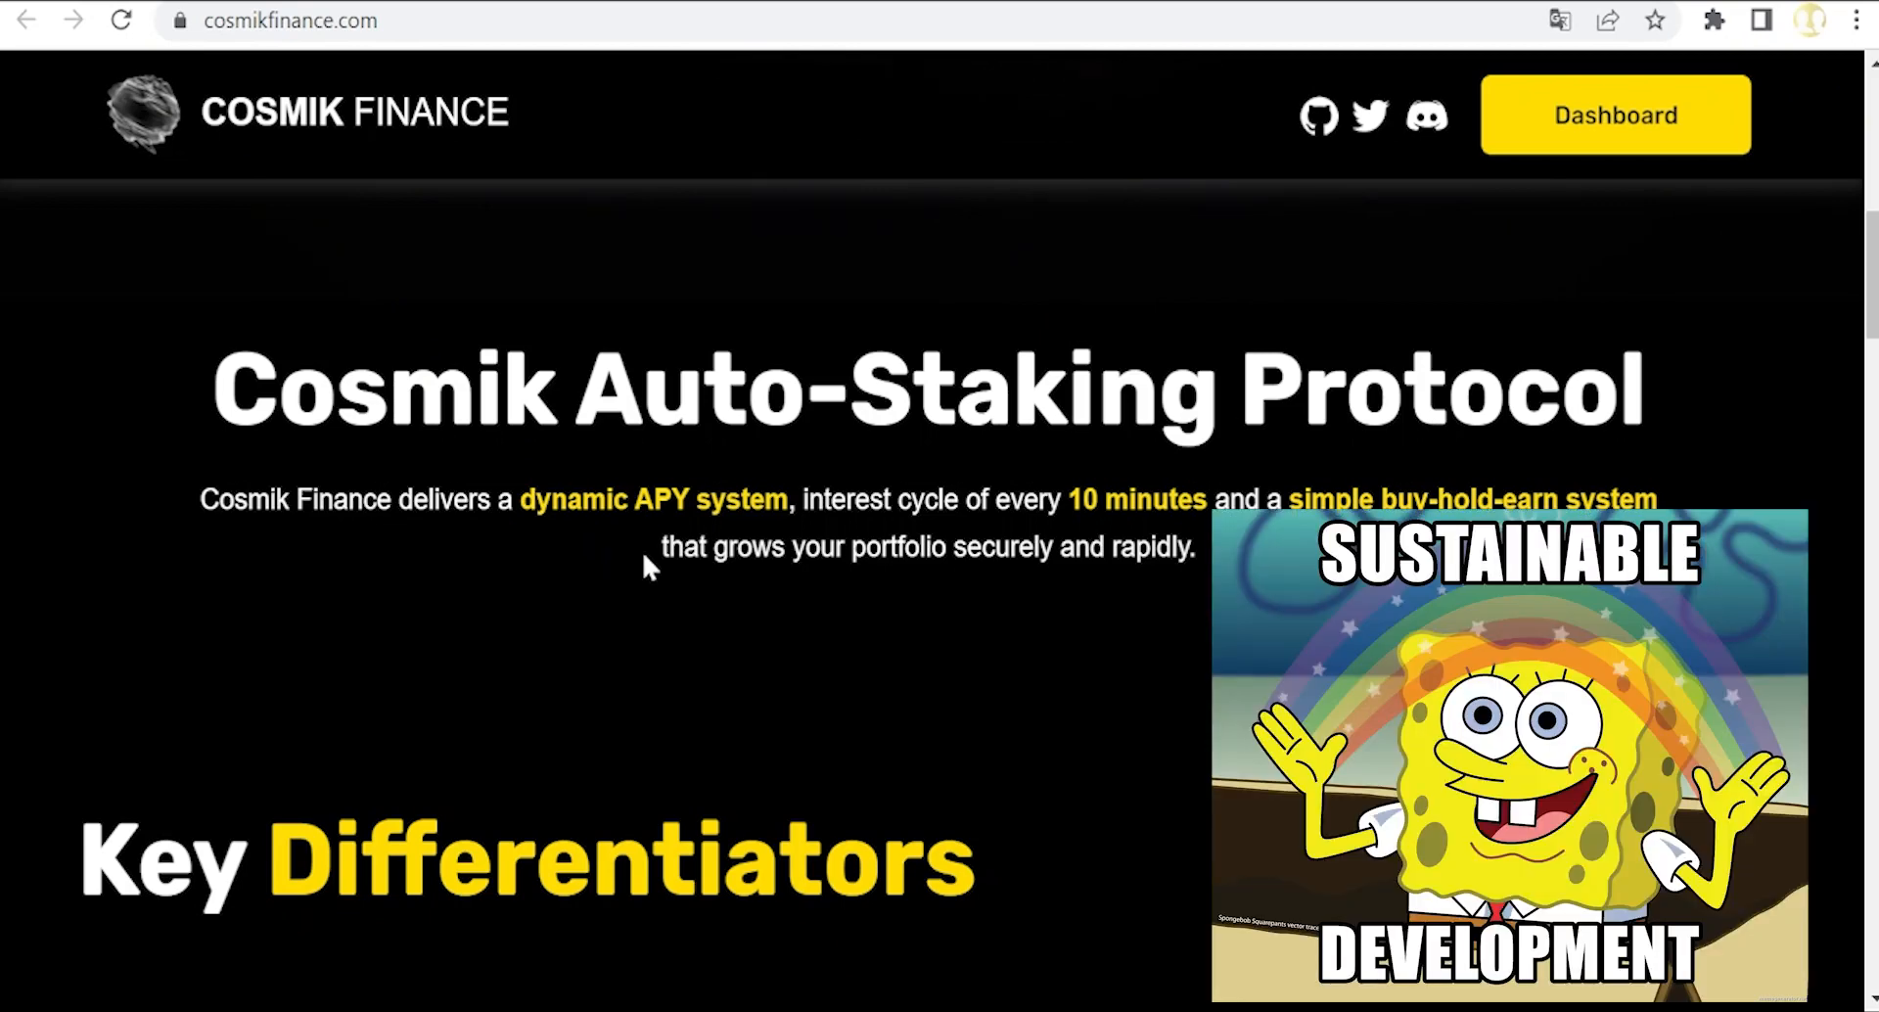
pyautogui.moveTo(544, 536)
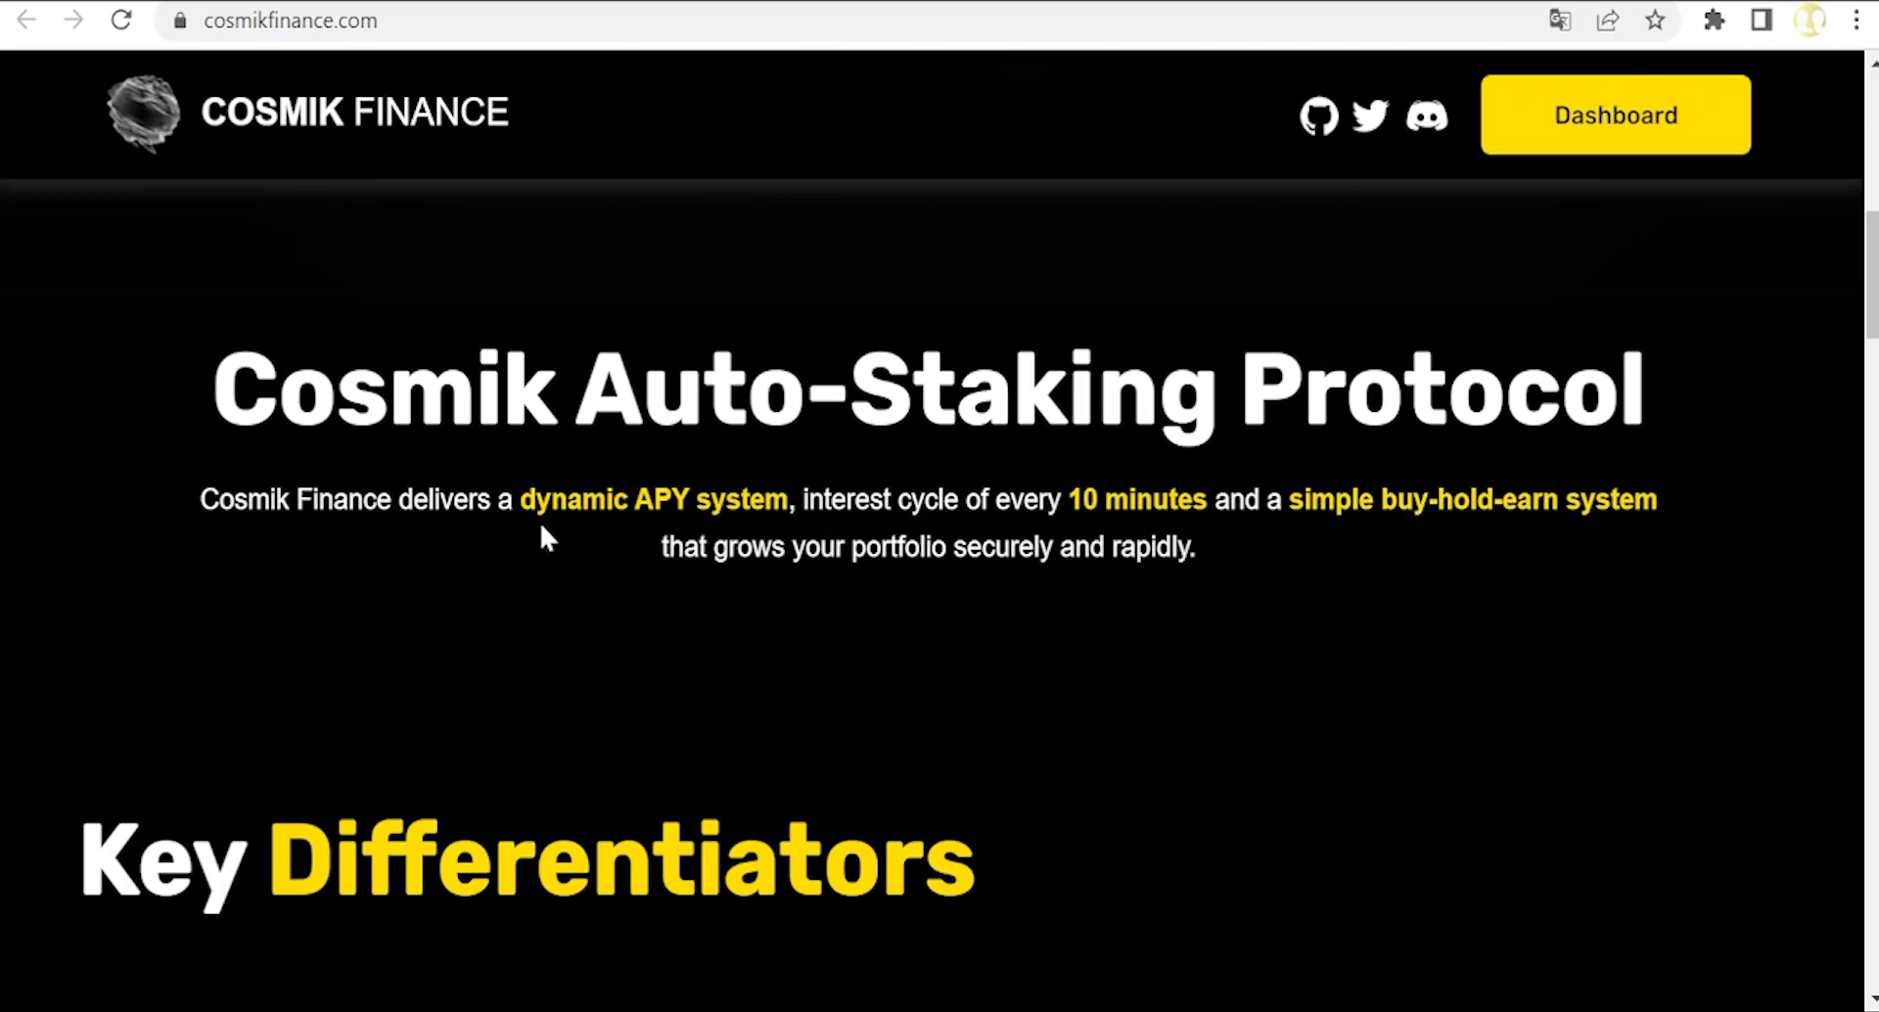
pyautogui.moveTo(1218, 546)
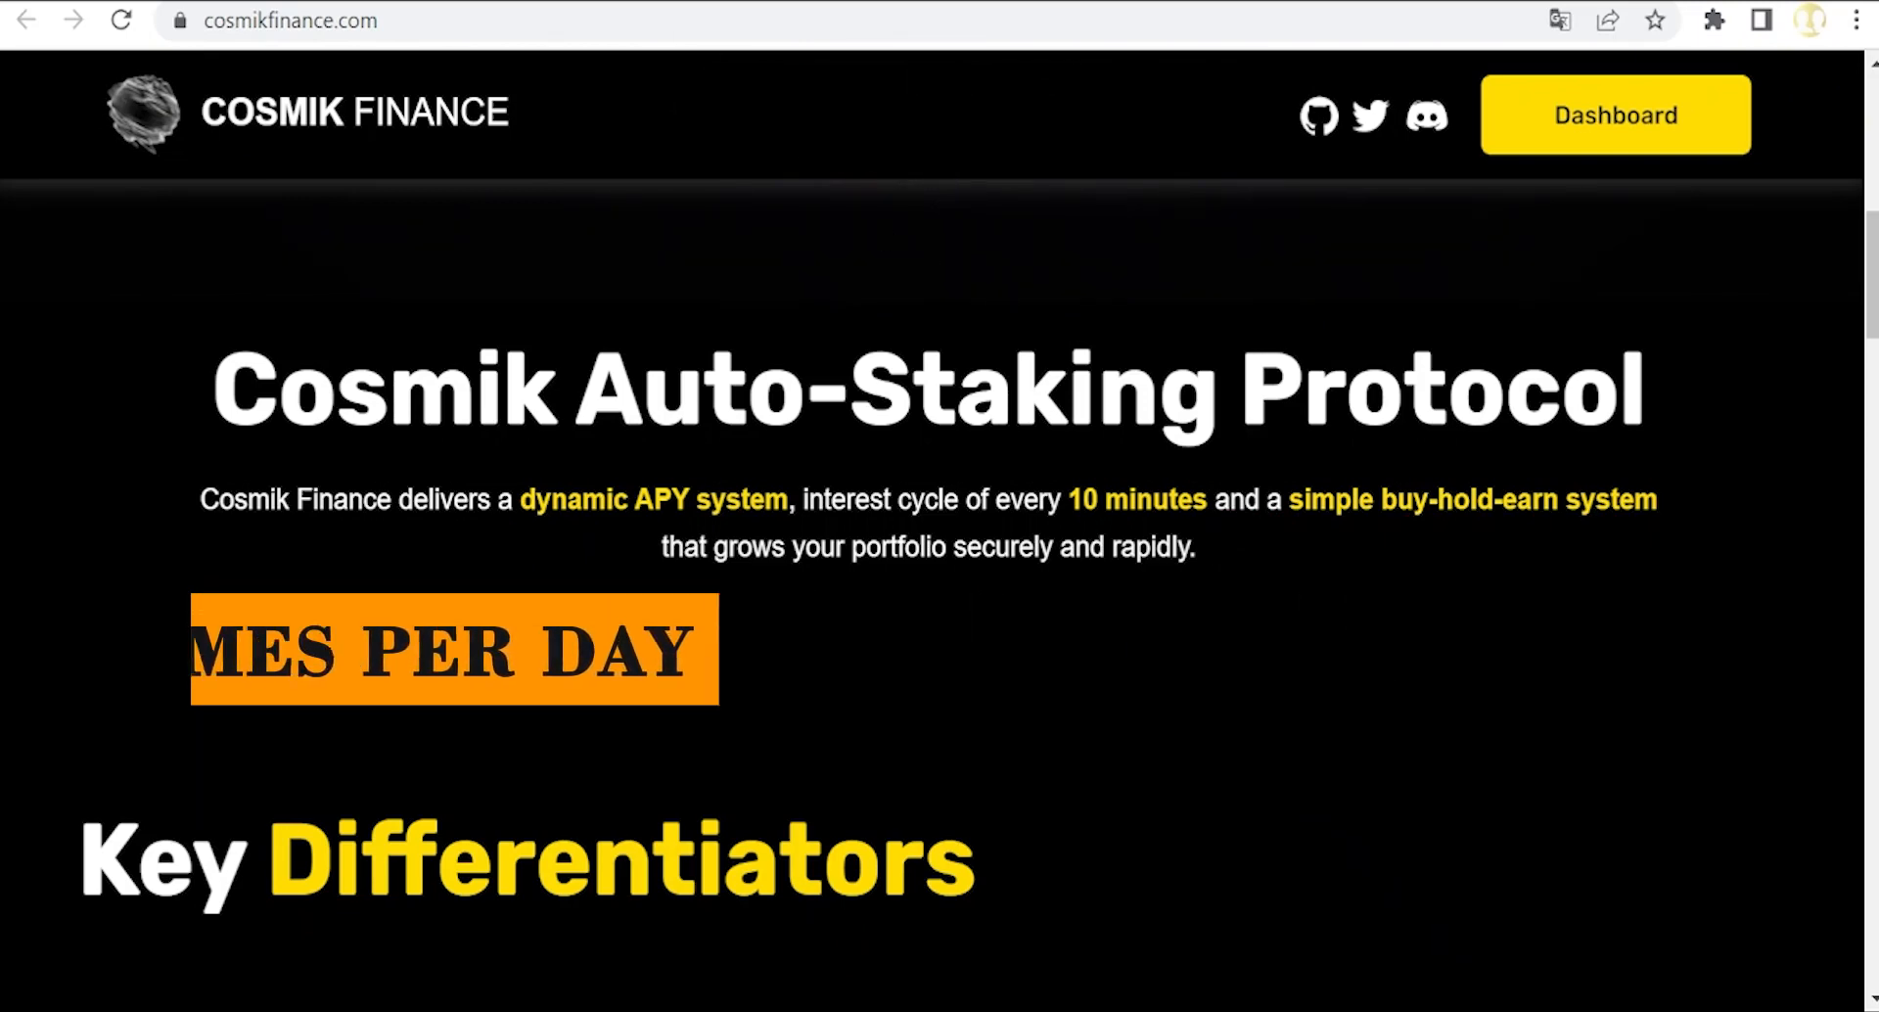
pyautogui.click(1613, 116)
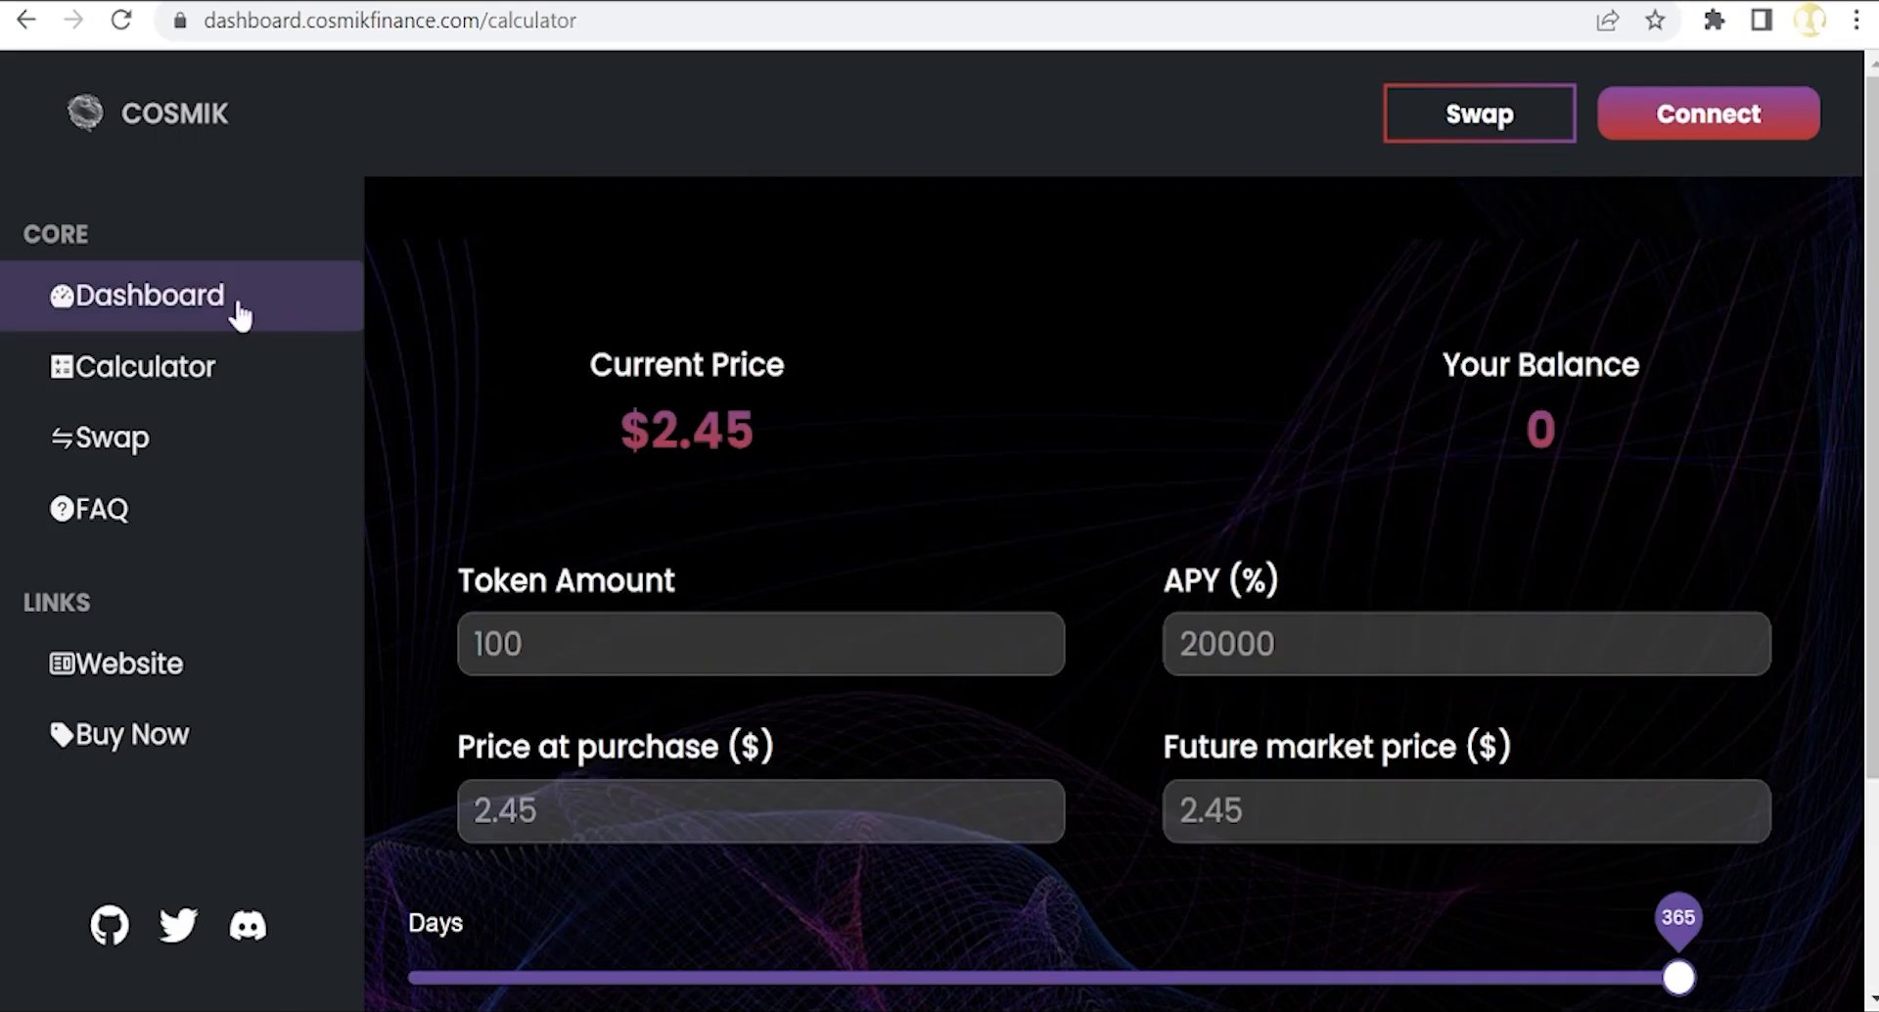
pyautogui.click(151, 295)
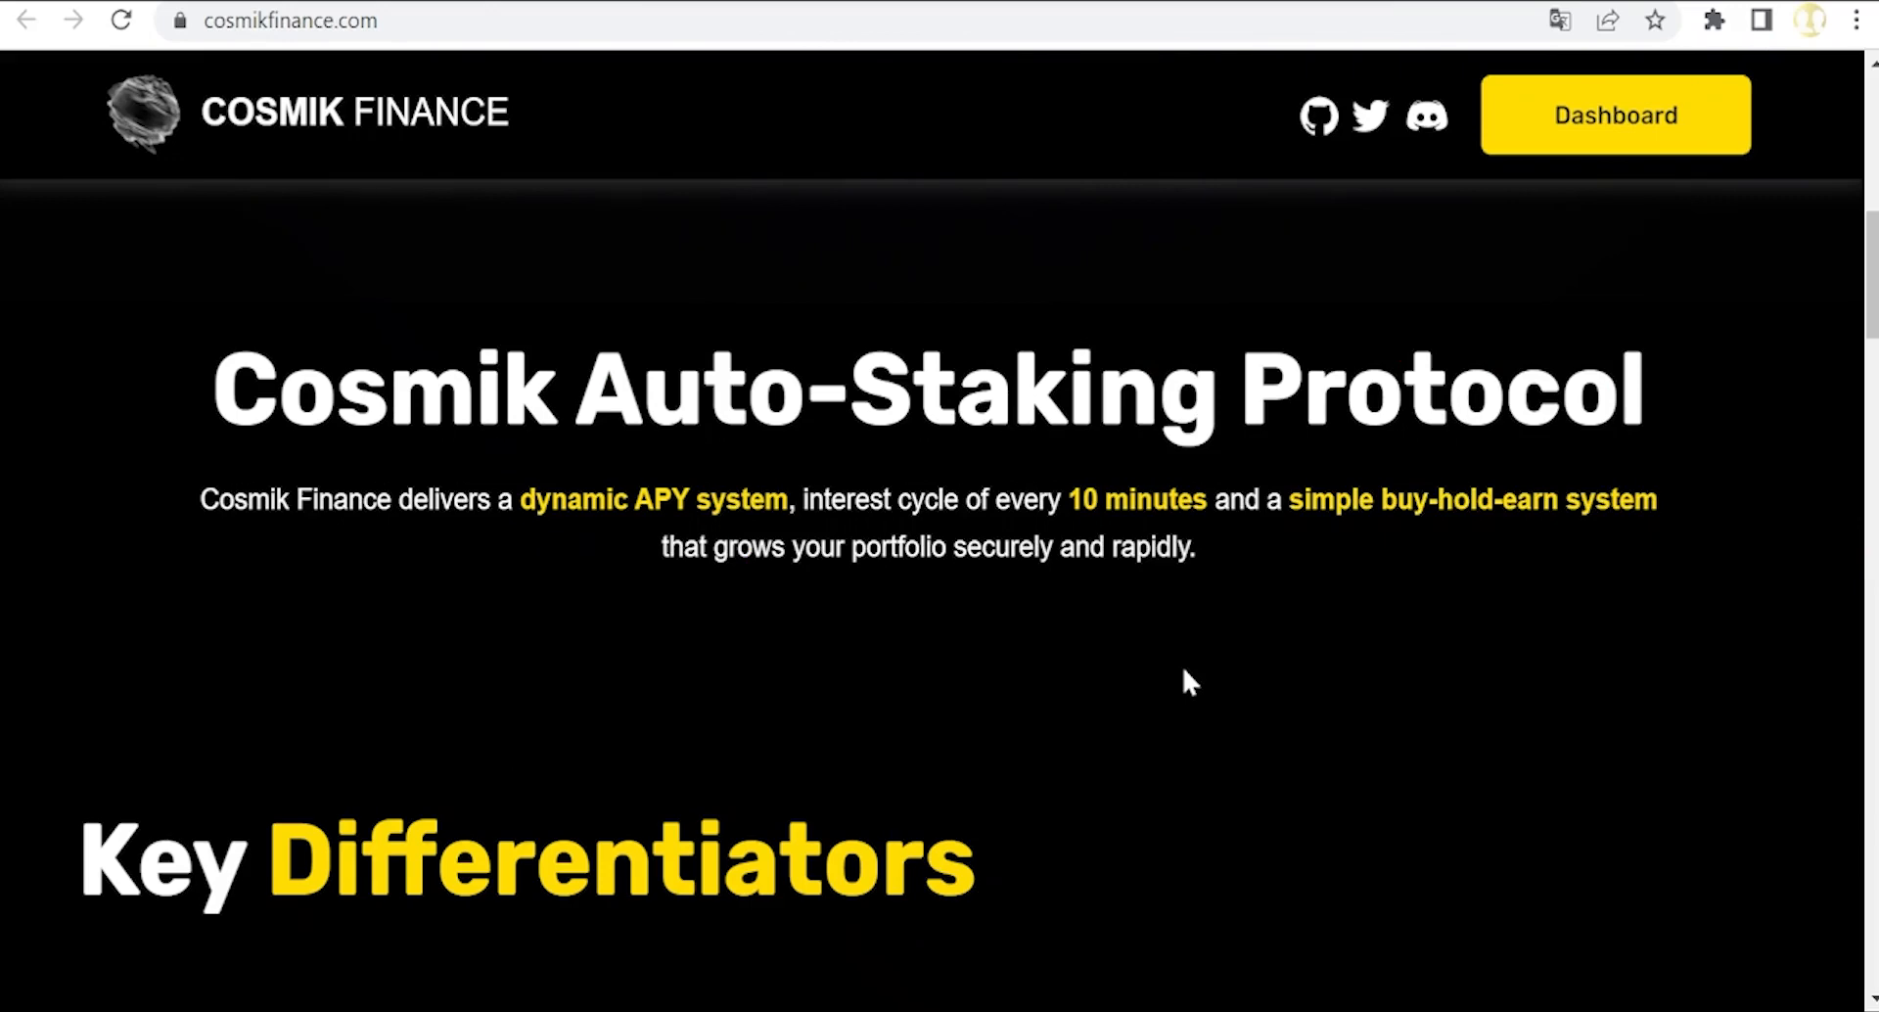
# Step: Scroll past Key Differentiators to the 14% Buy and 16% Sell tax hexagons
pyautogui.scroll(-3)
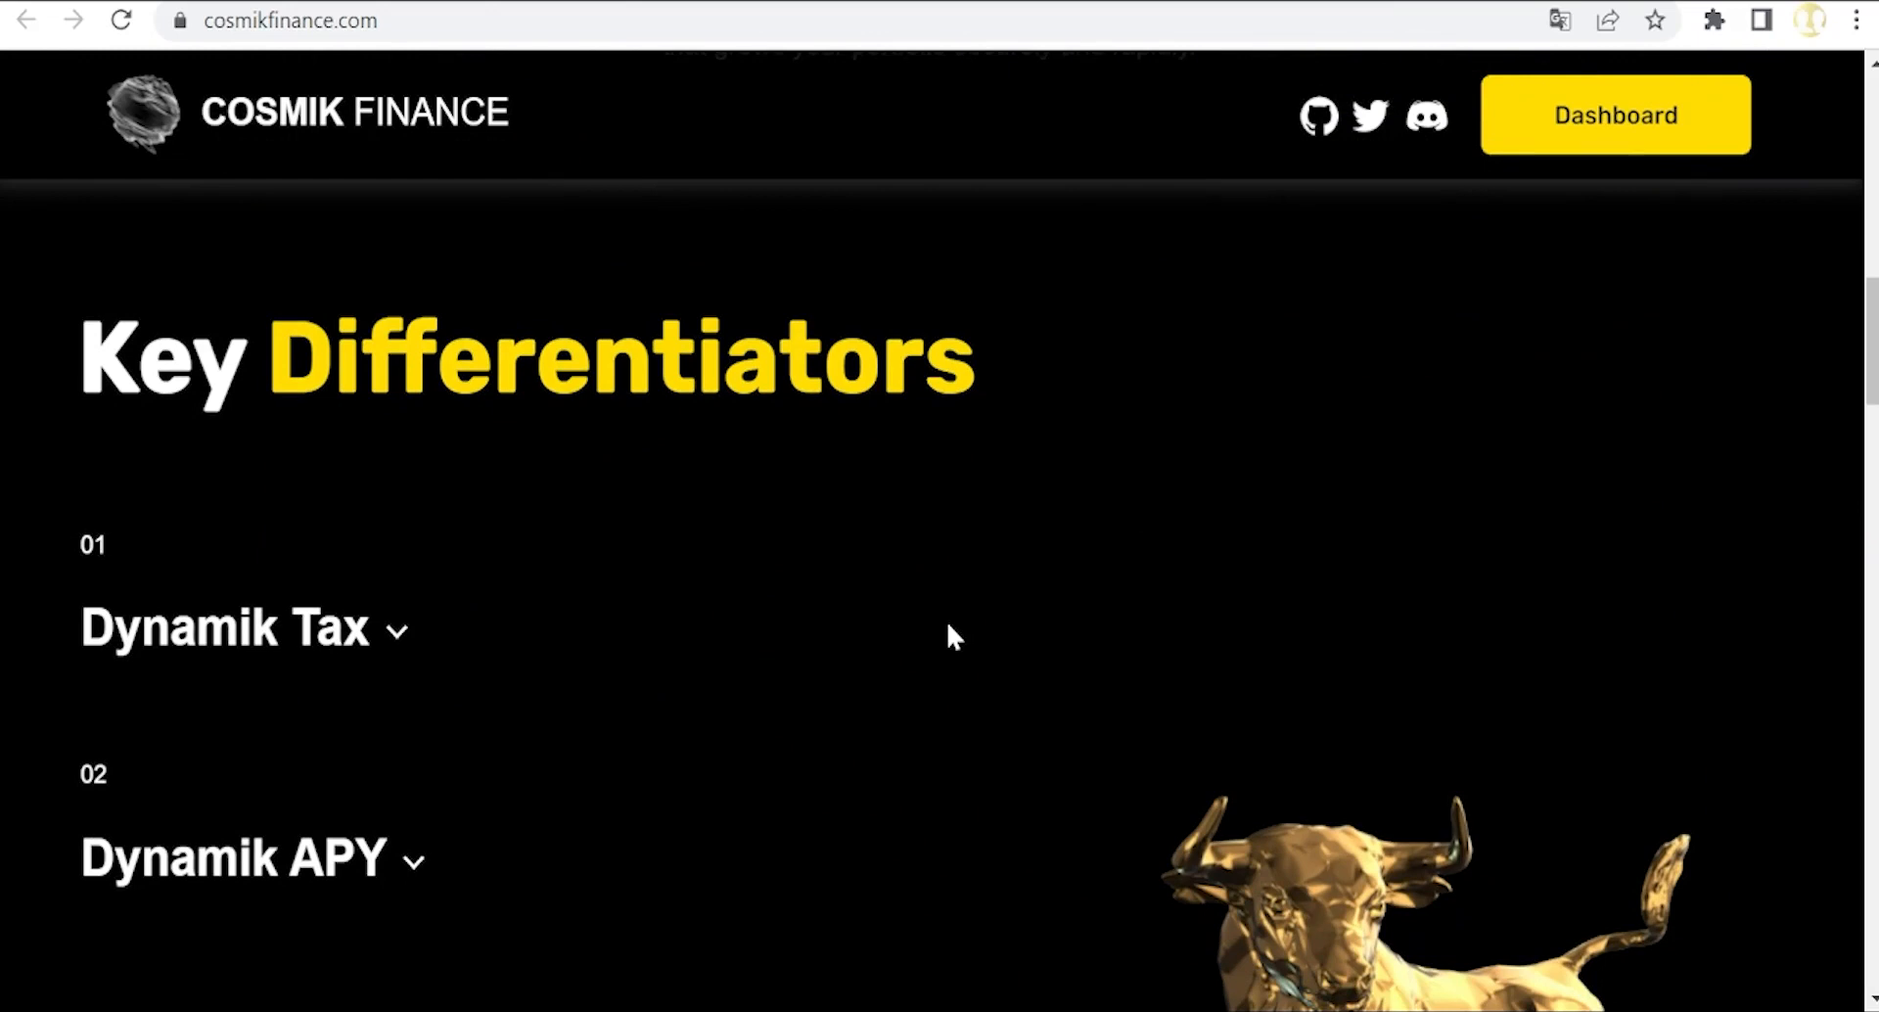
pyautogui.scroll(-3)
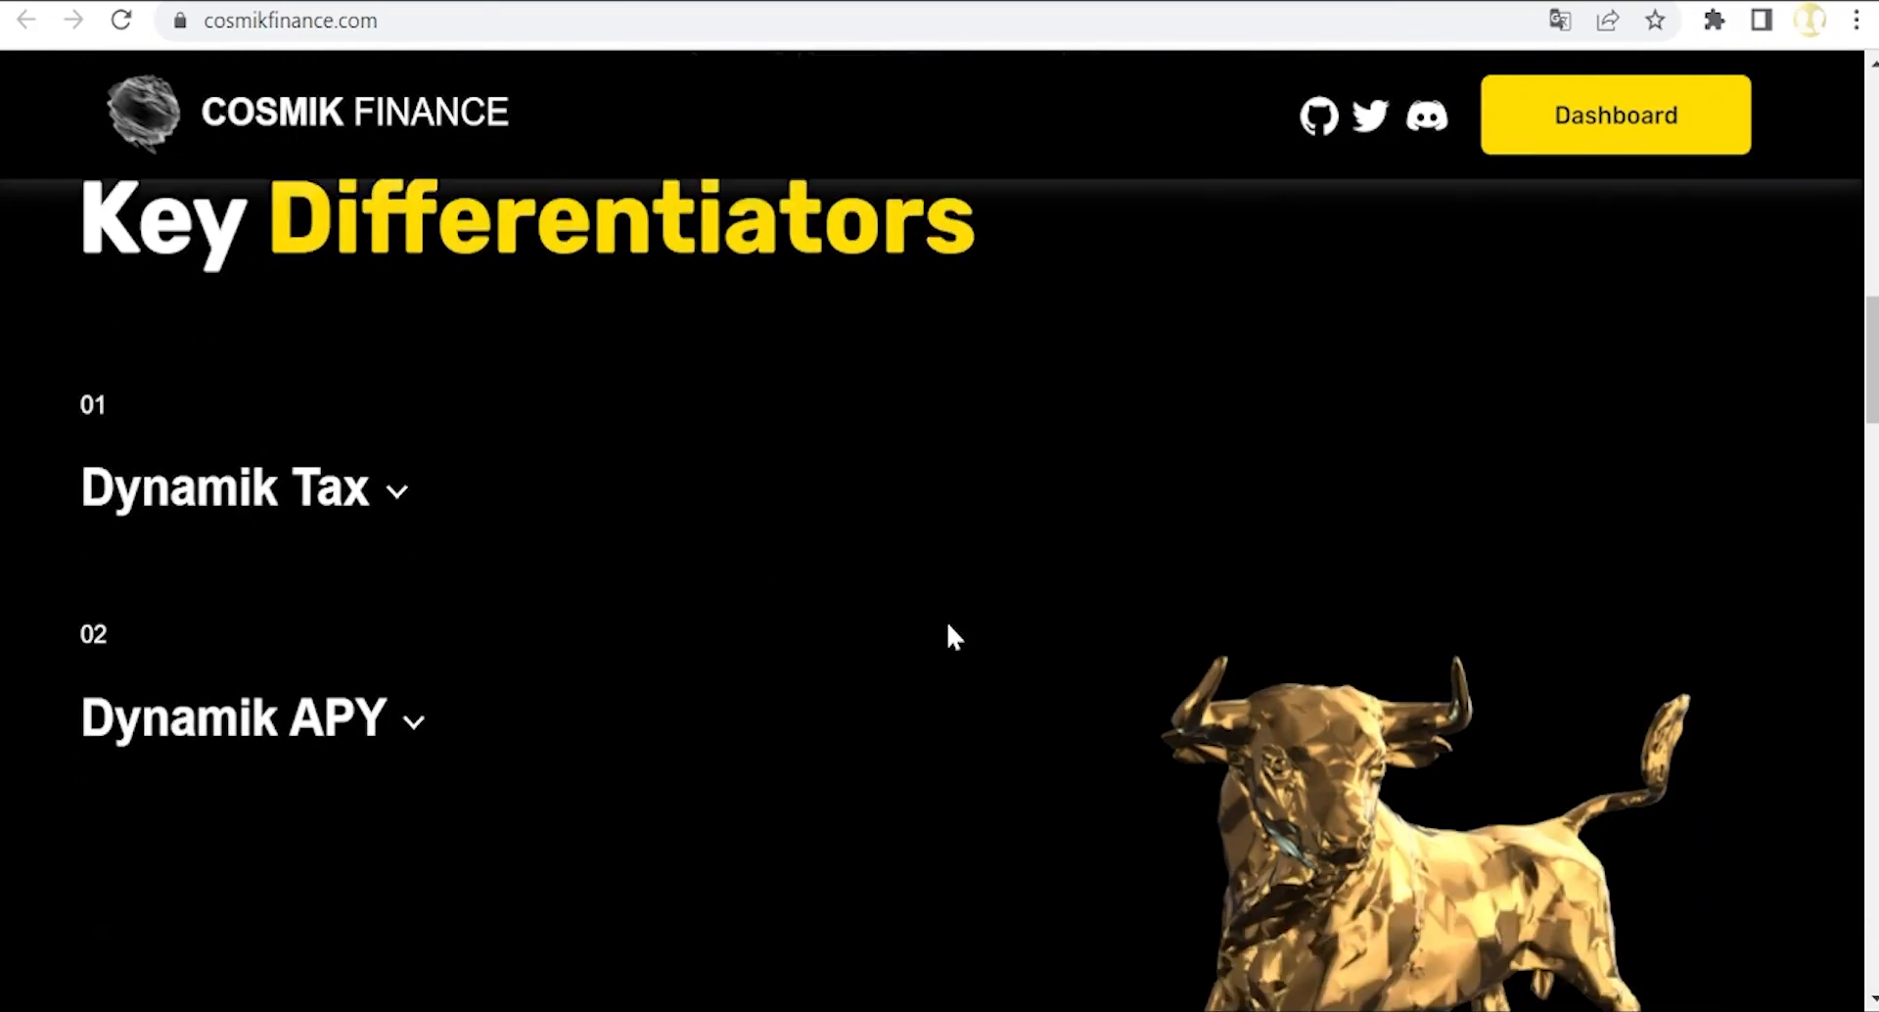
pyautogui.scroll(-3)
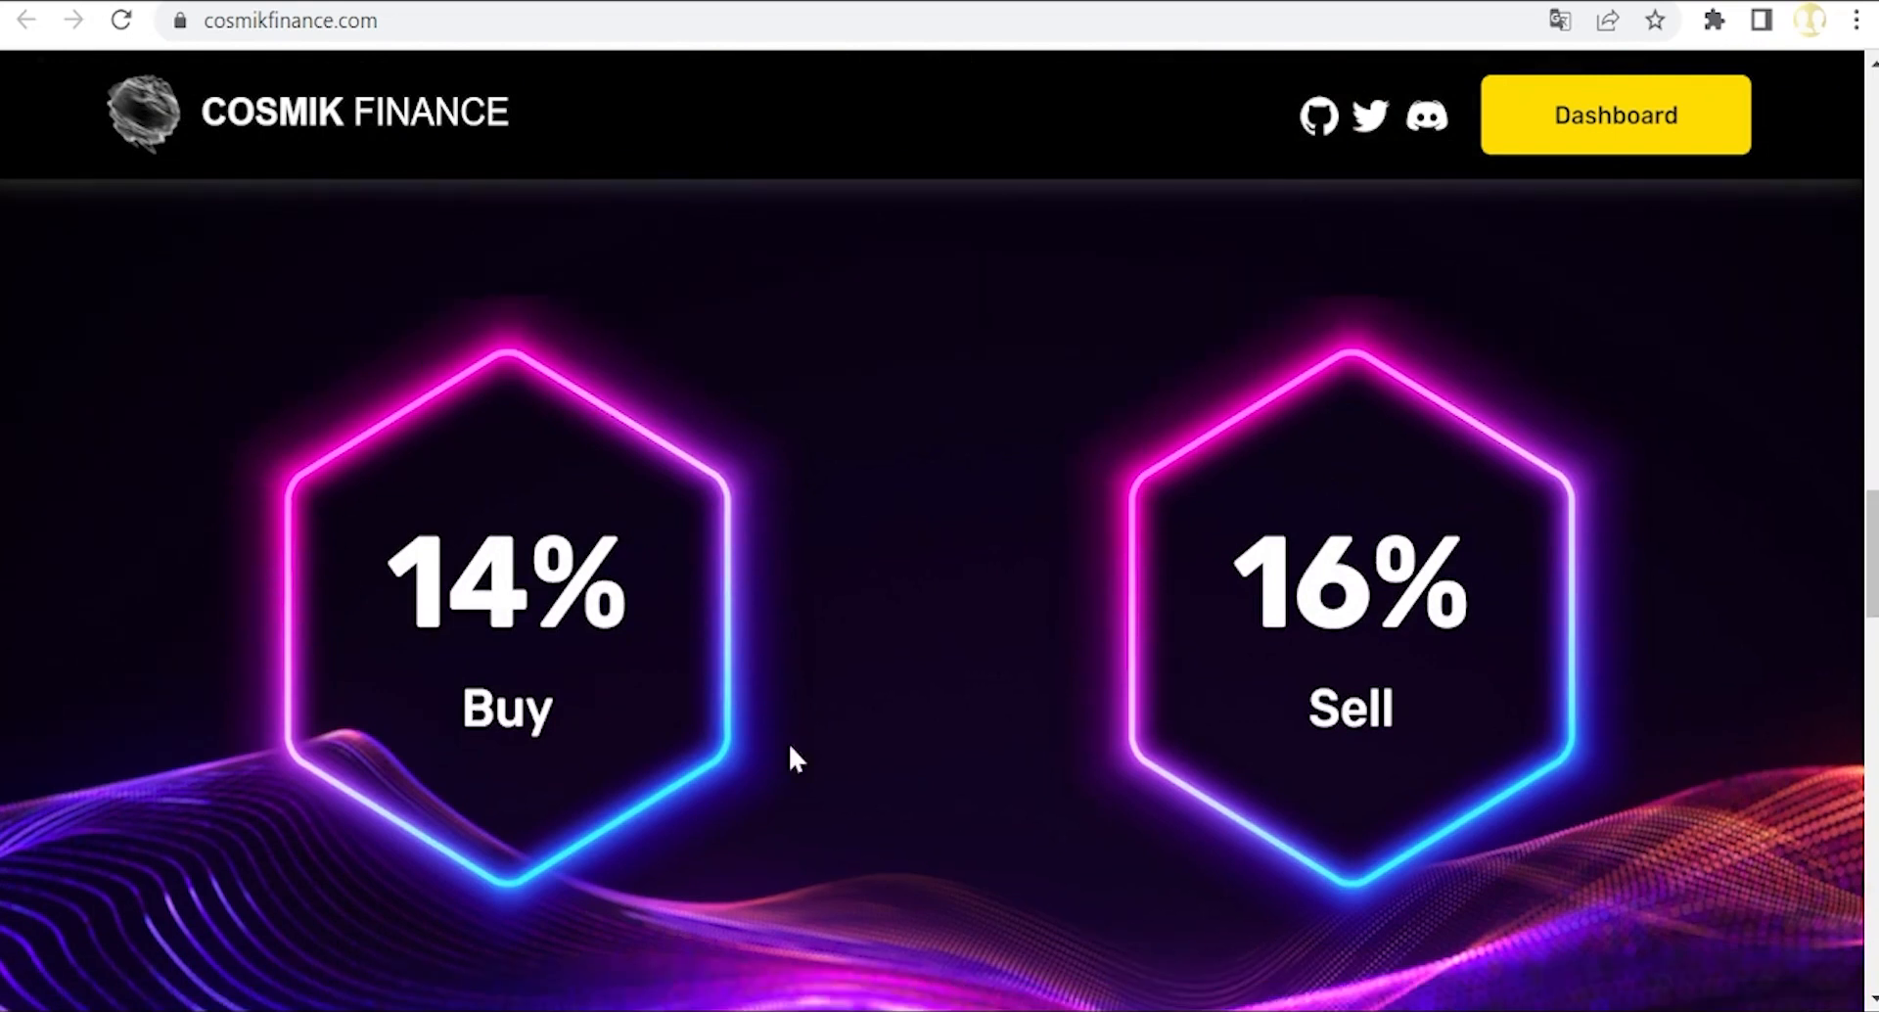
pyautogui.moveTo(1065, 456)
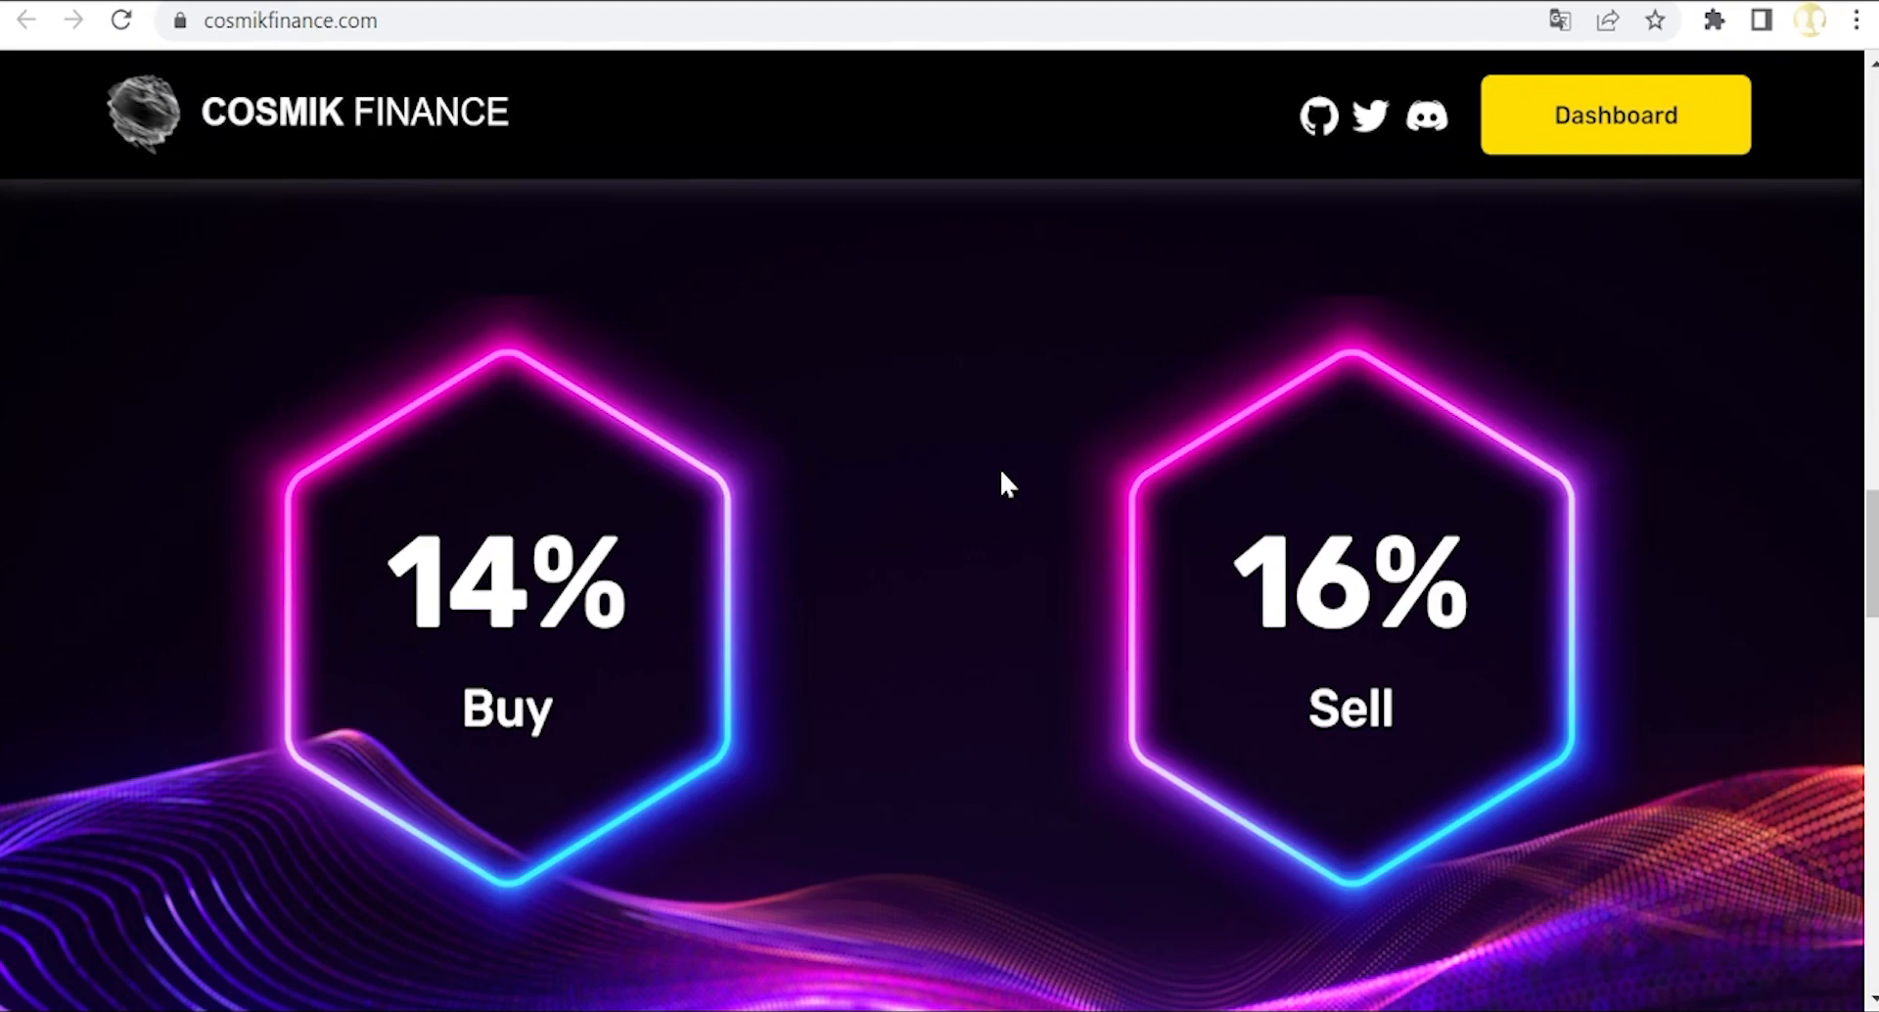
pyautogui.moveTo(1195, 636)
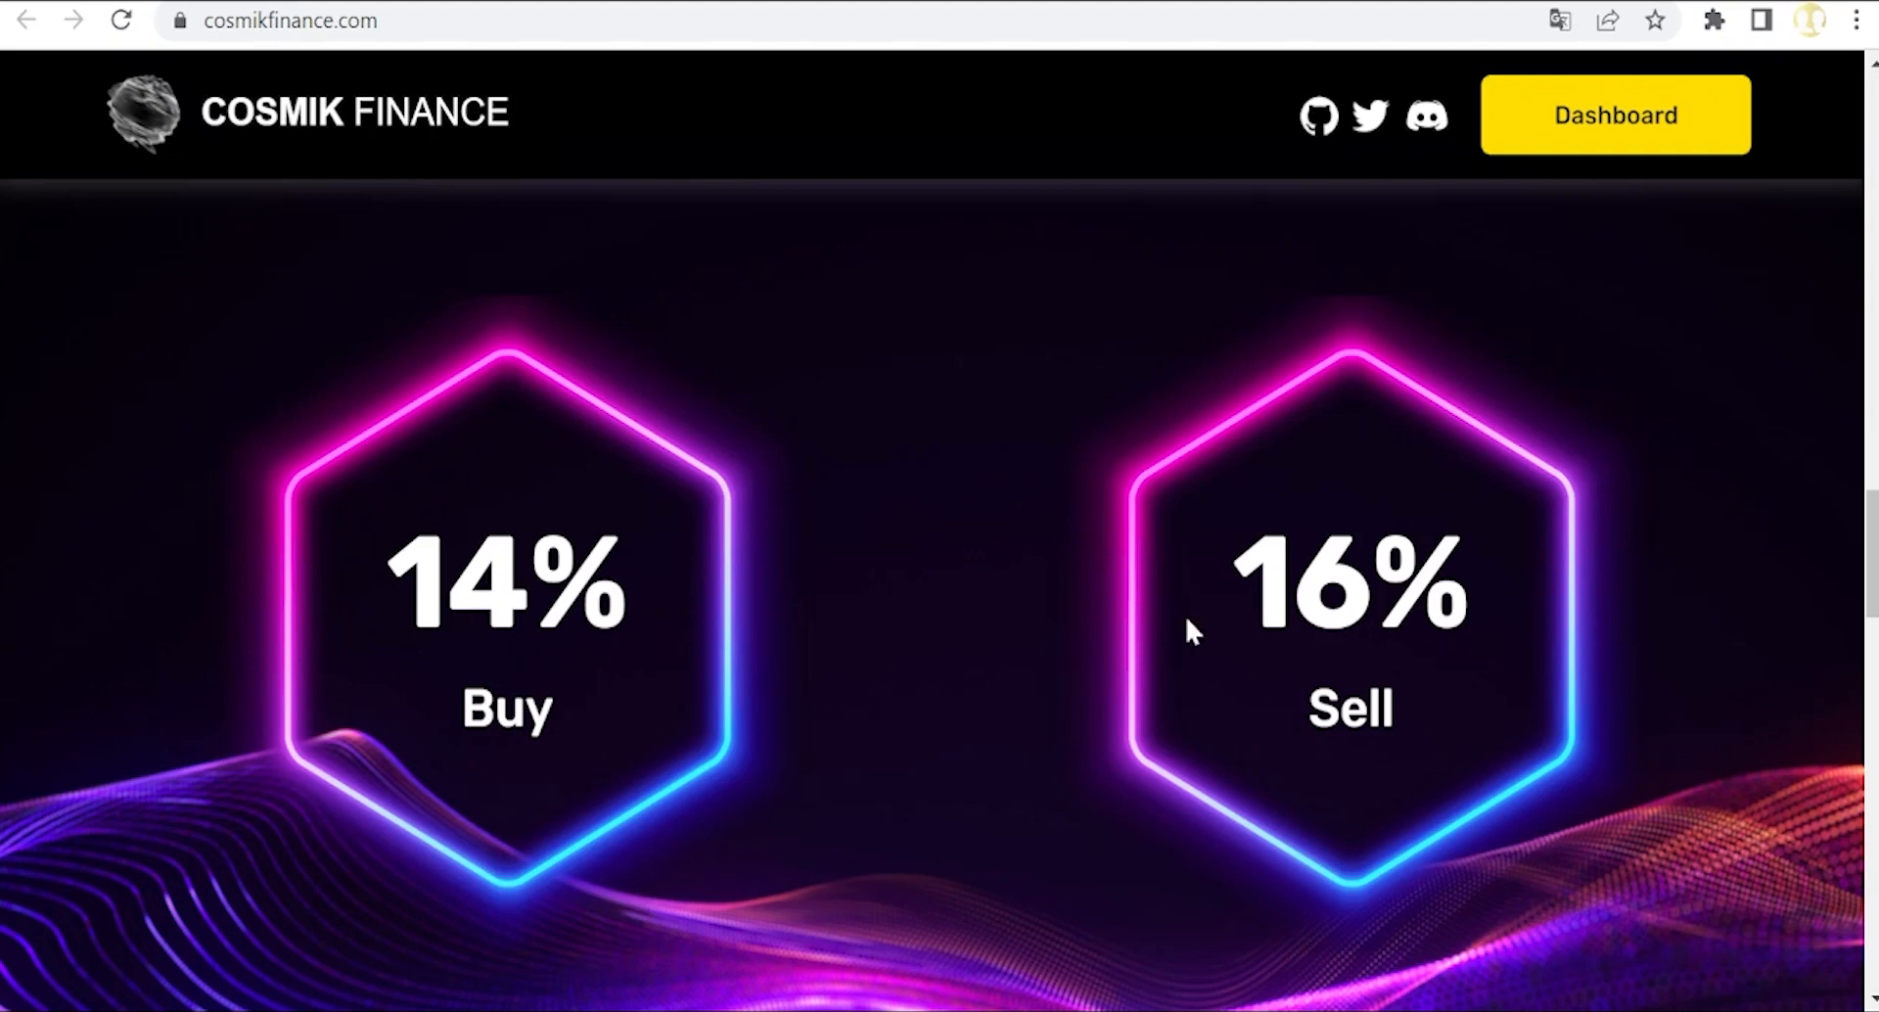
pyautogui.moveTo(1023, 767)
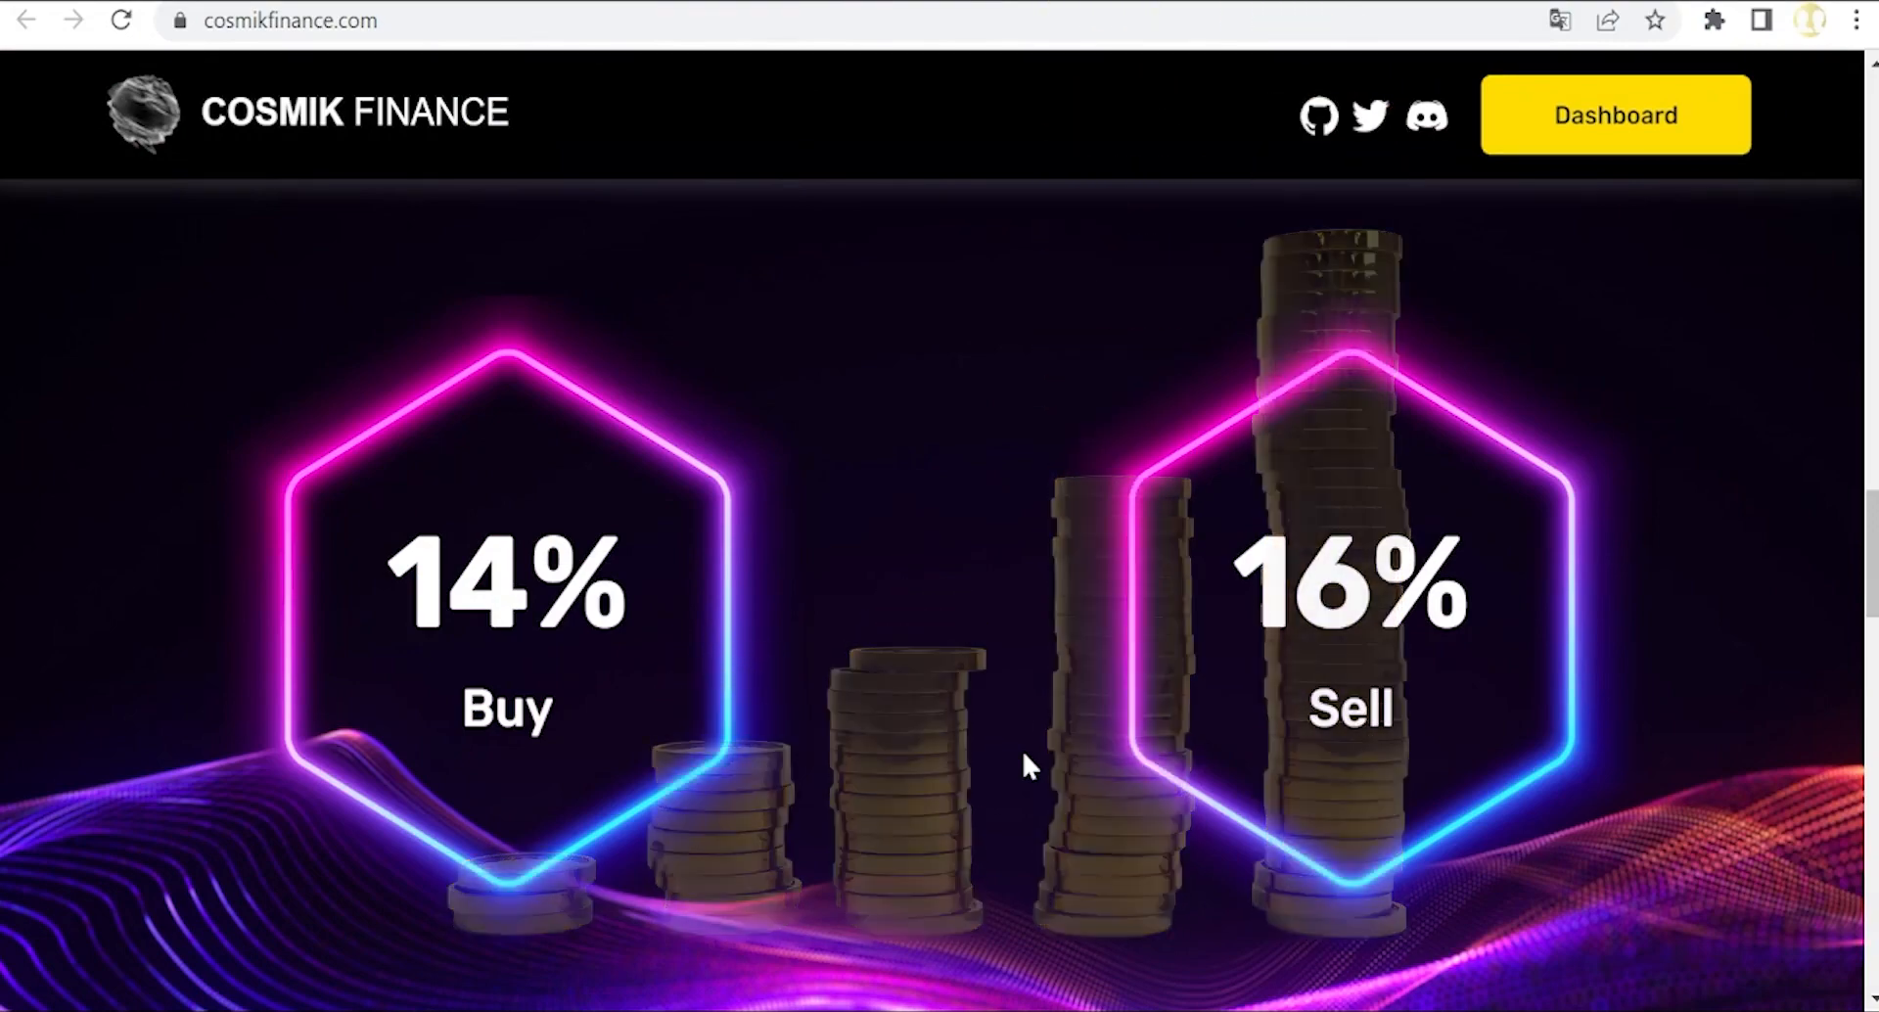
# Step: Scroll to the tax split across Automatic LP, The Vault, Cosmik Trust and Firepit, then To Sum Up
pyautogui.scroll(-3)
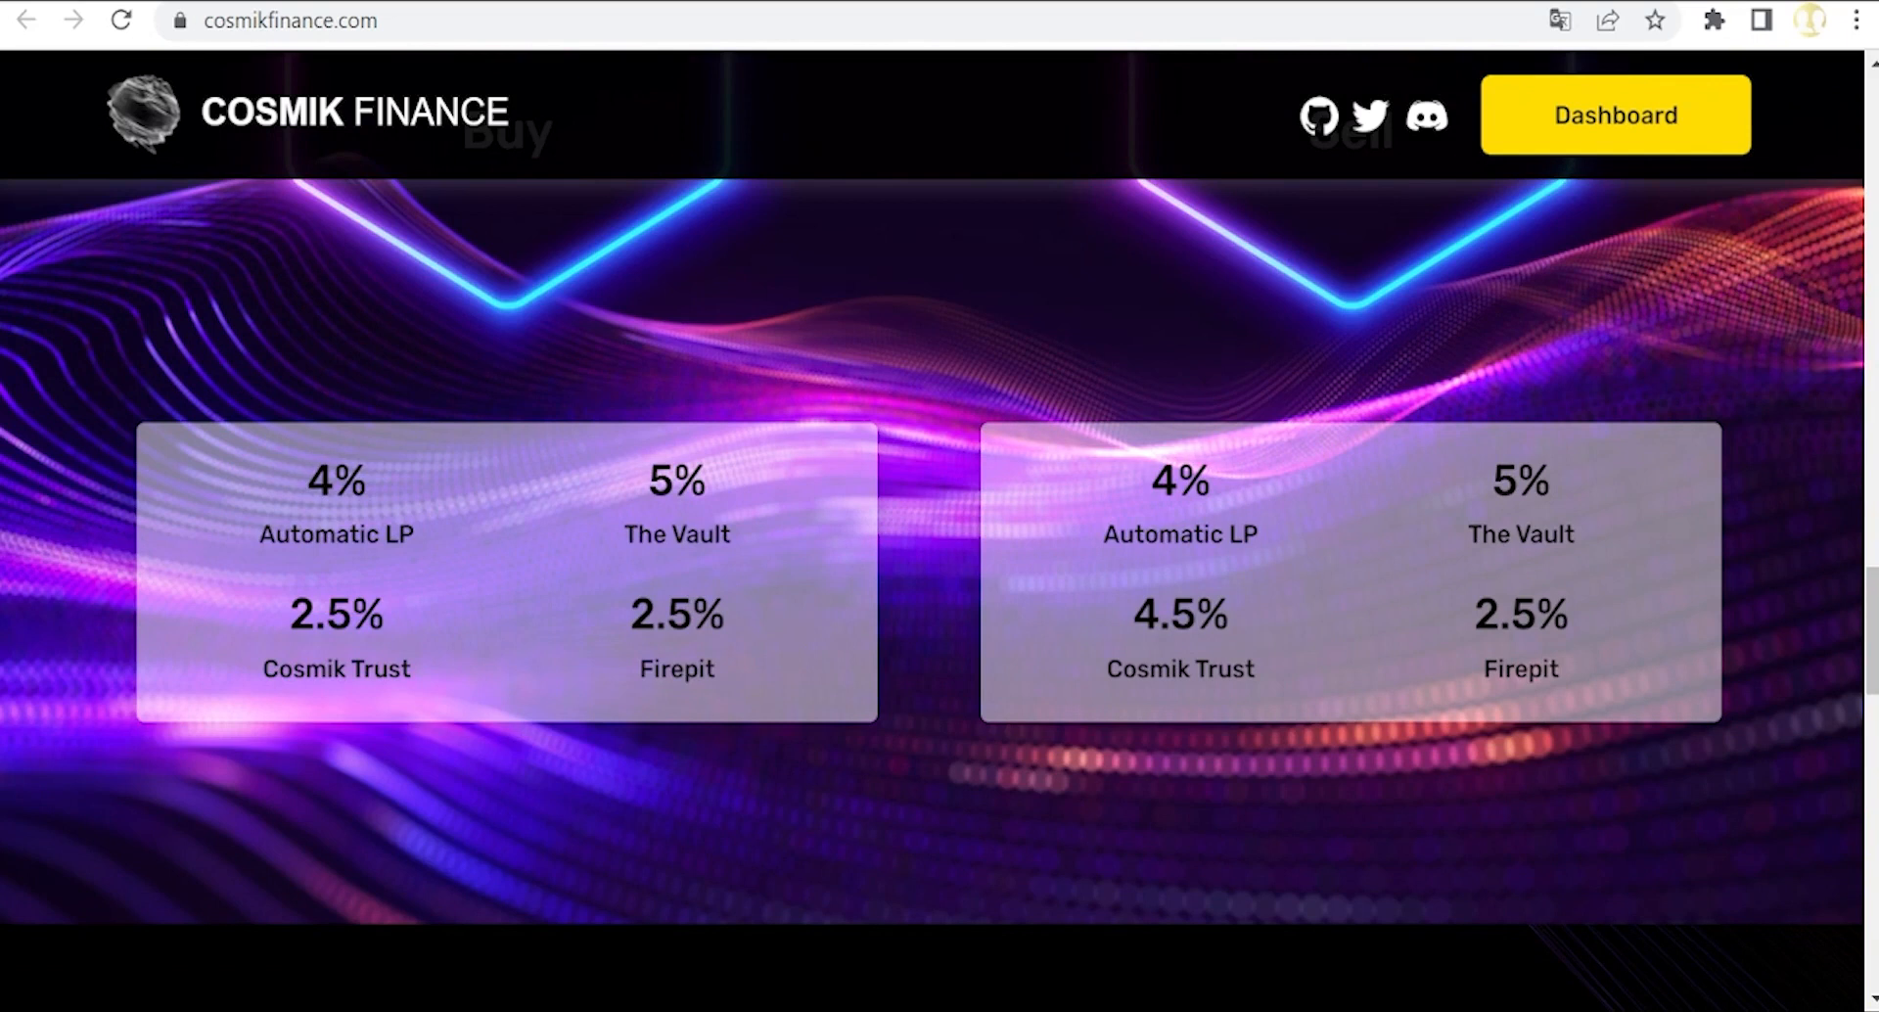
pyautogui.moveTo(623, 388)
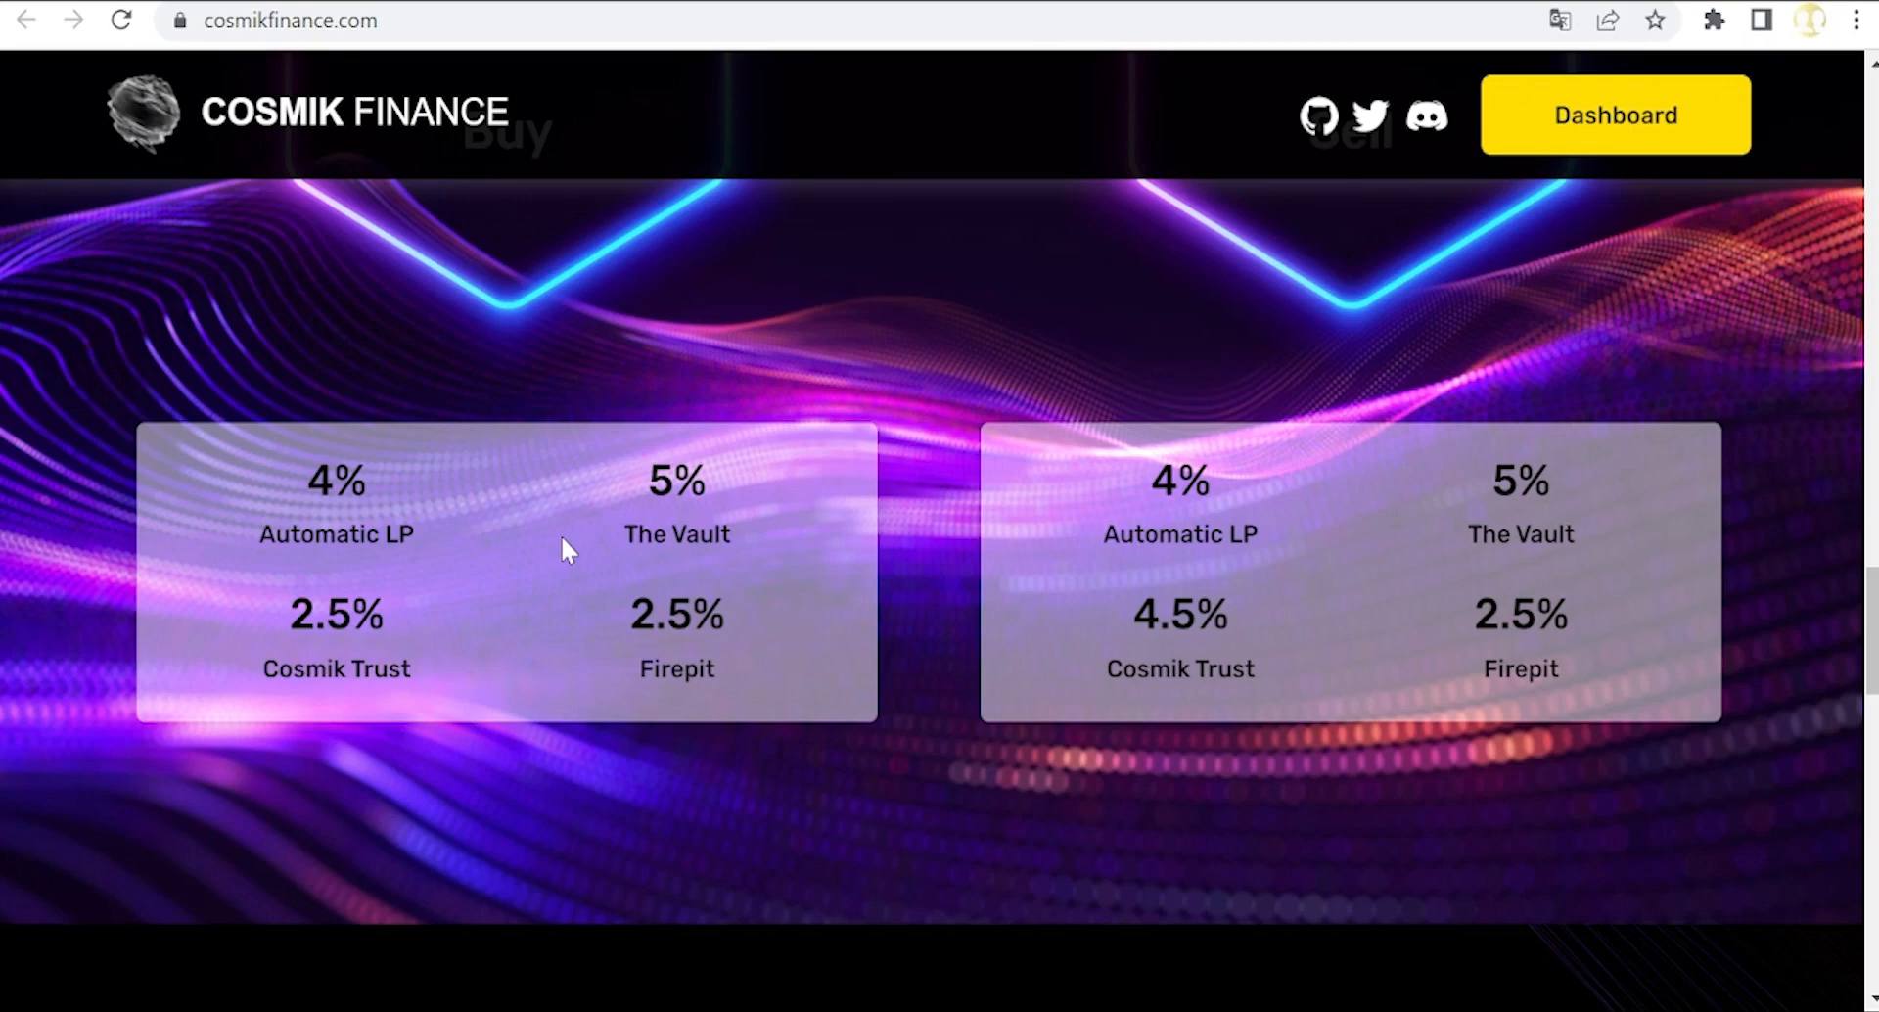
pyautogui.moveTo(614, 556)
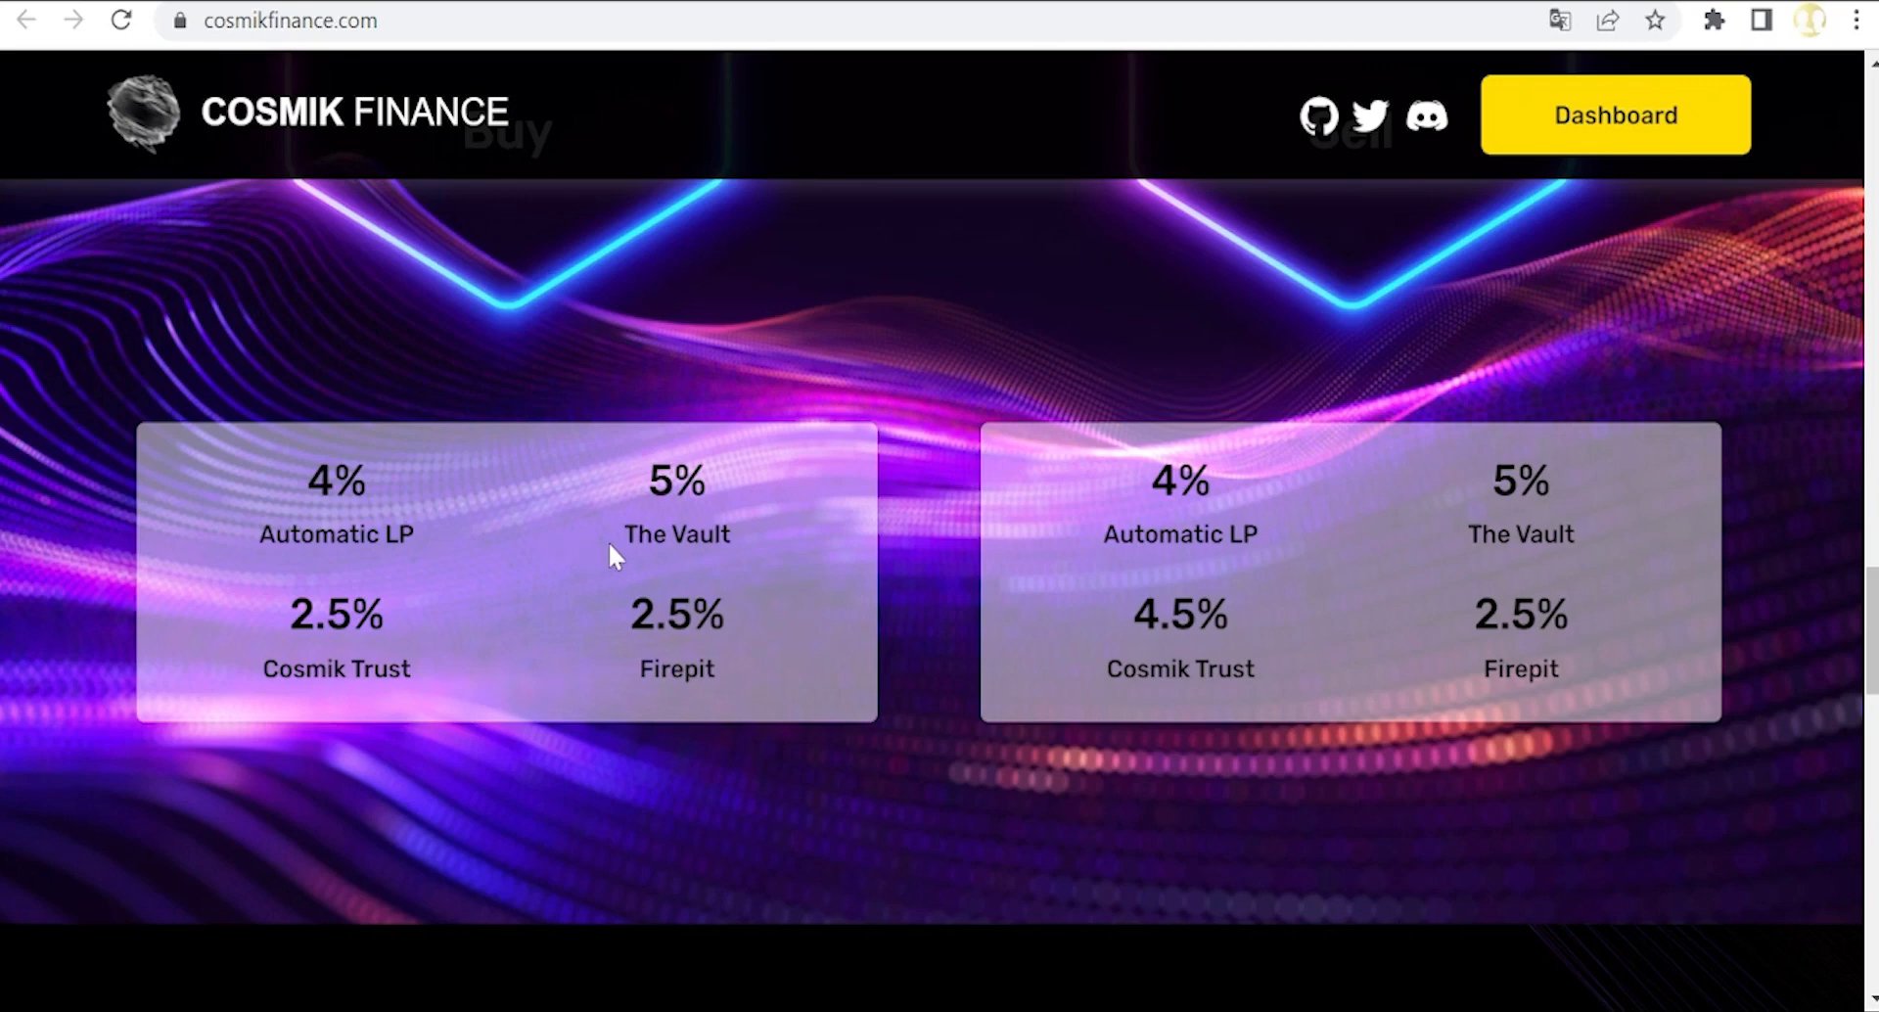
pyautogui.moveTo(1498, 563)
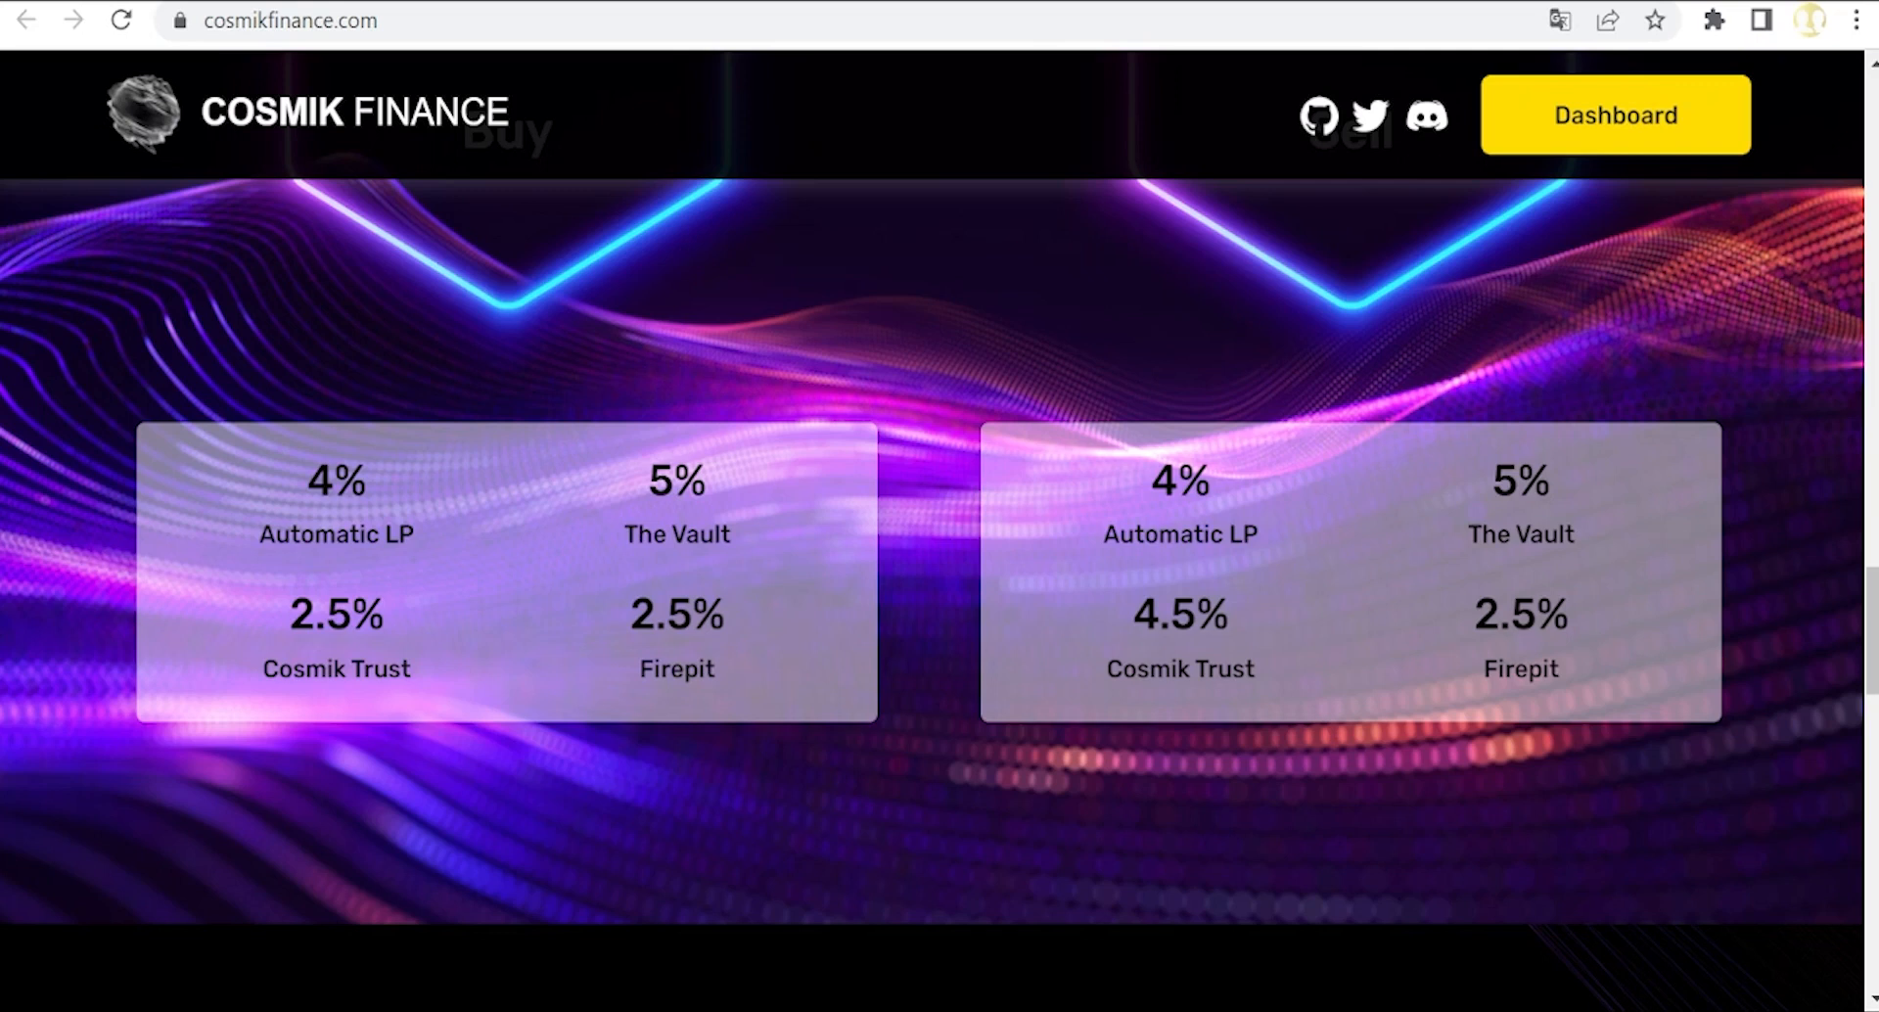
pyautogui.moveTo(745, 668)
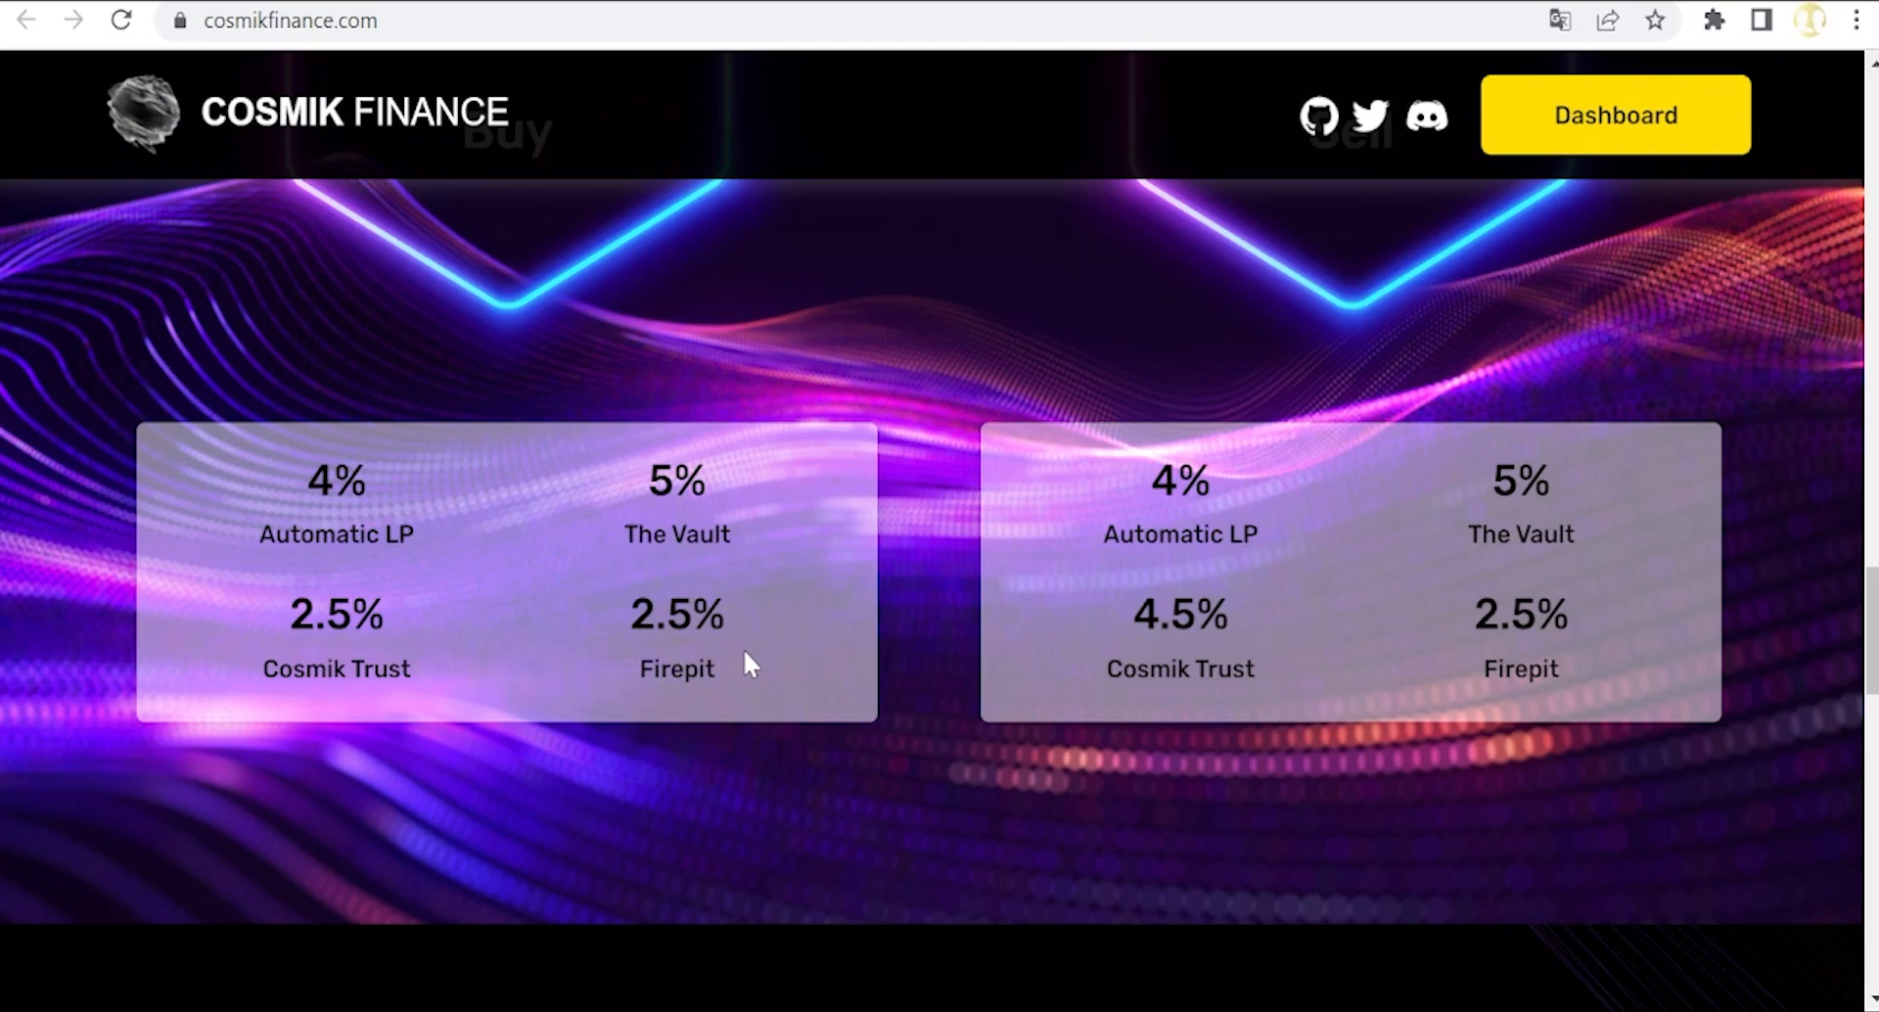
pyautogui.moveTo(1195, 716)
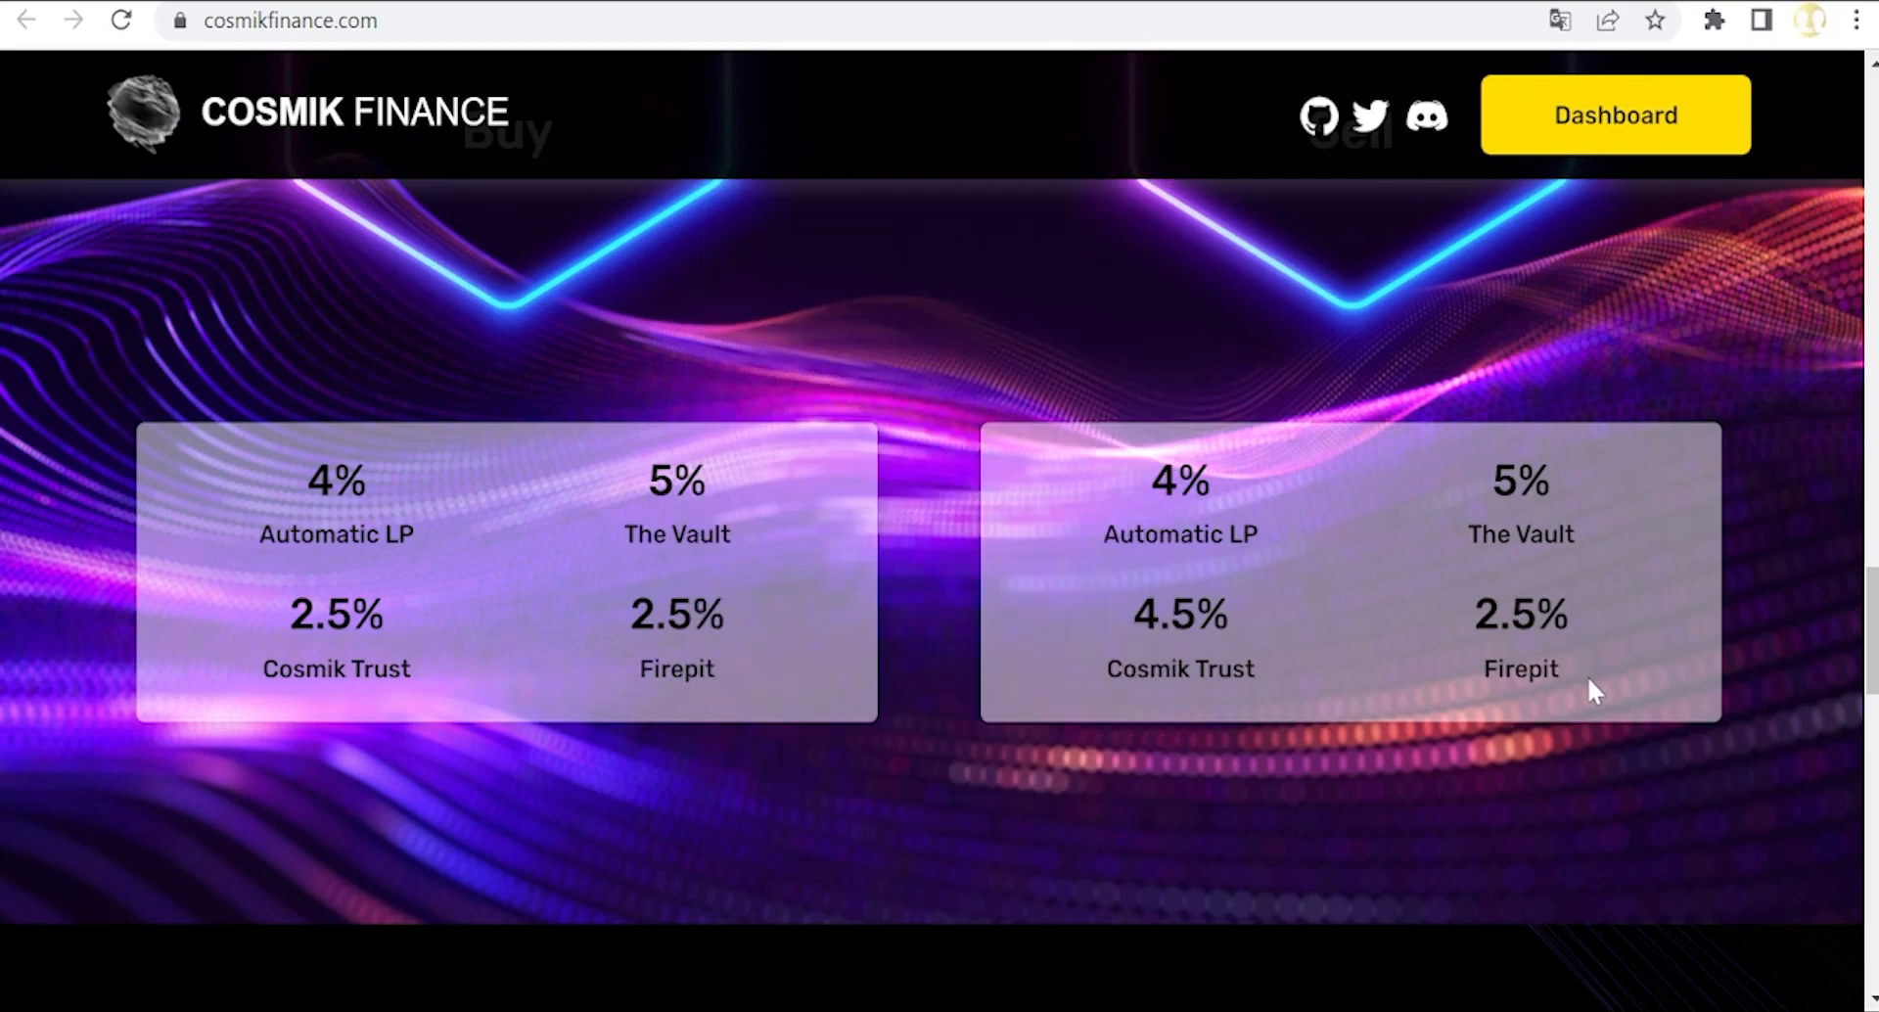
pyautogui.scroll(-3)
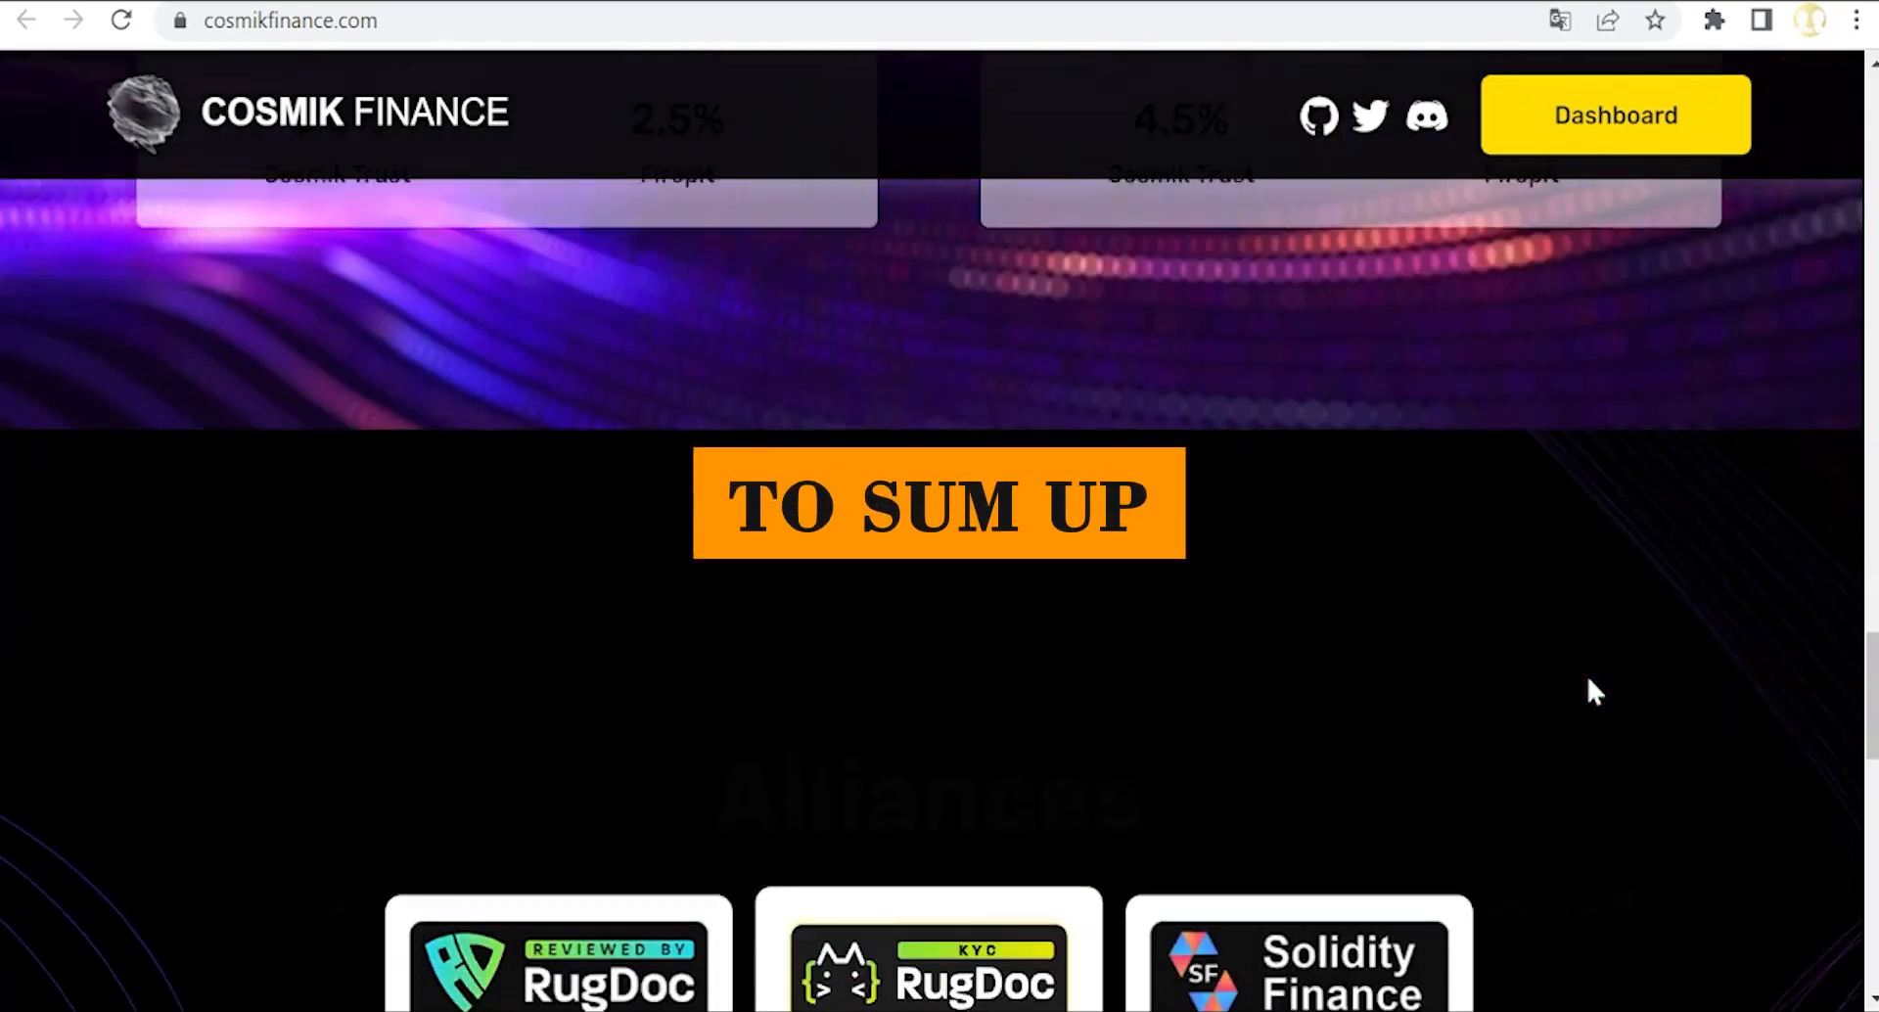
# Step: View the FAQ's Binance Smart Chain answer, then return to the Sustainable + Credible hero
pyautogui.scroll(-3)
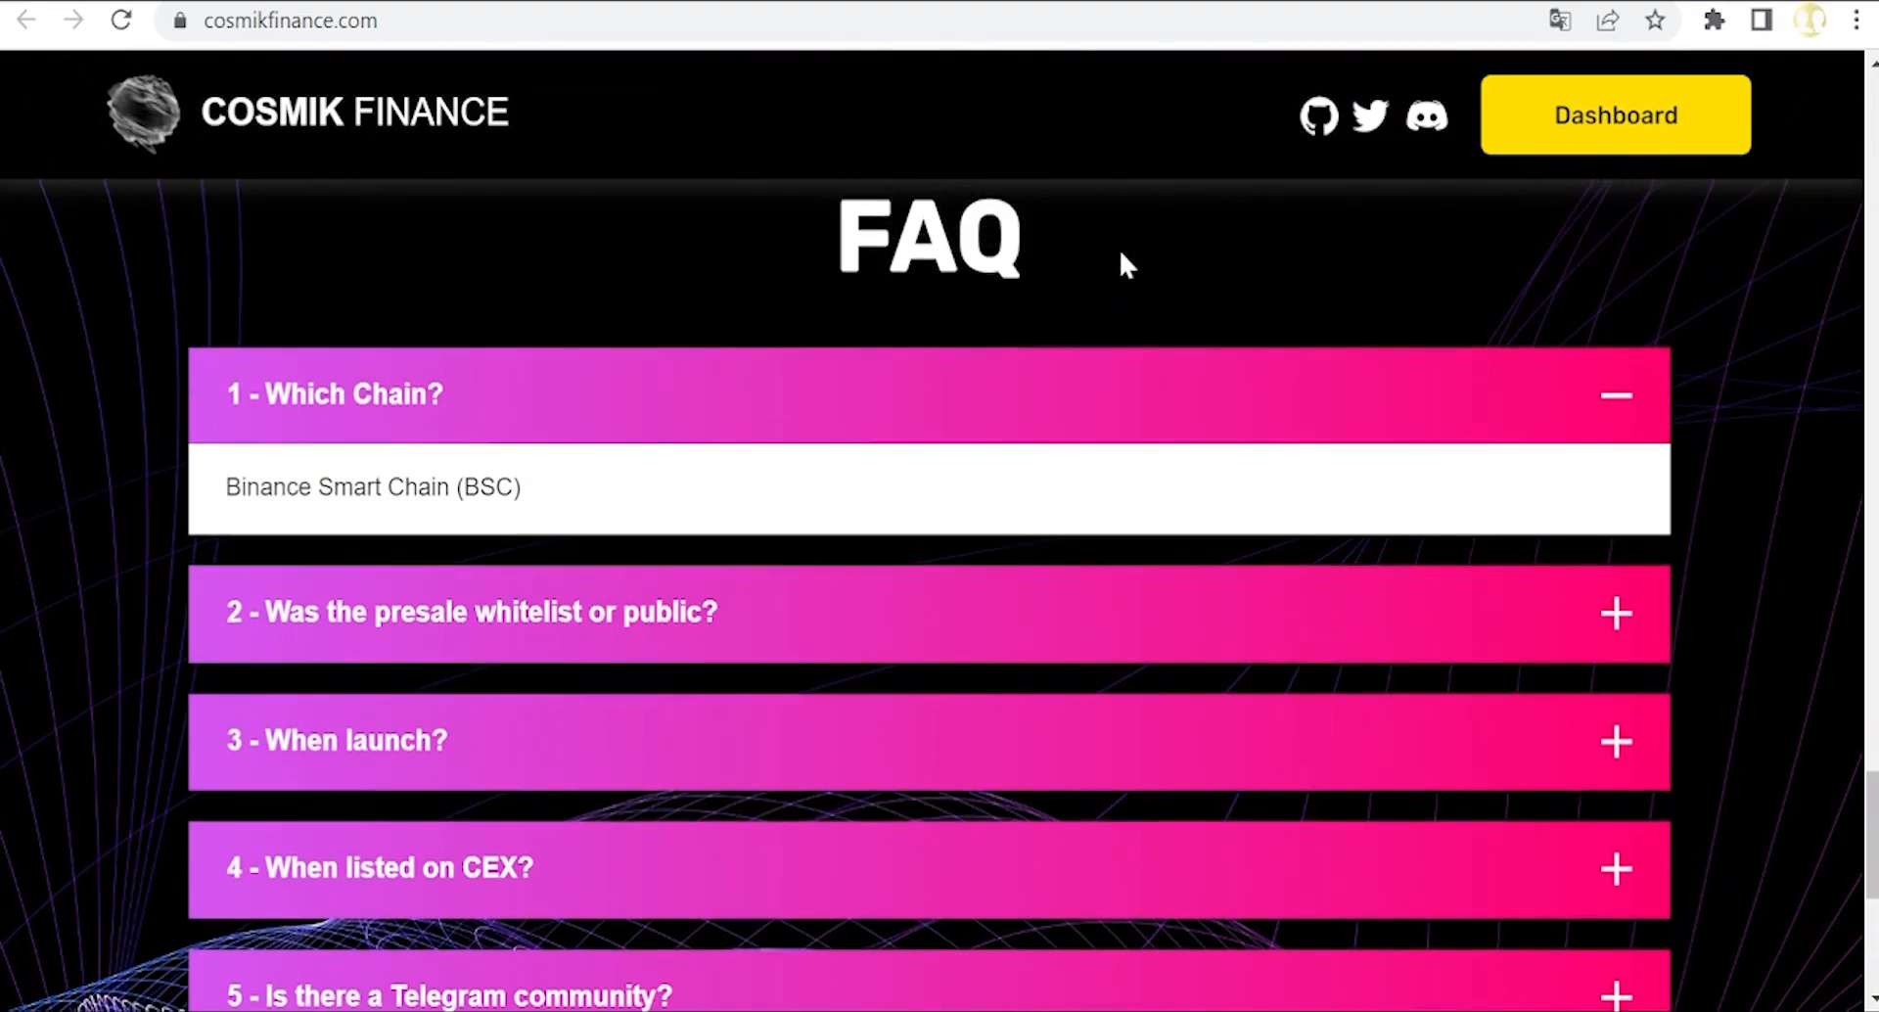
pyautogui.scroll(-3)
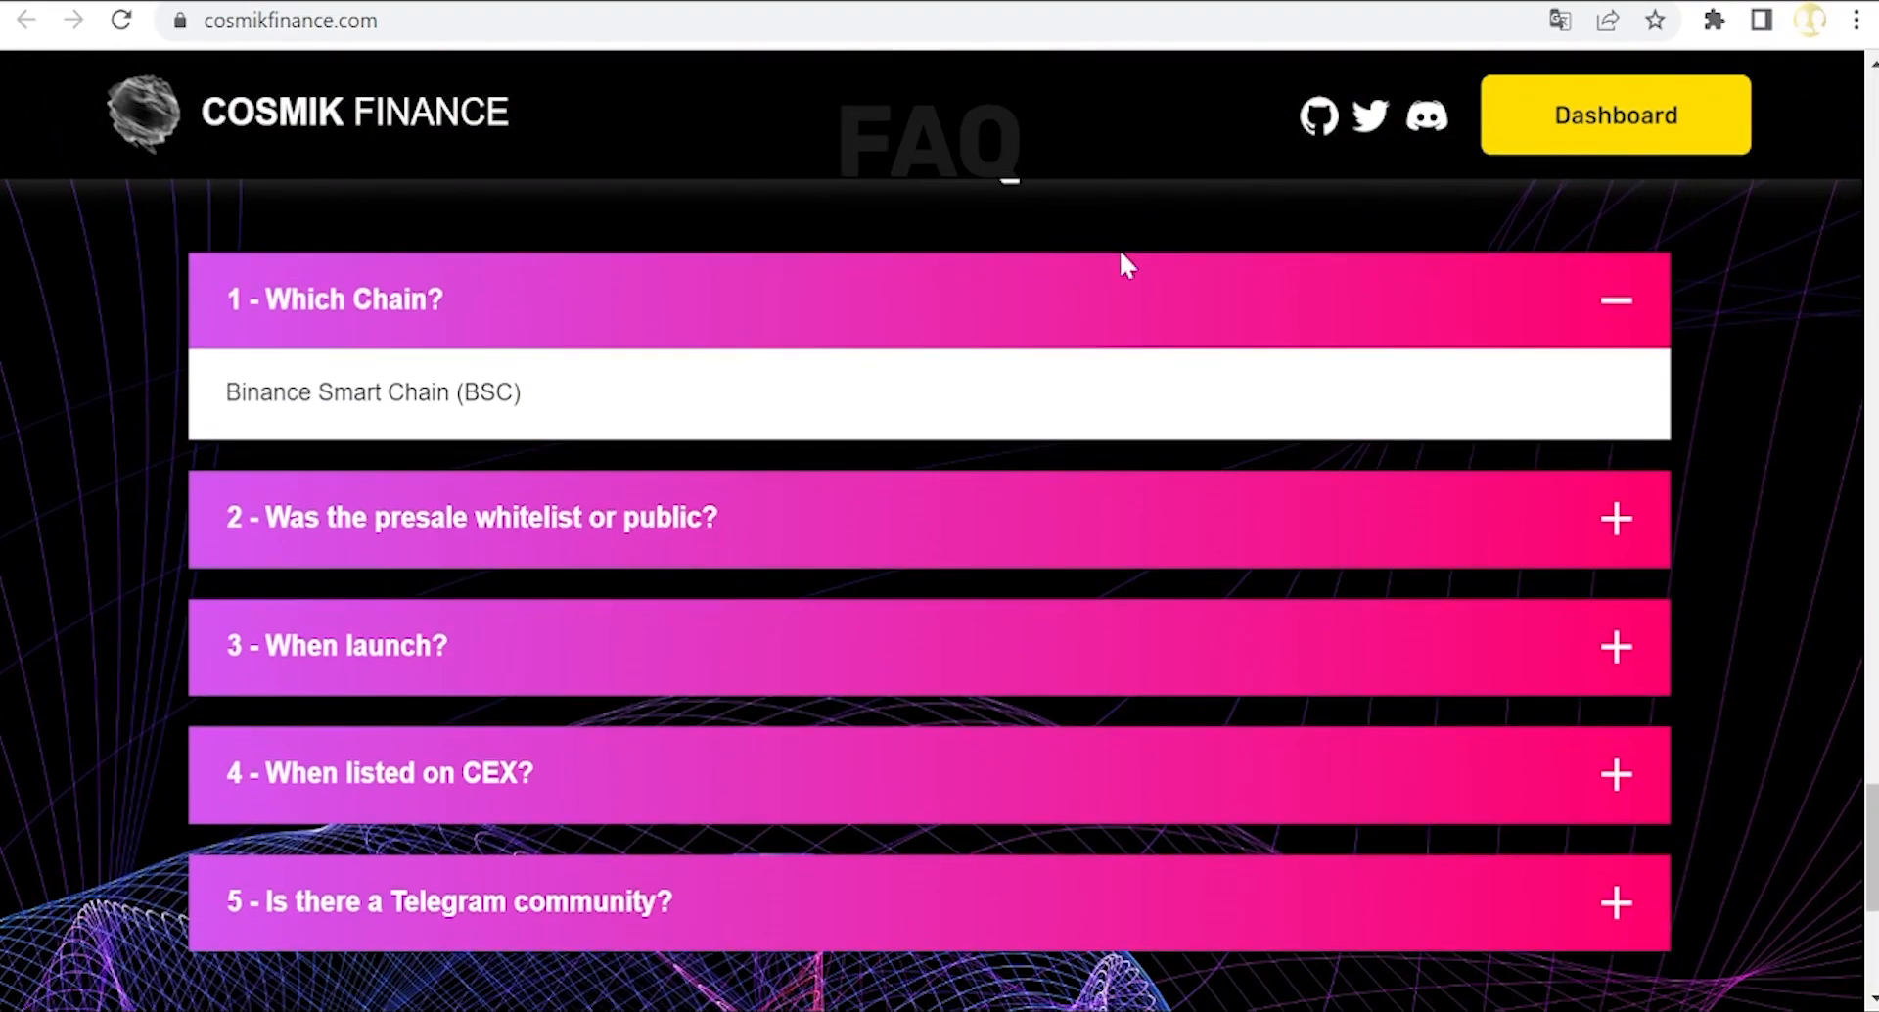
pyautogui.scroll(3)
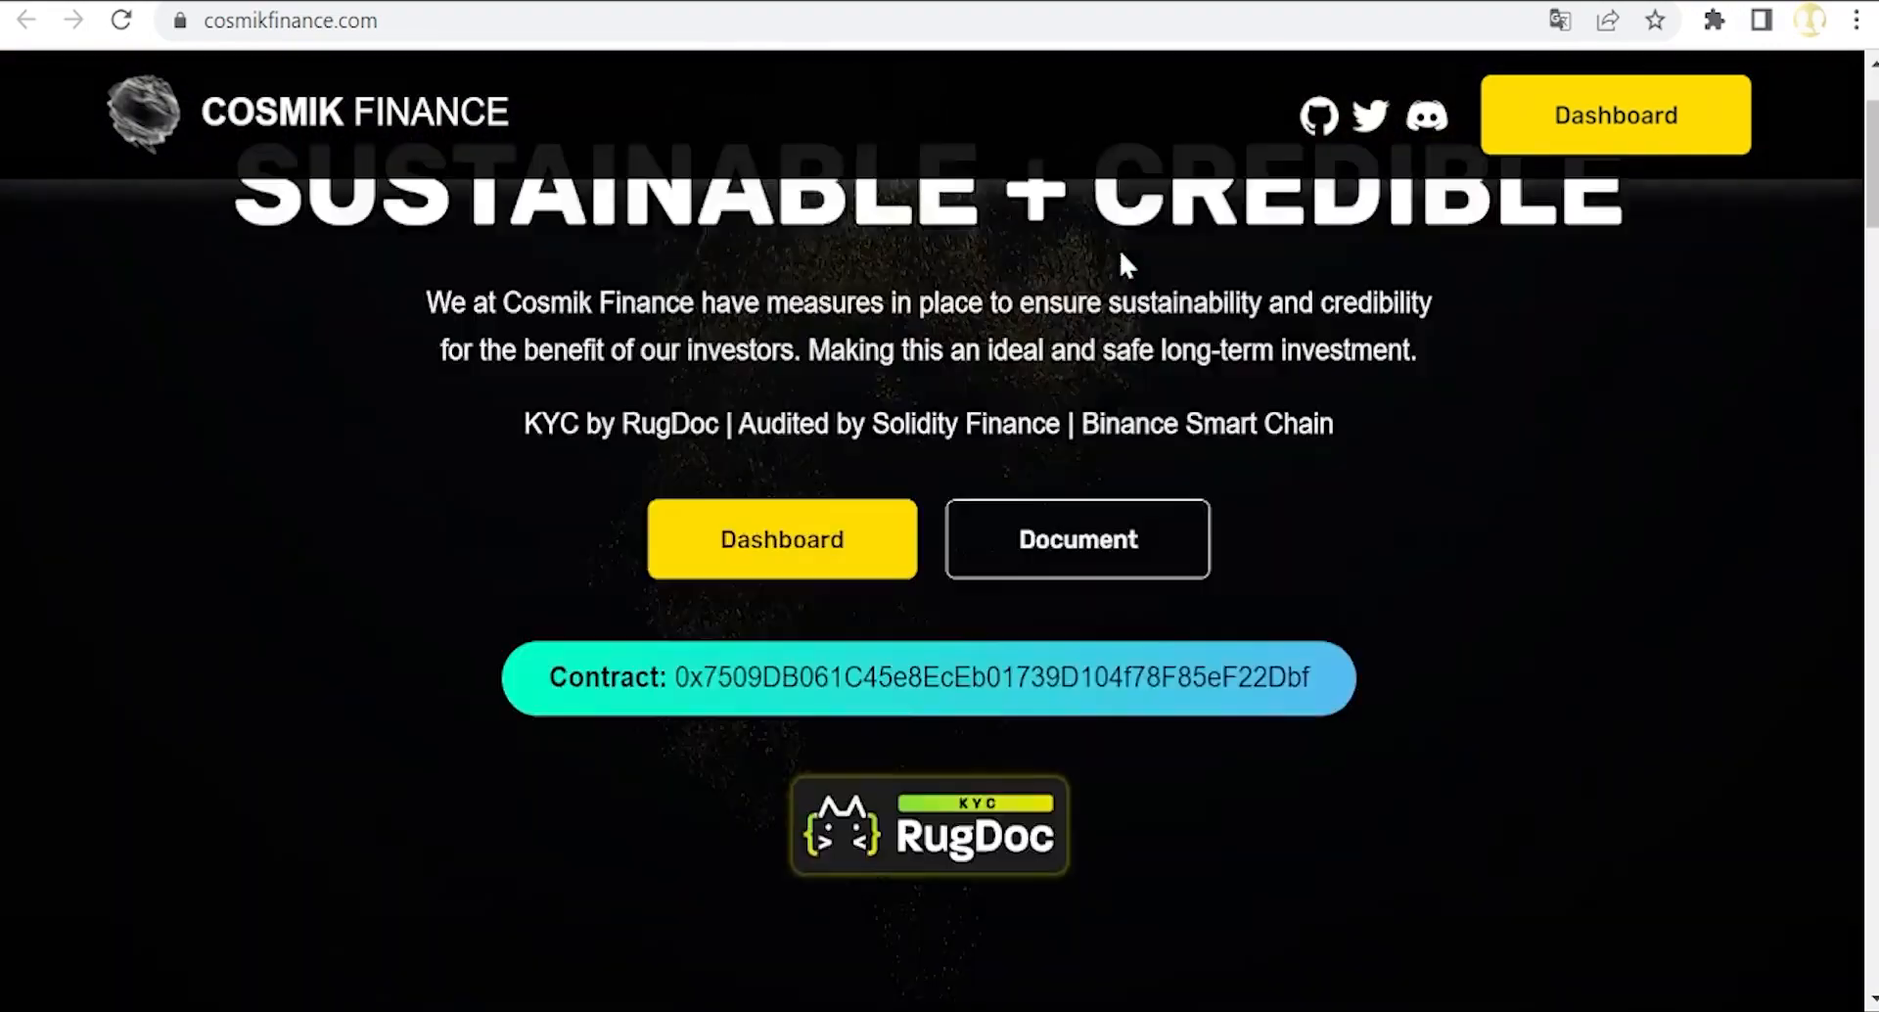
pyautogui.scroll(3)
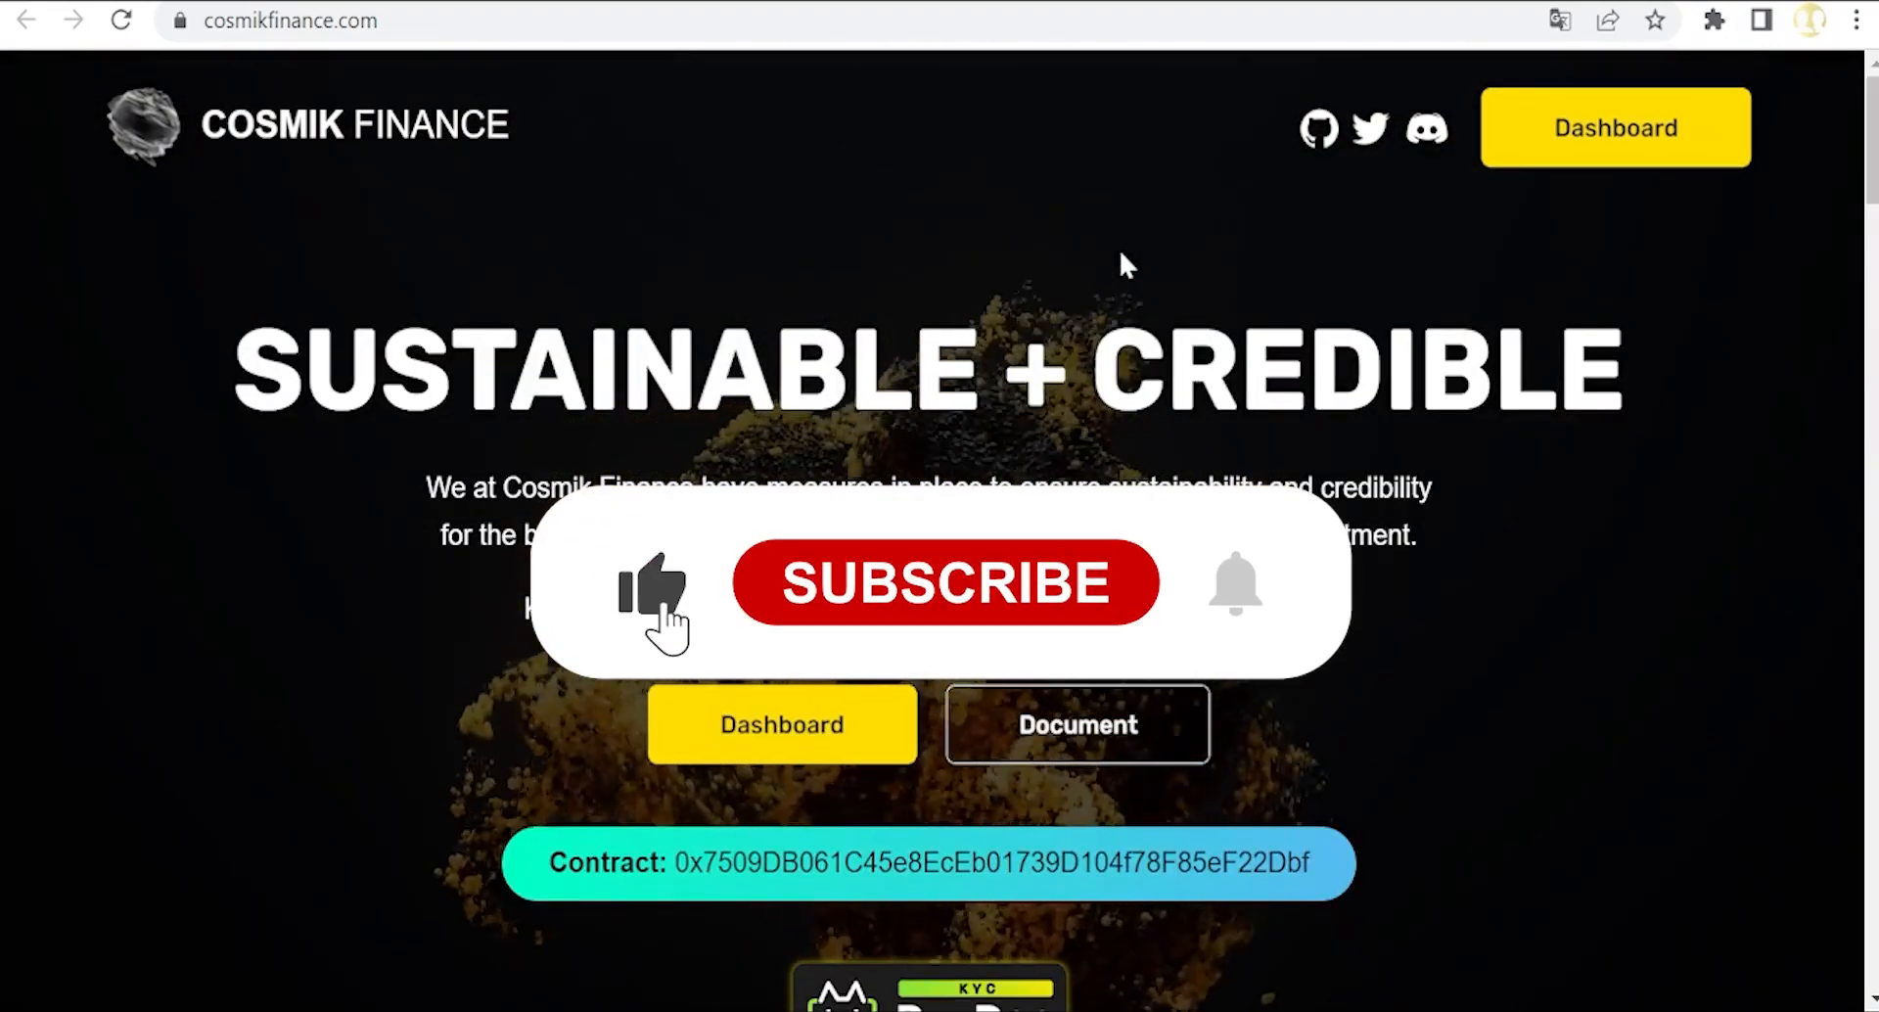
pyautogui.click(944, 583)
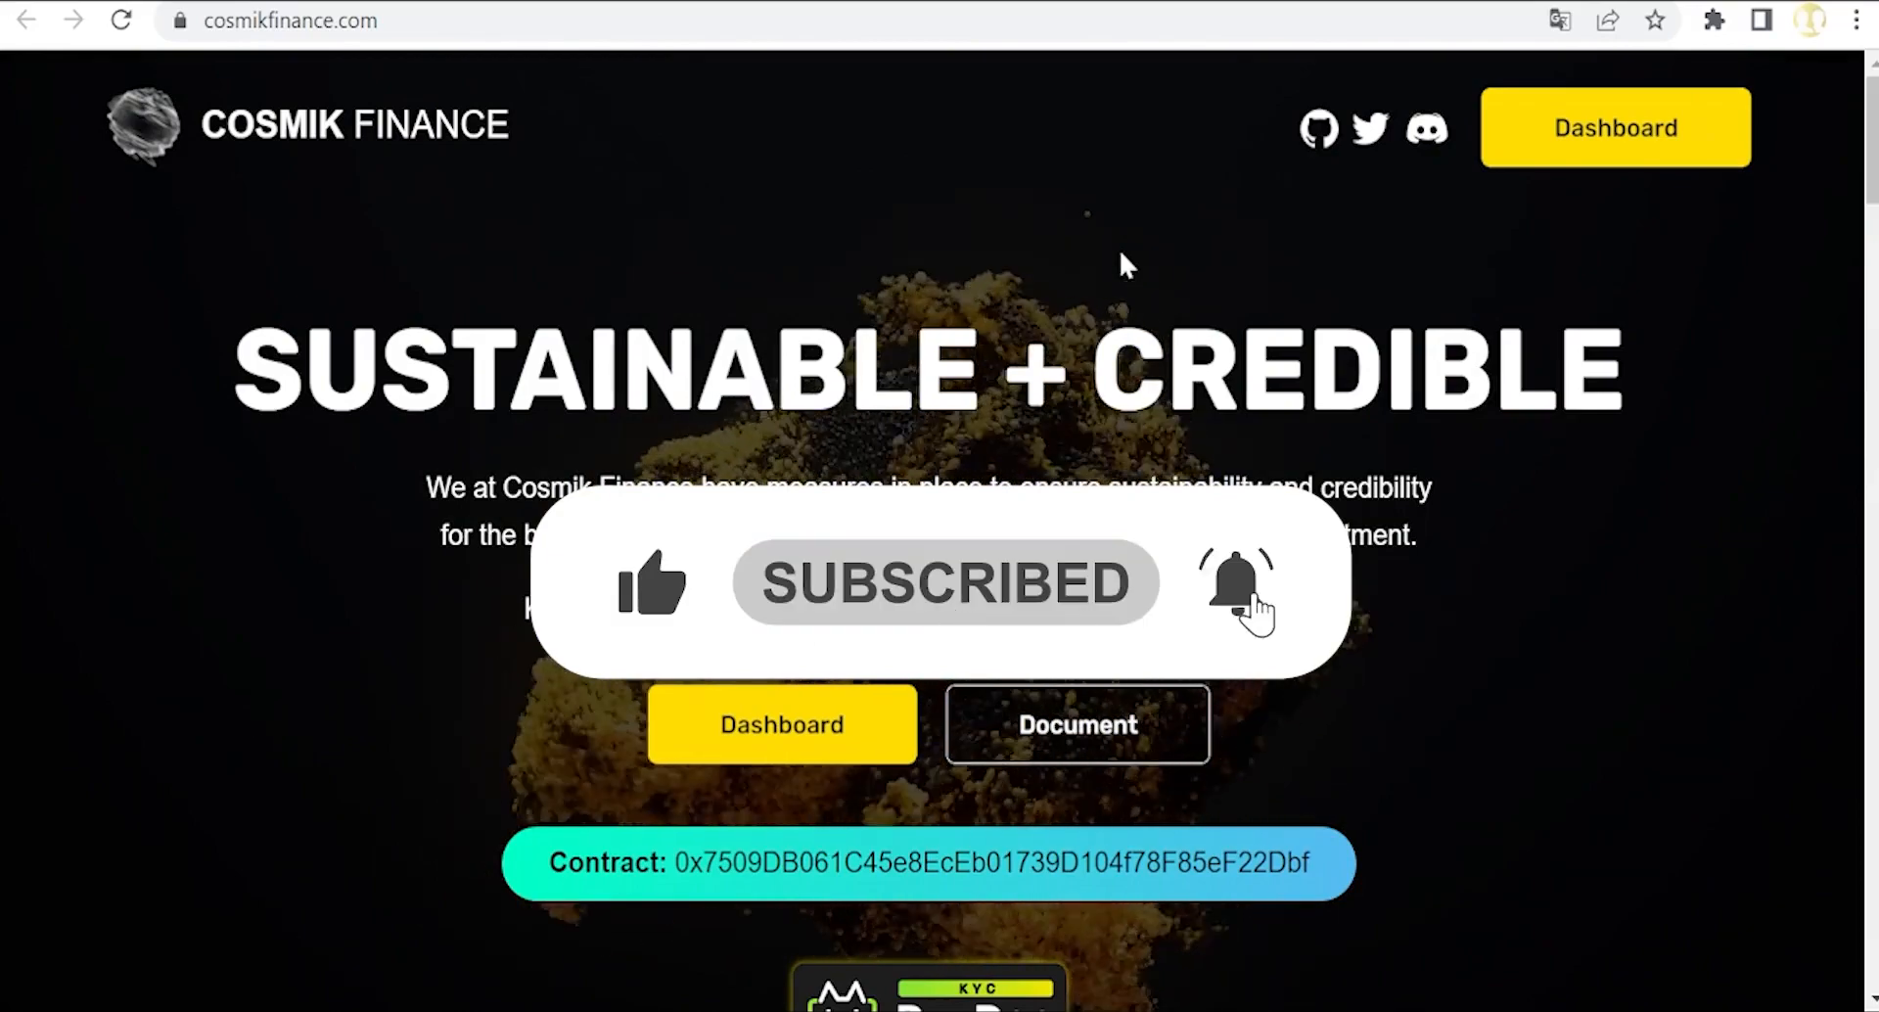